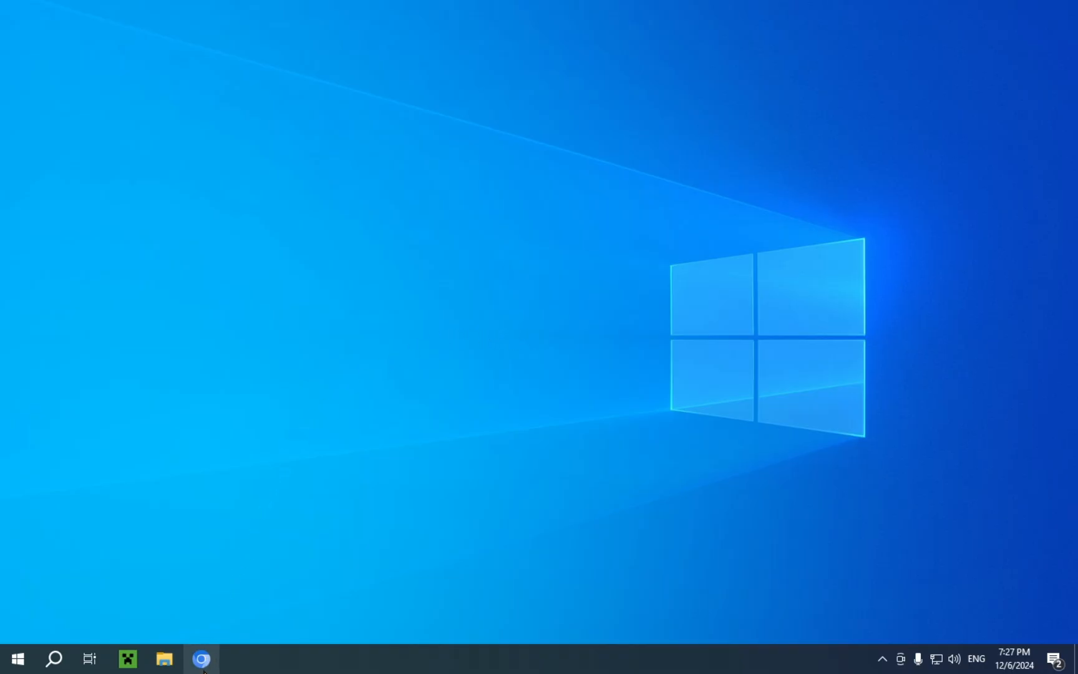
- Search Google for 'modrinth' in Chrome and open the Modrinth result
left_click(200, 658)
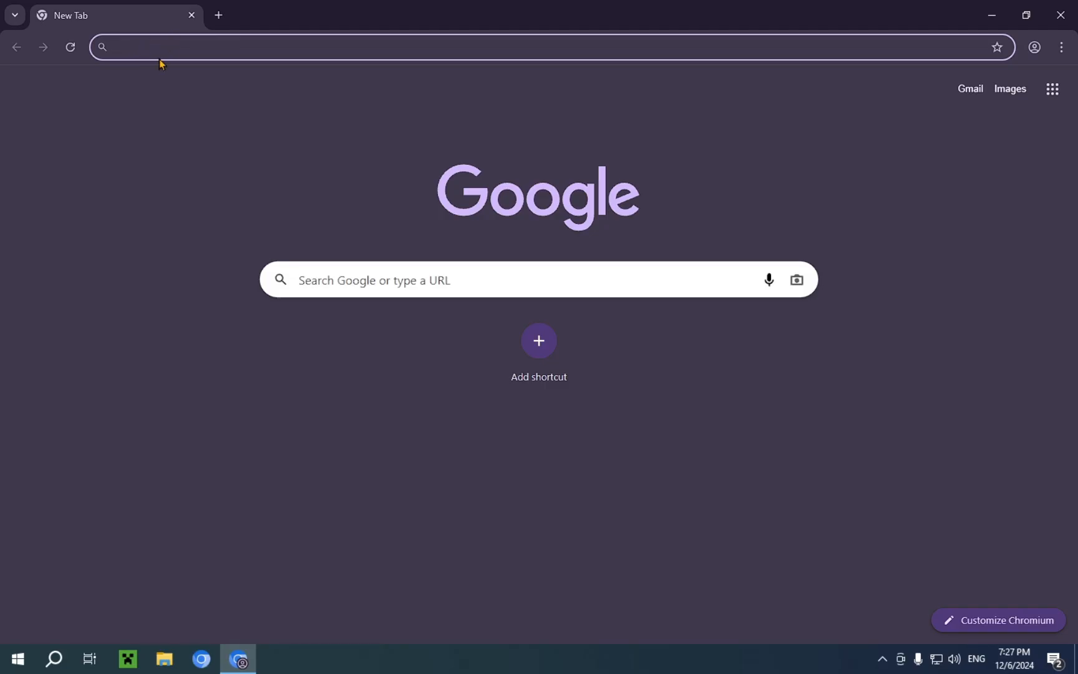
type("modrinth")
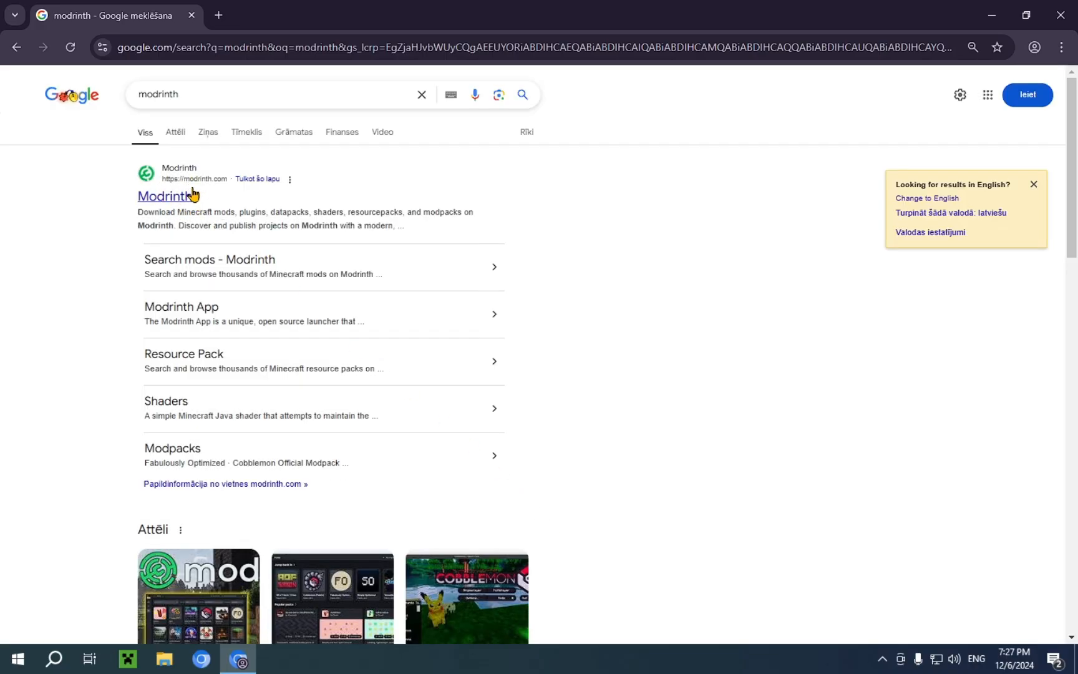
left_click(163, 196)
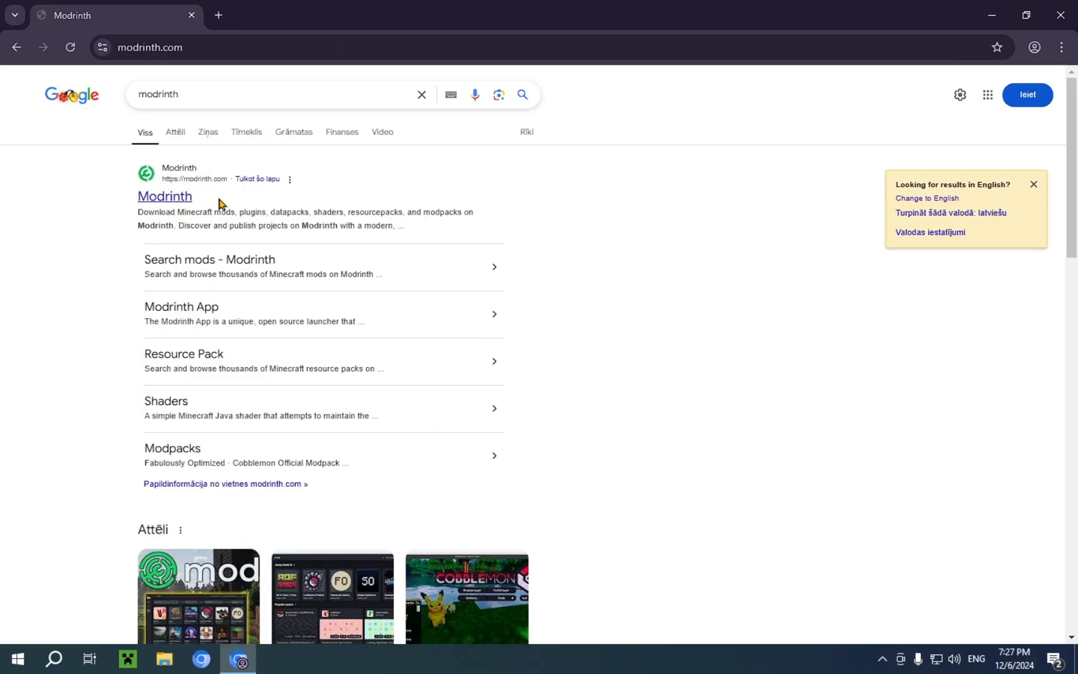
- Choose Mods from Modrinth's Discover content list to reach the mods catalogue
left_click(165, 196)
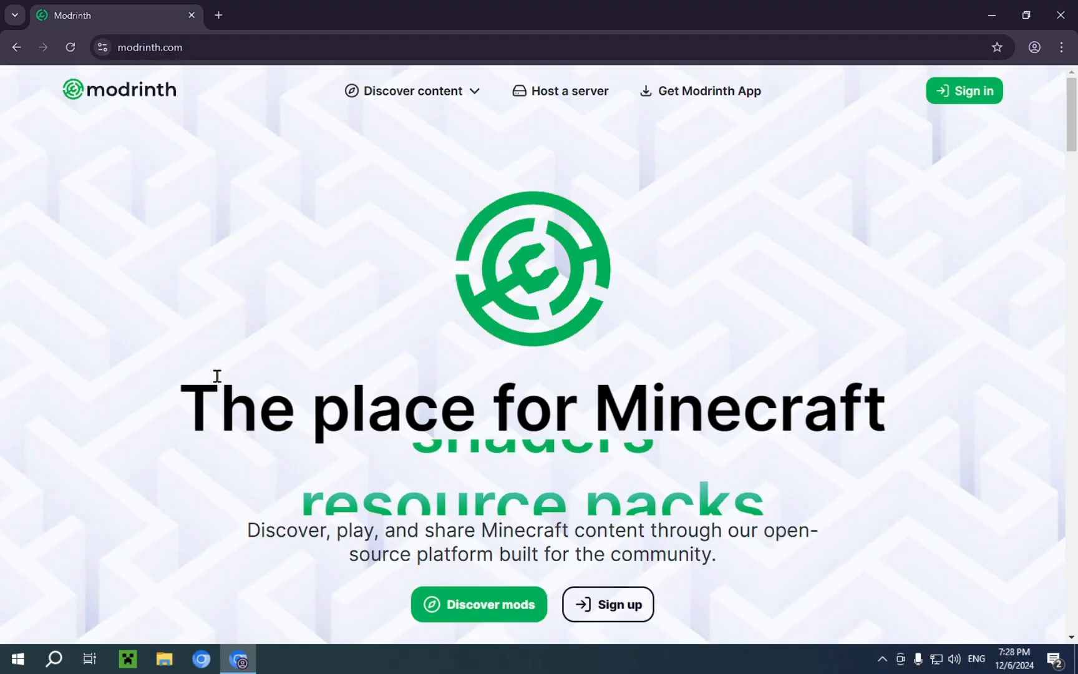
mouse_move(567, 89)
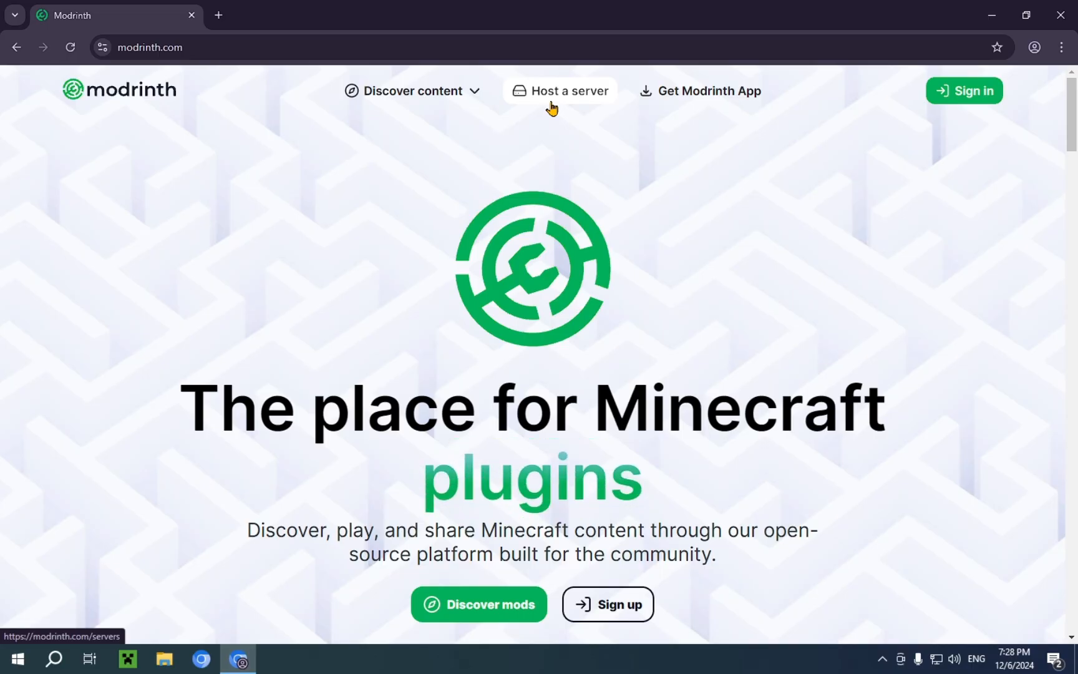
left_click(413, 89)
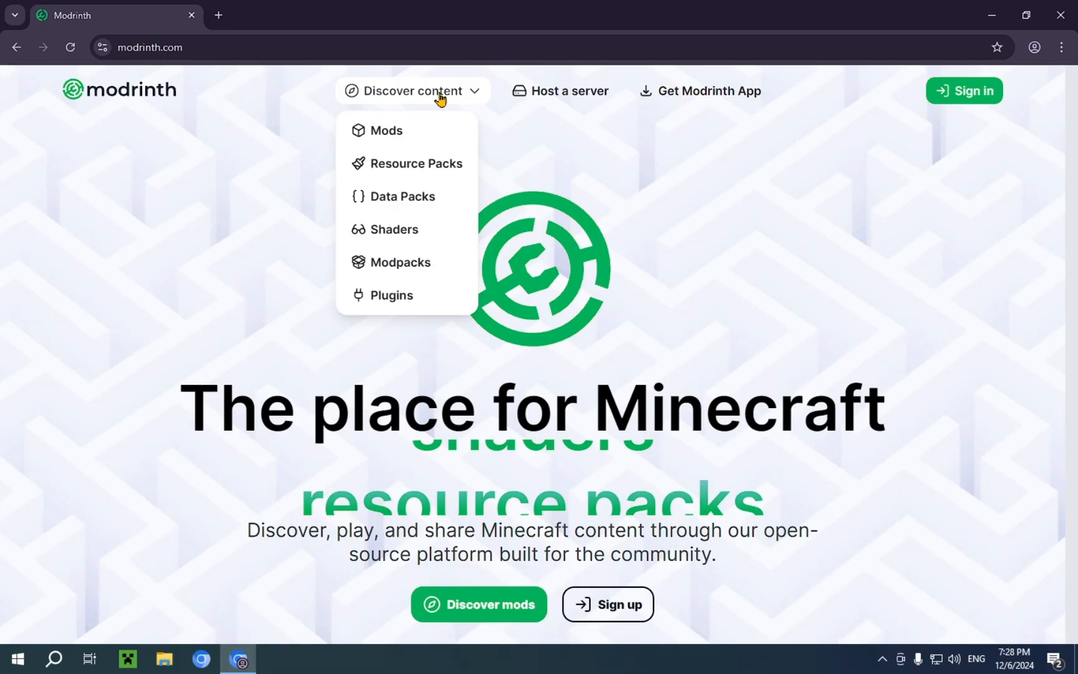
left_click(387, 131)
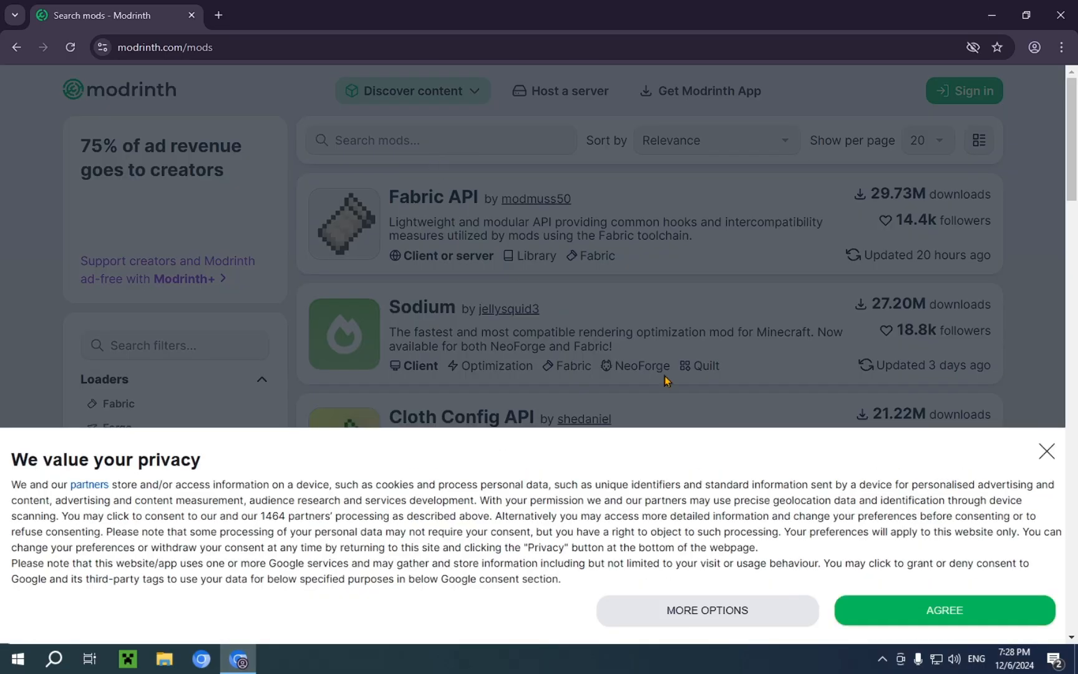
- Accept the privacy notice, search mods for 'replaymod' and open the ReplayMod project
left_click(943, 610)
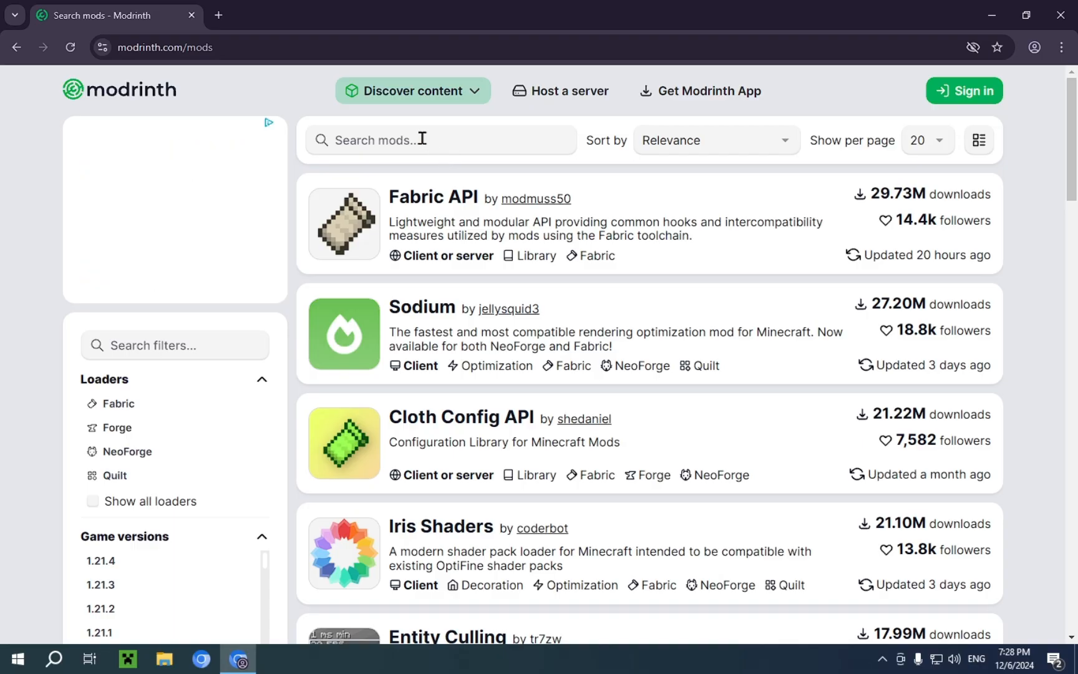
type("replay mo")
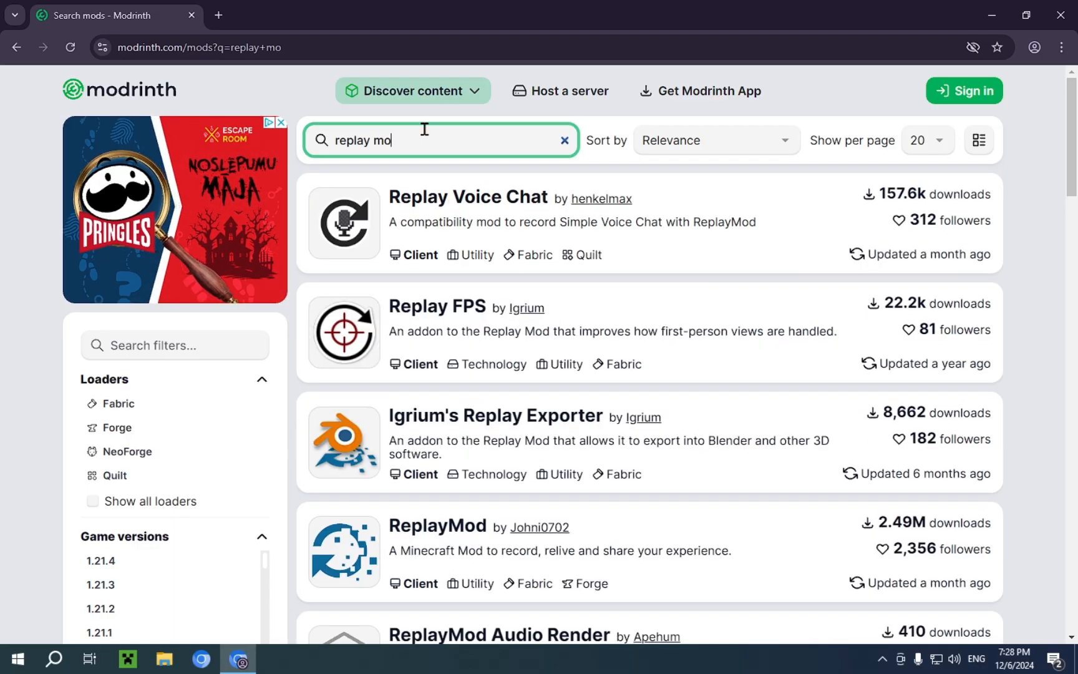
type("d")
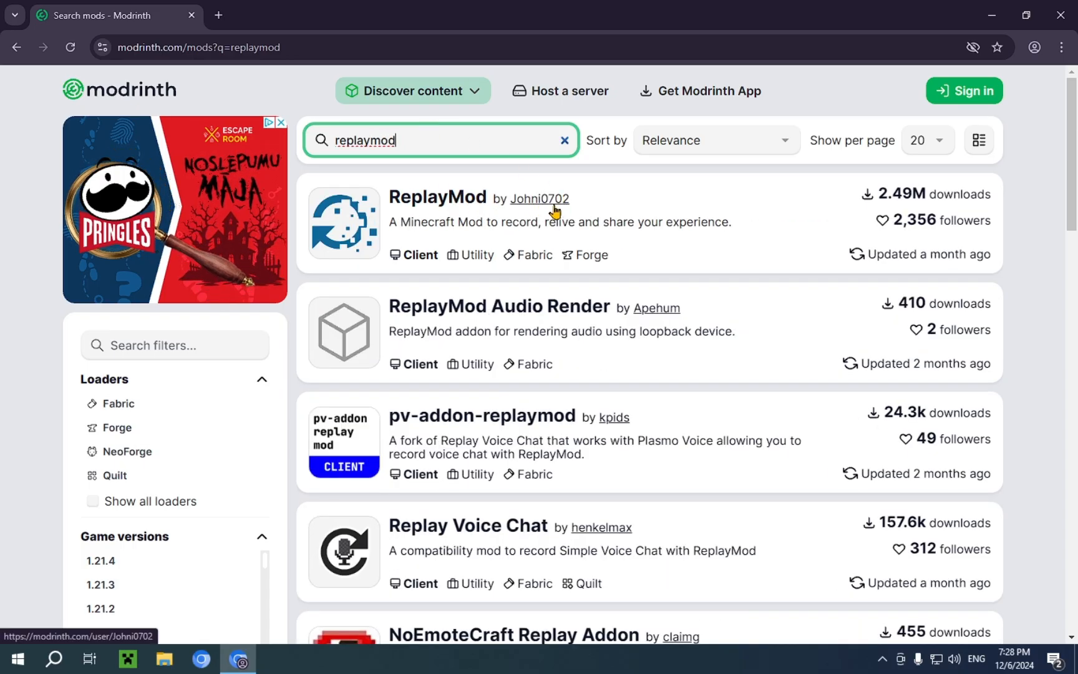
mouse_move(565, 211)
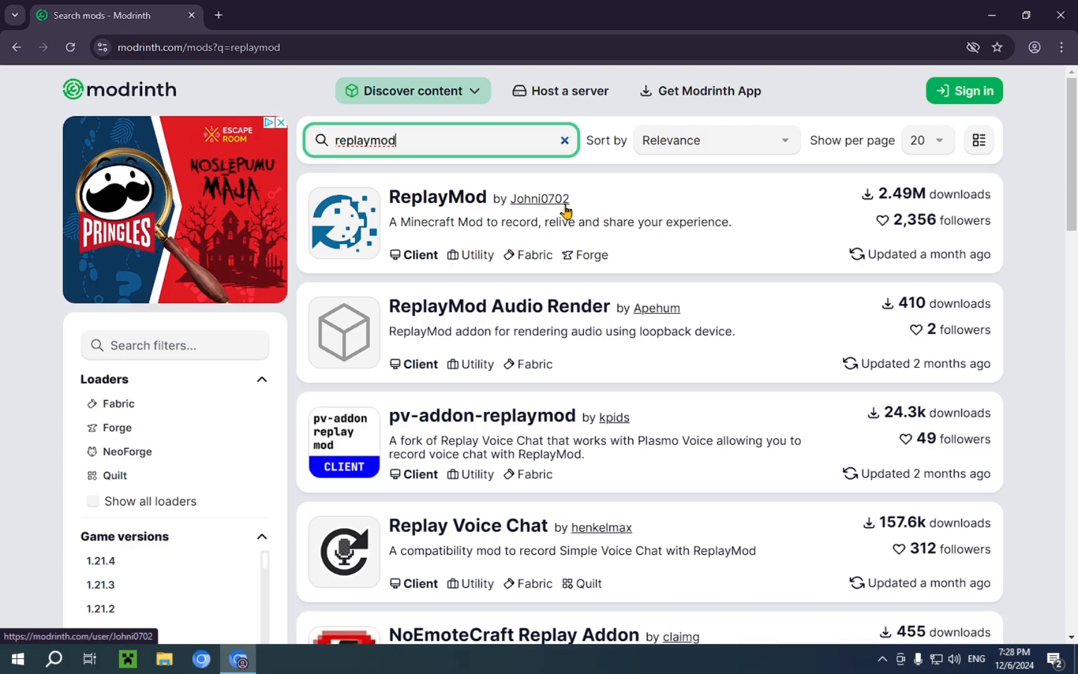
mouse_move(482, 185)
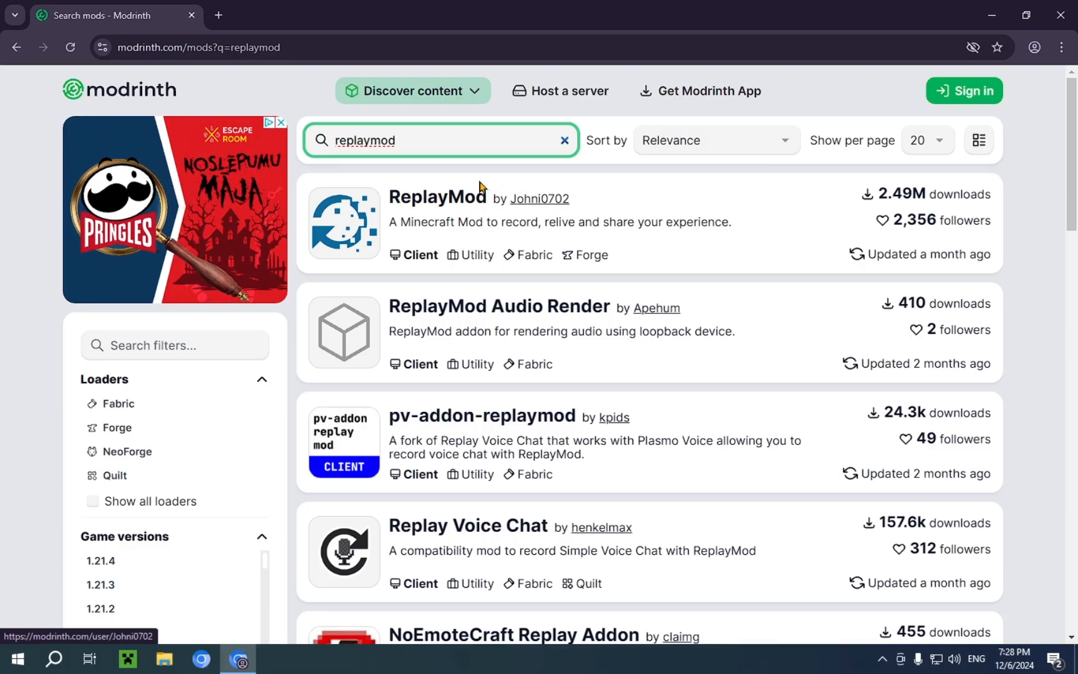
mouse_move(436, 197)
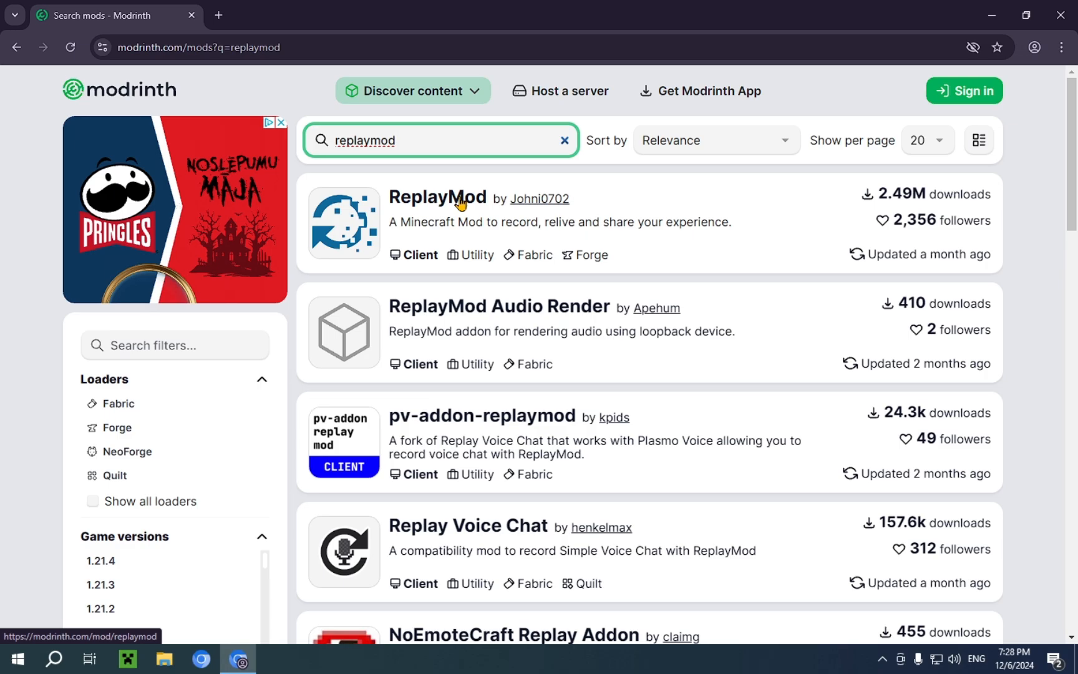
left_click(436, 197)
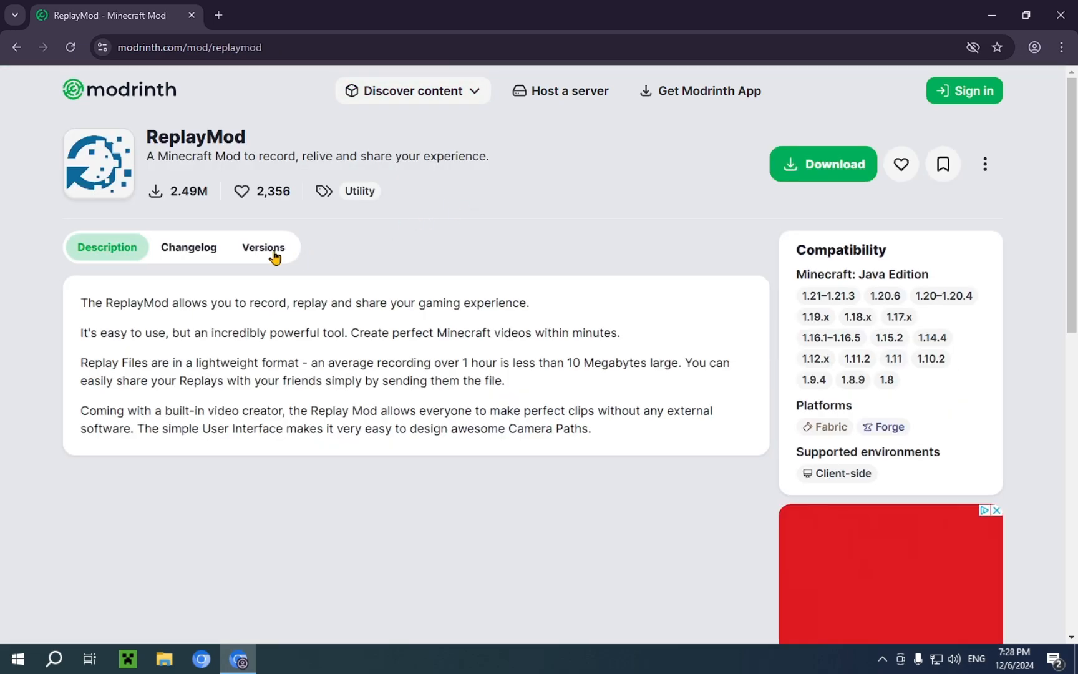
- Show the Versions list of ReplayMod releases by game version and loader
left_click(262, 247)
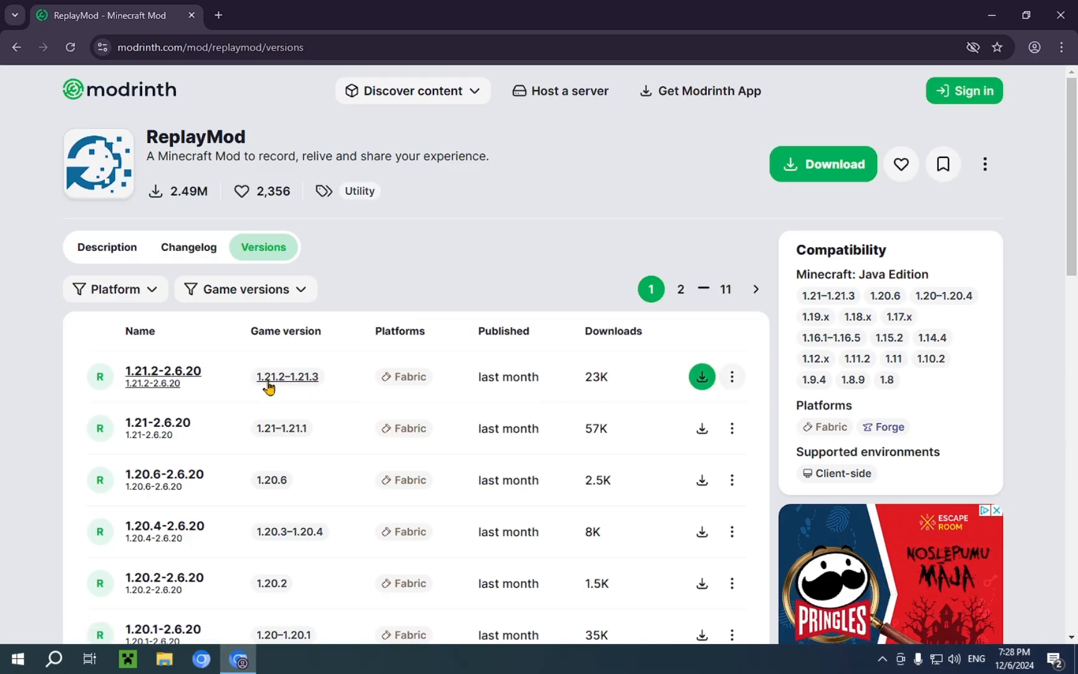
mouse_move(301, 374)
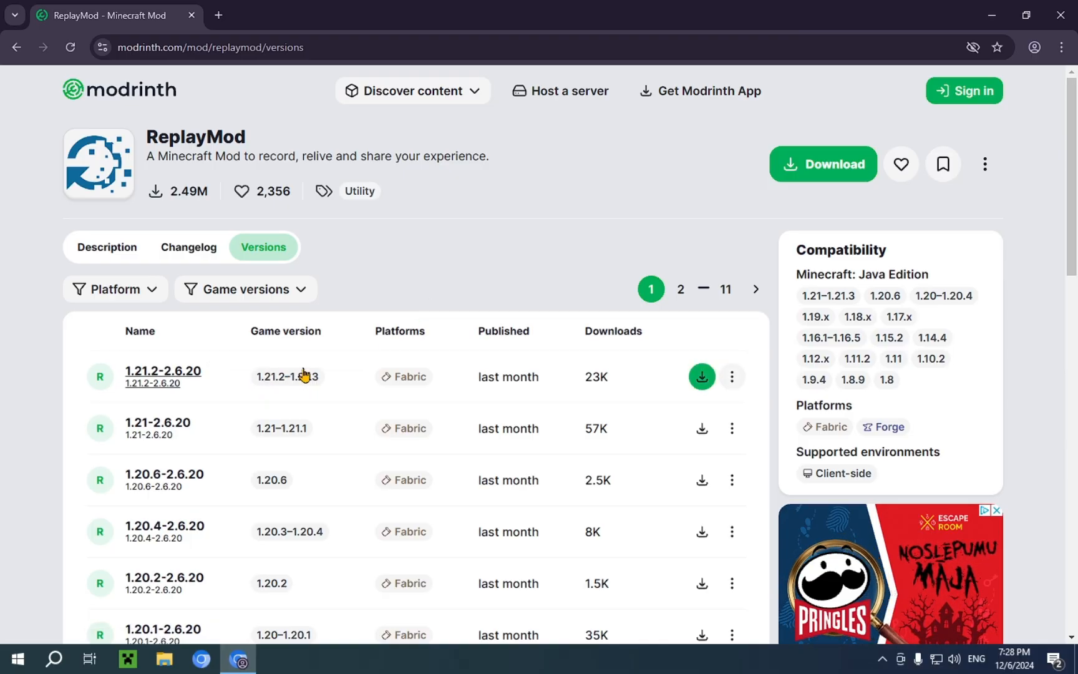
mouse_move(286, 376)
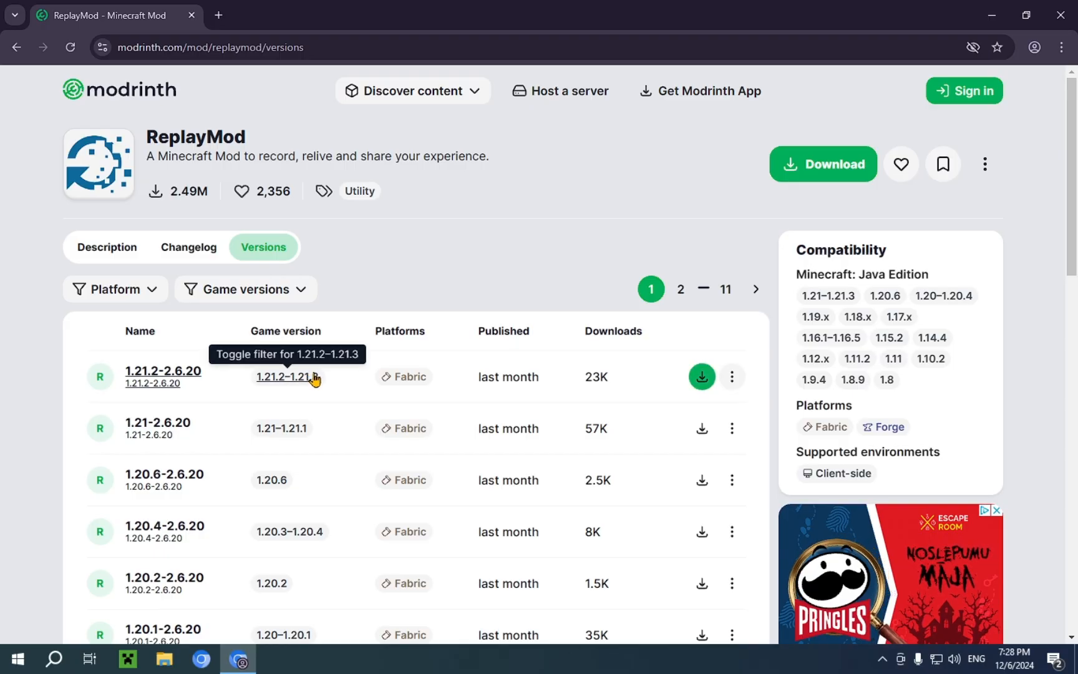
mouse_move(336, 387)
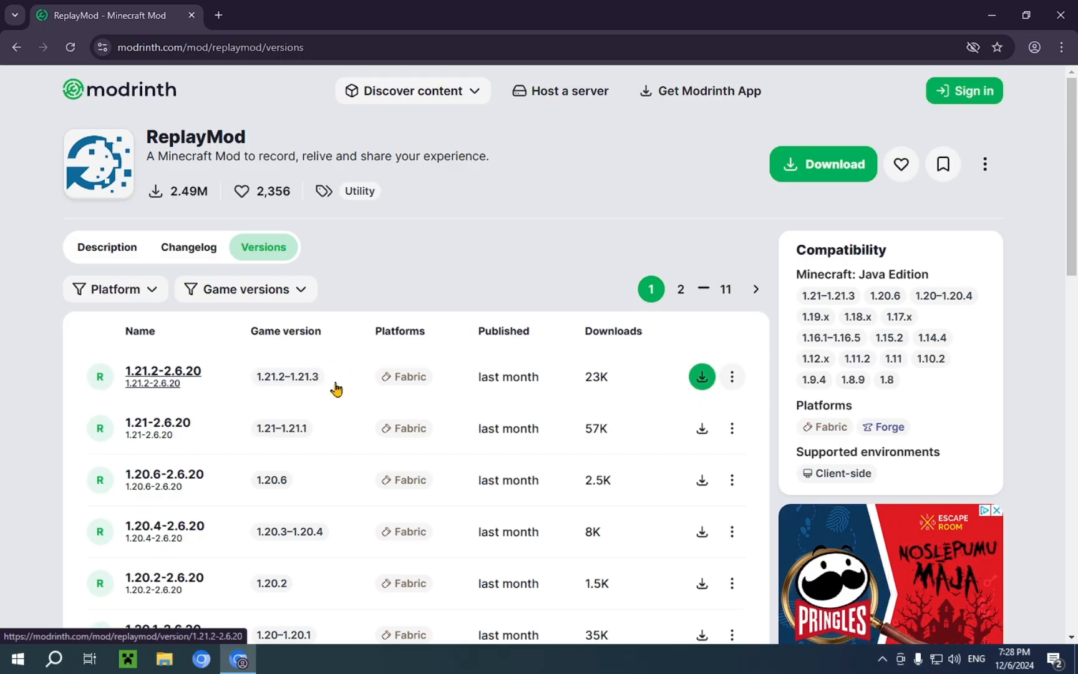
mouse_move(349, 383)
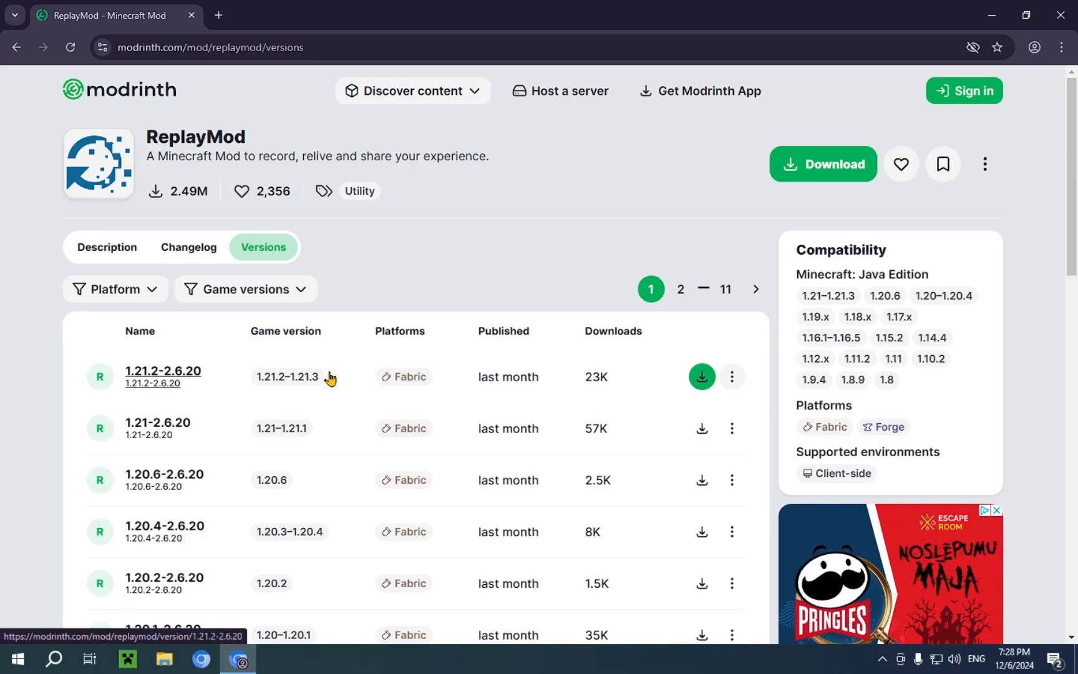
mouse_move(603, 363)
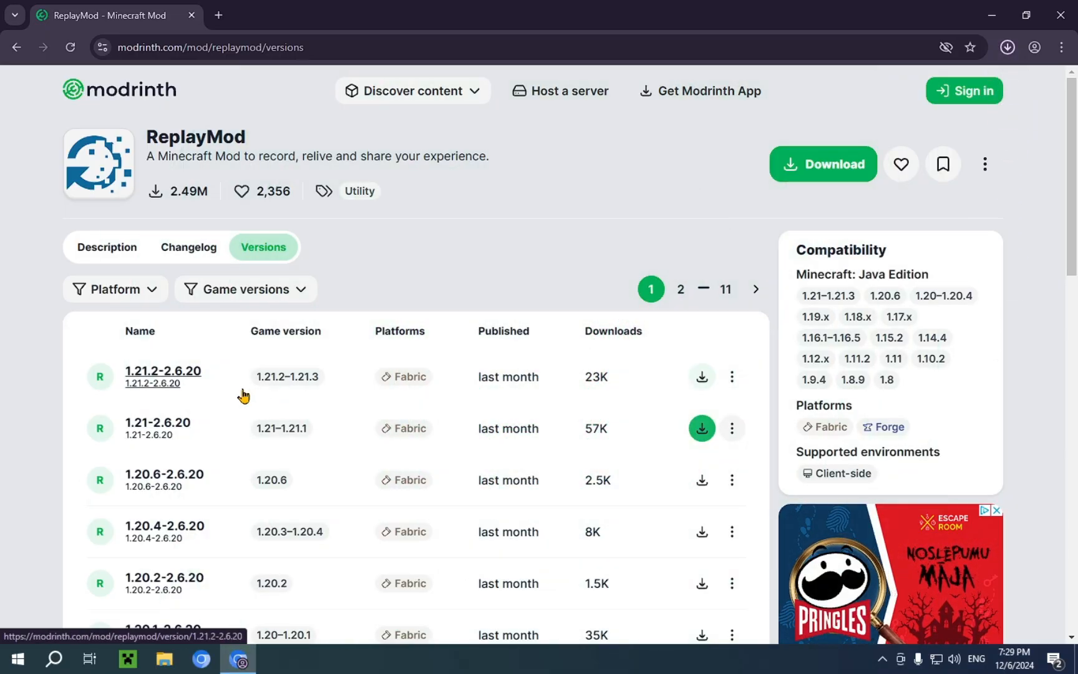
- View the ReplayMod 1.21.2-2.6.20 Fabric release details with its jar file and changelog
left_click(163, 375)
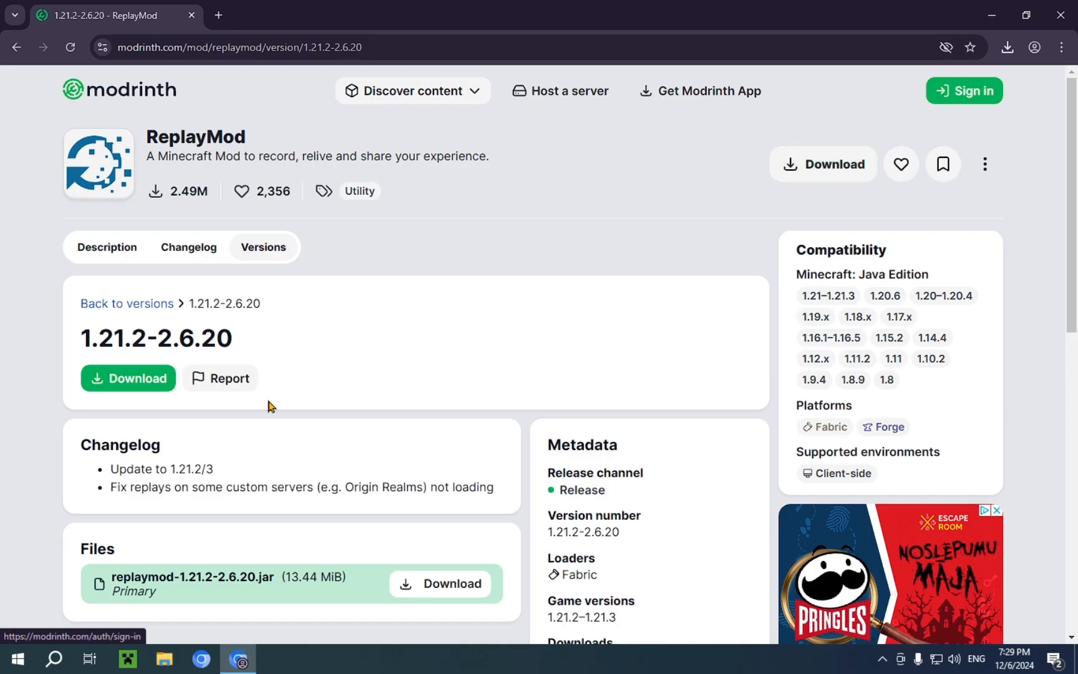
scroll("down", 3)
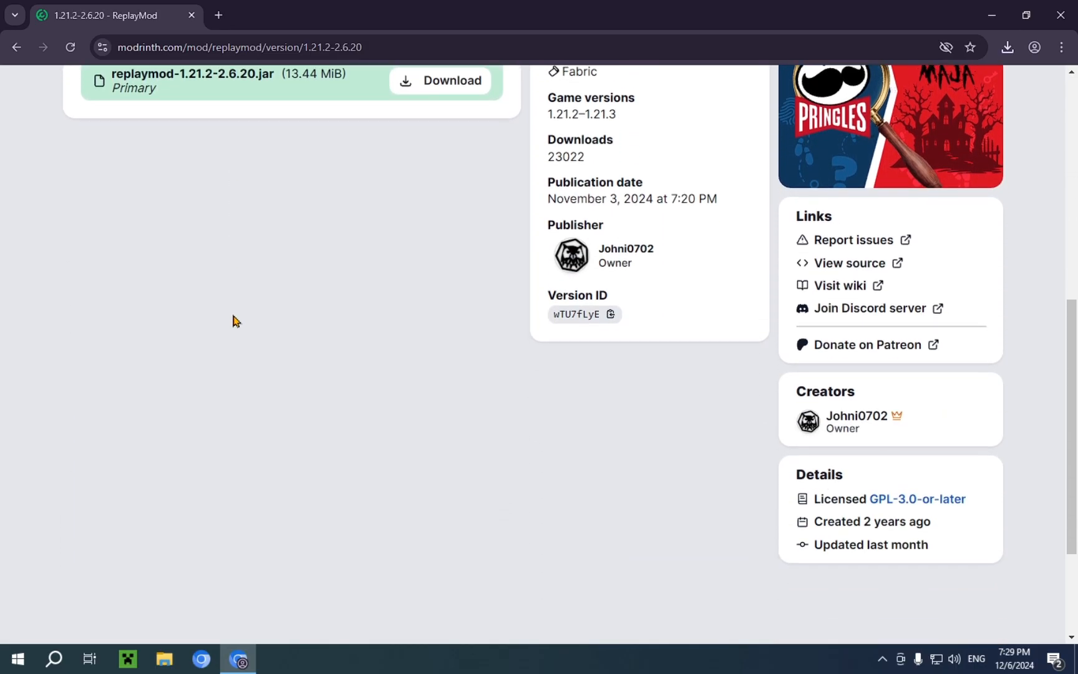
scroll("up", 3)
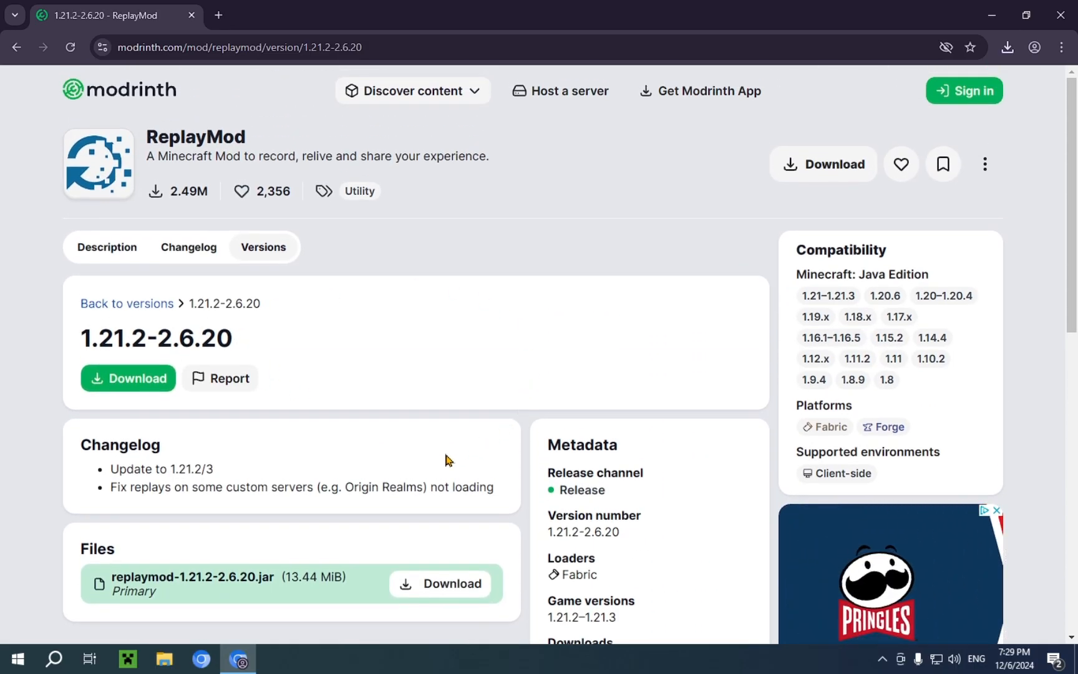
scroll("down", 3)
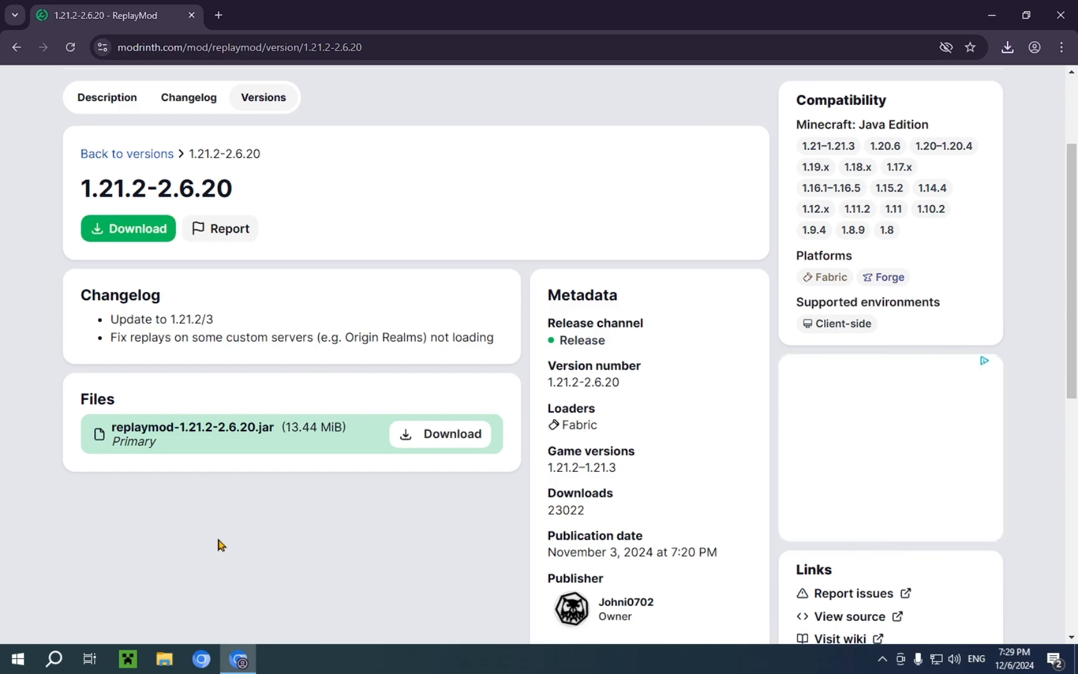
double_click(569, 408)
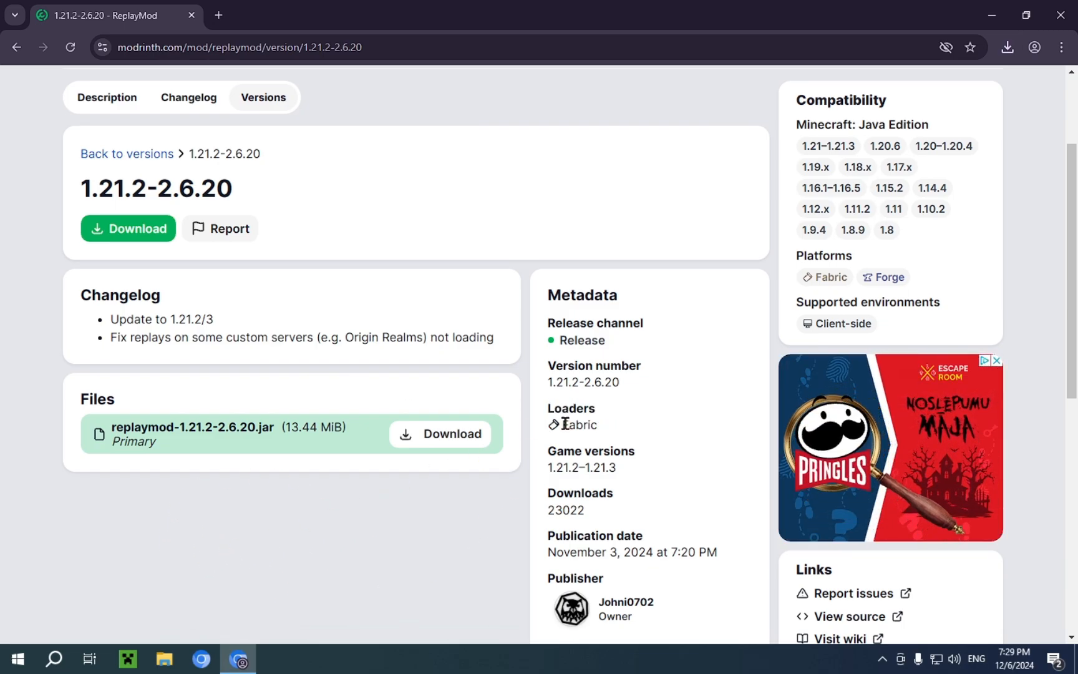
mouse_move(597, 433)
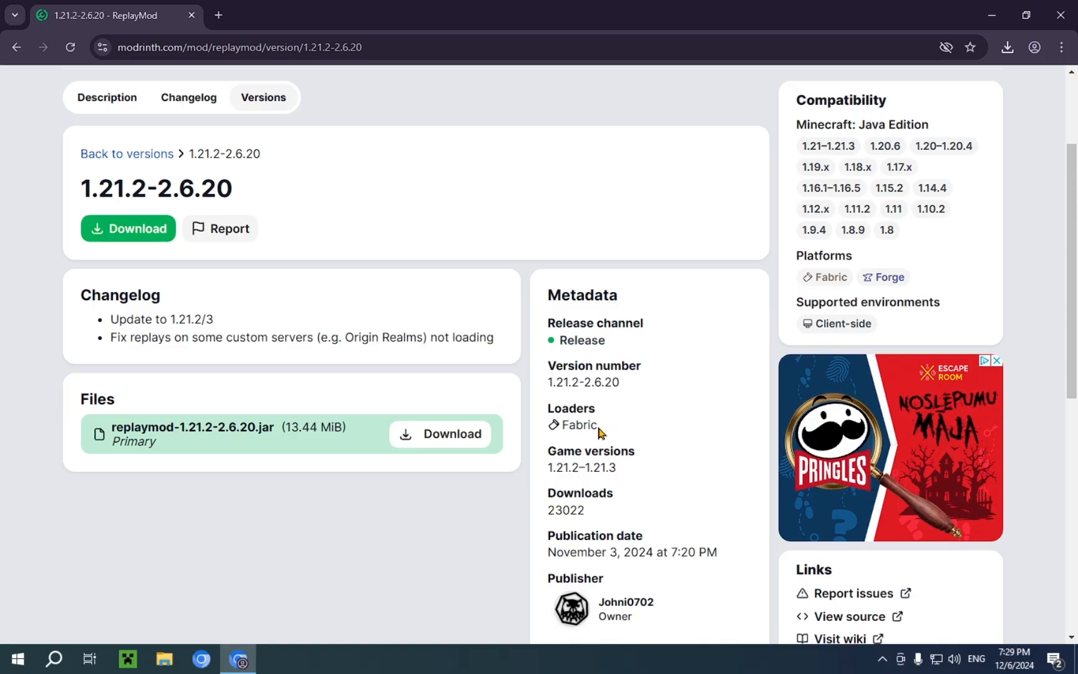
mouse_move(217, 15)
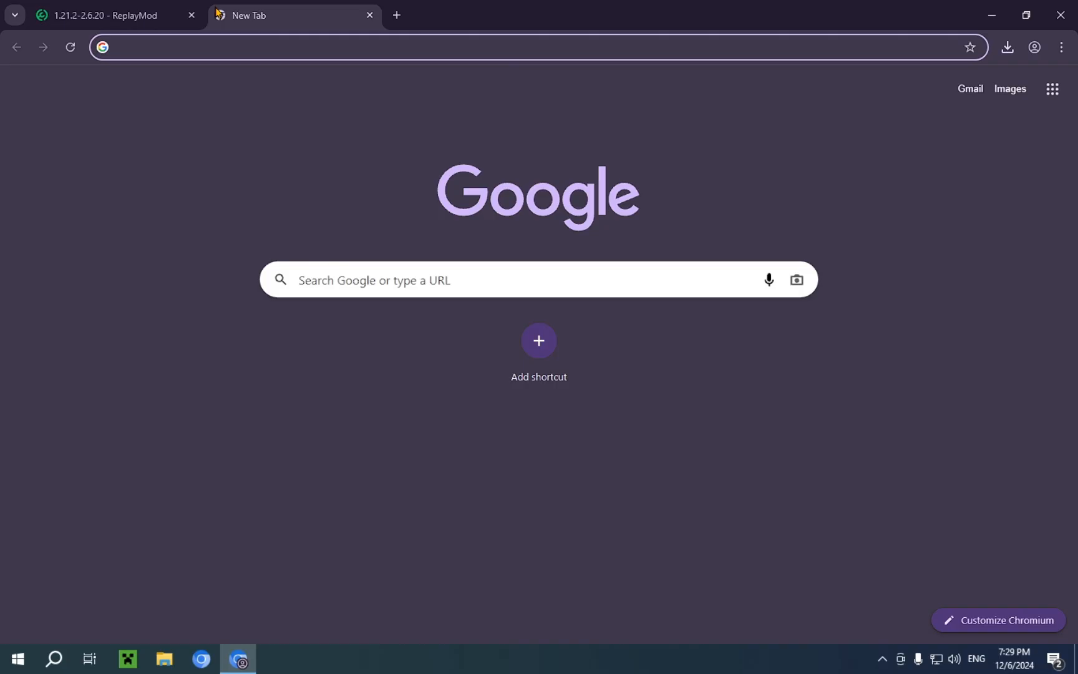
- Search Google for 'fabric minecraft' and open the fabricmc.net result
type("fabric")
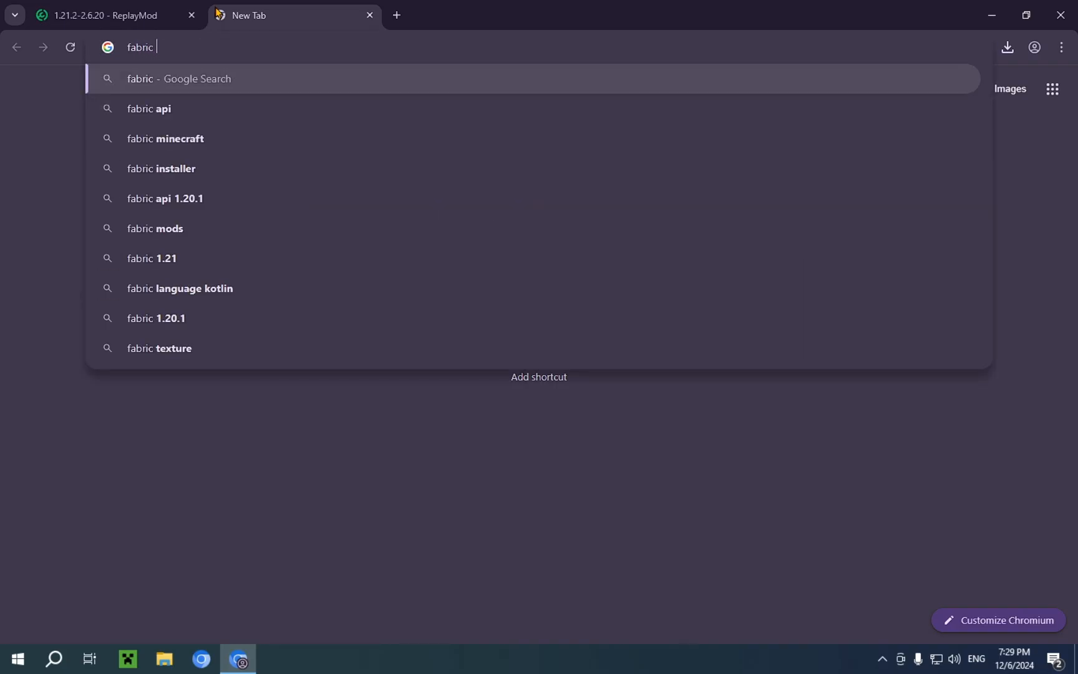
type("minecraft")
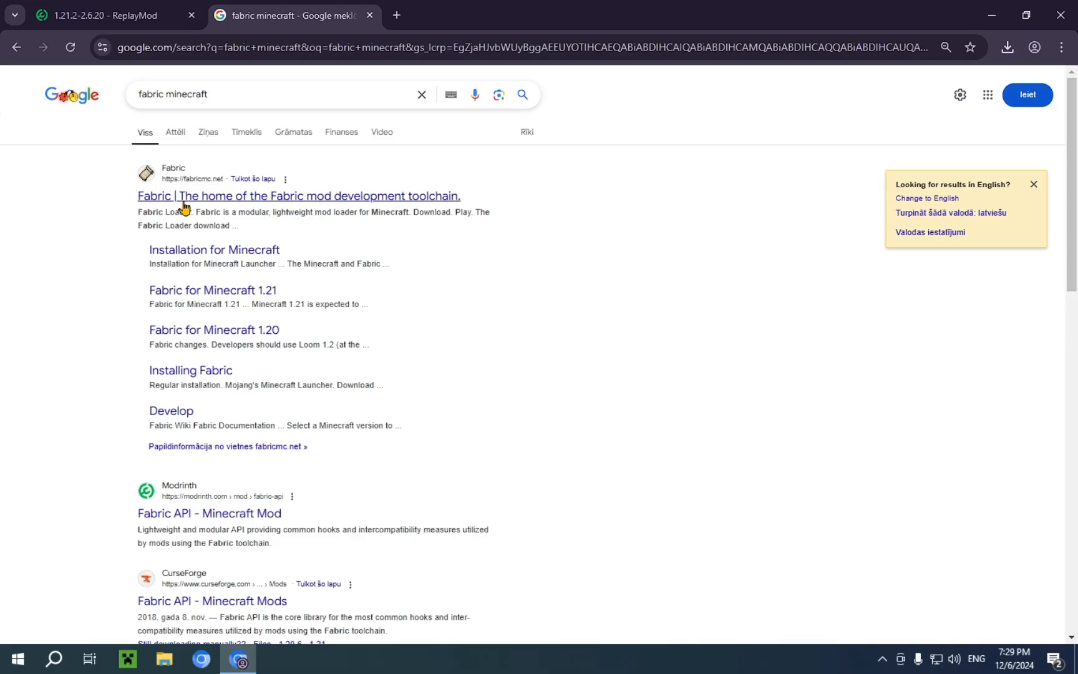
mouse_move(199, 192)
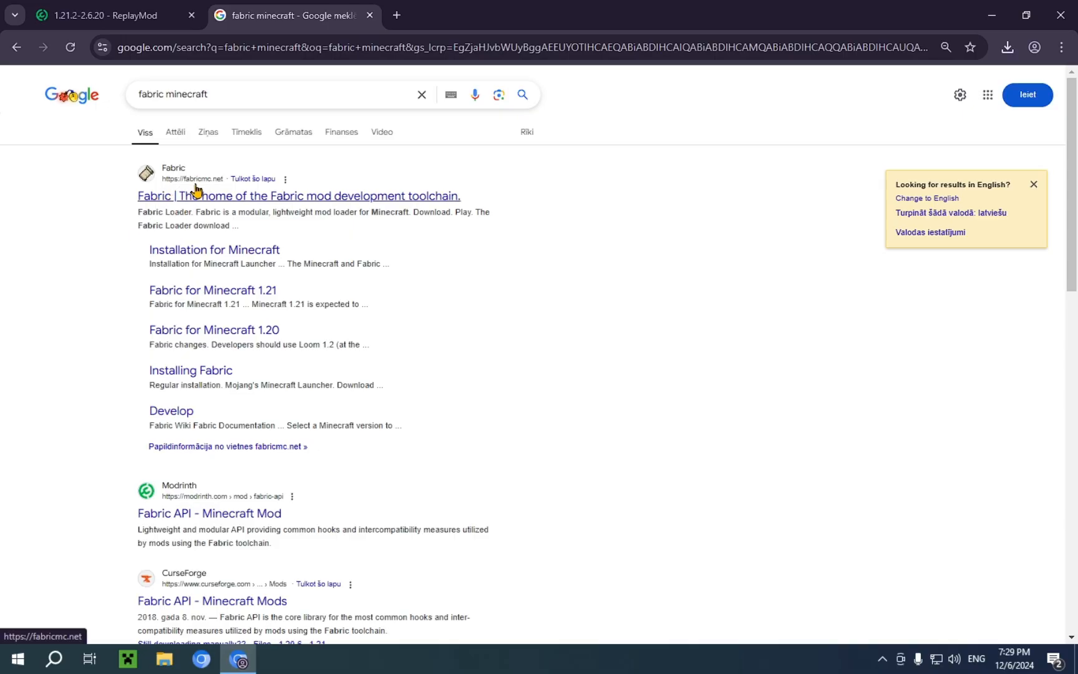
left_click(299, 196)
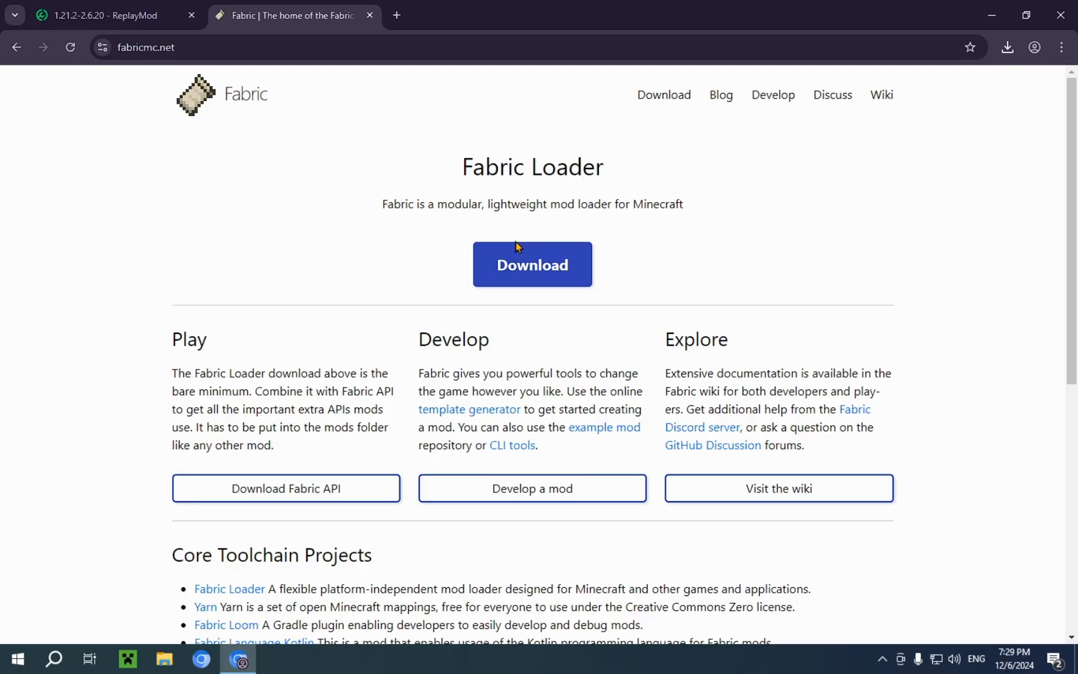
- Download the Fabric installer for Windows from the download page and close Chrome
left_click(532, 265)
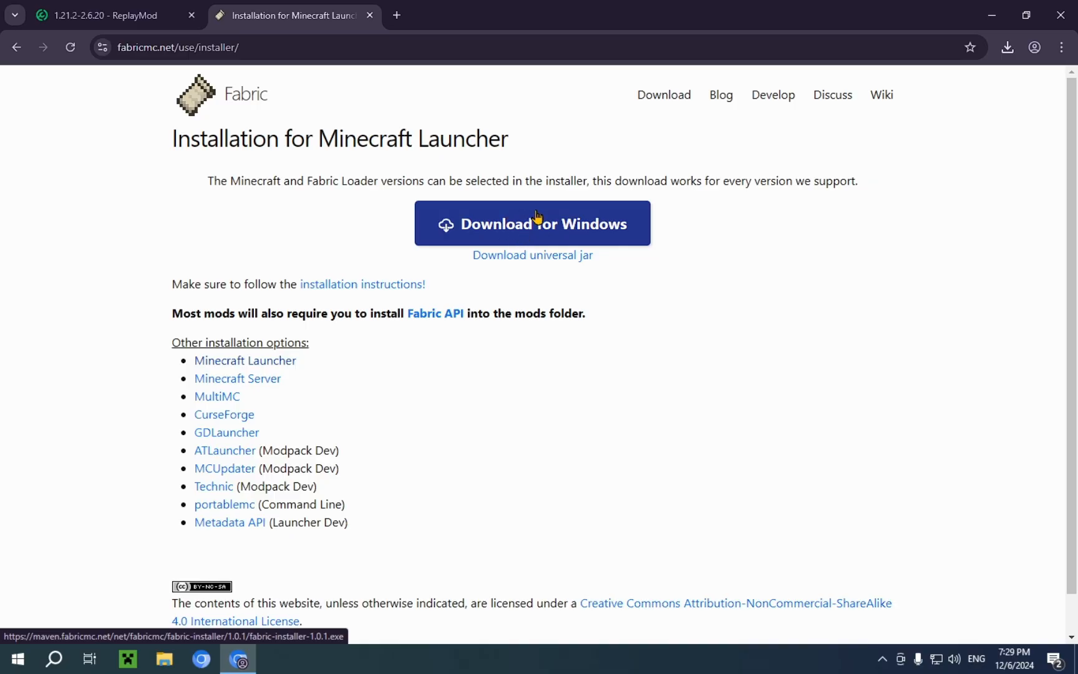
mouse_move(532, 255)
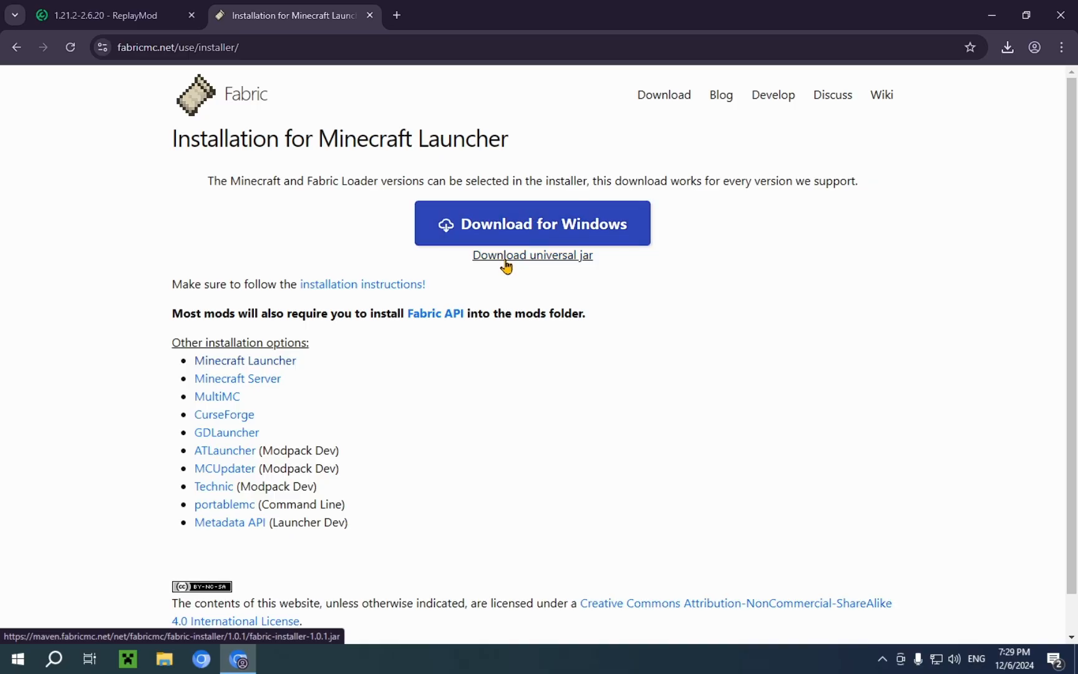
mouse_move(520, 246)
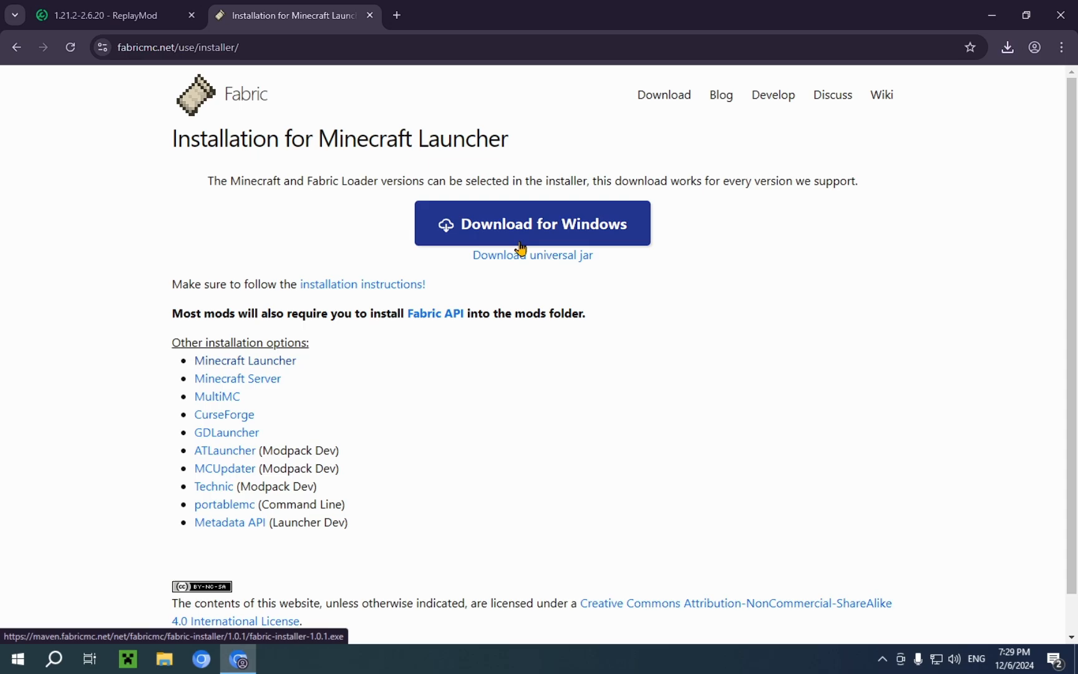
mouse_move(530, 224)
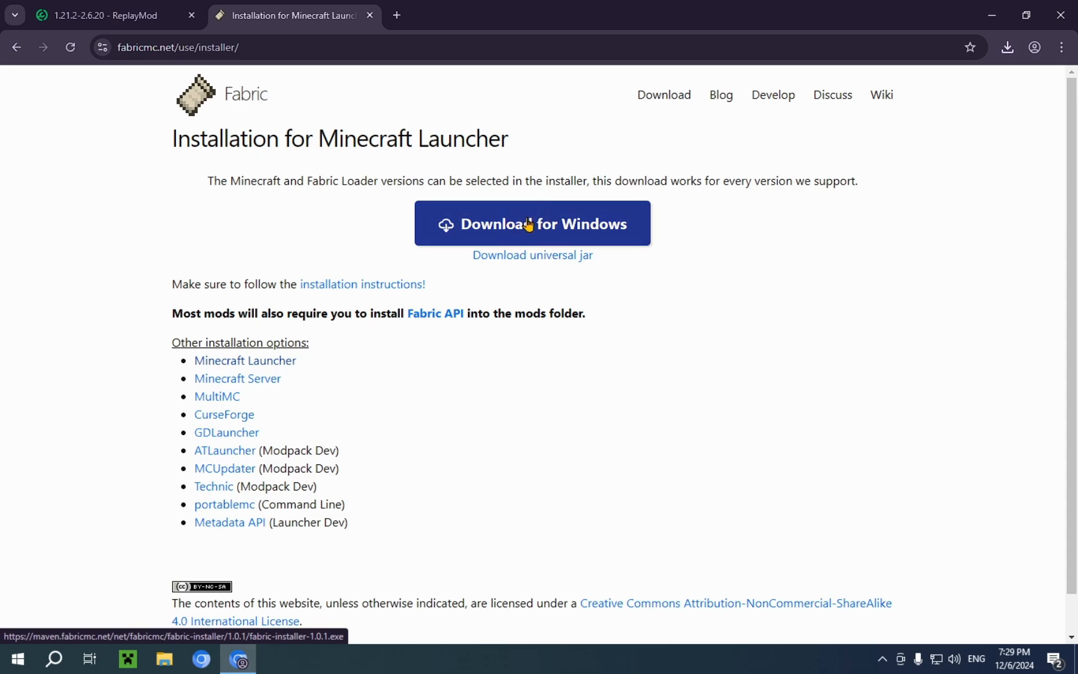
mouse_move(531, 228)
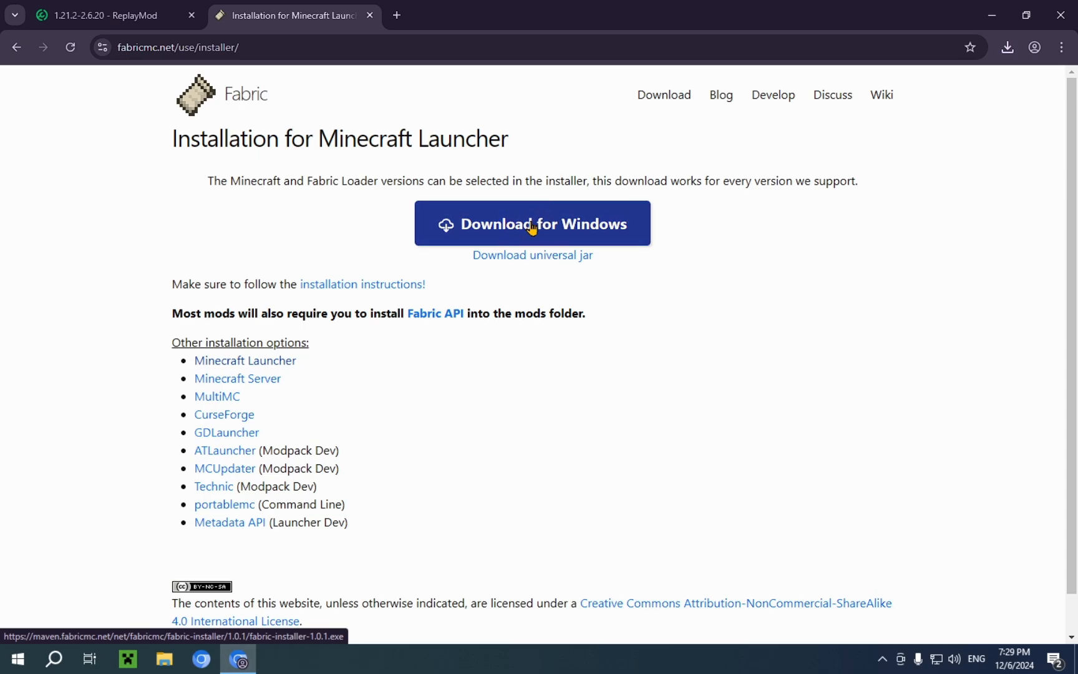
left_click(531, 223)
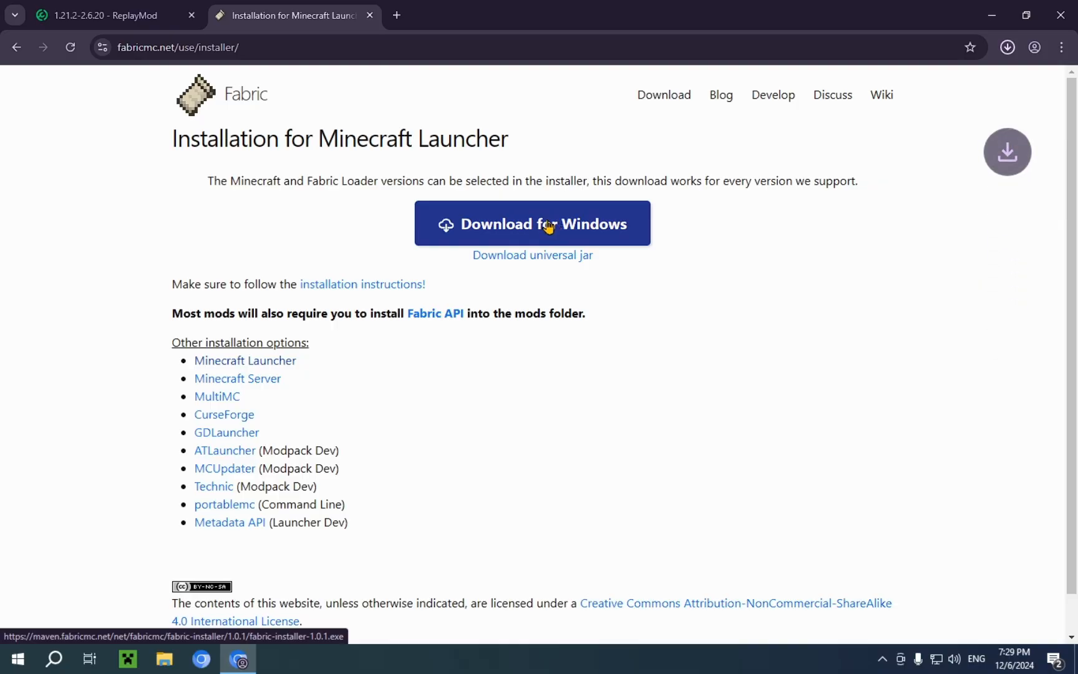
left_click(1007, 46)
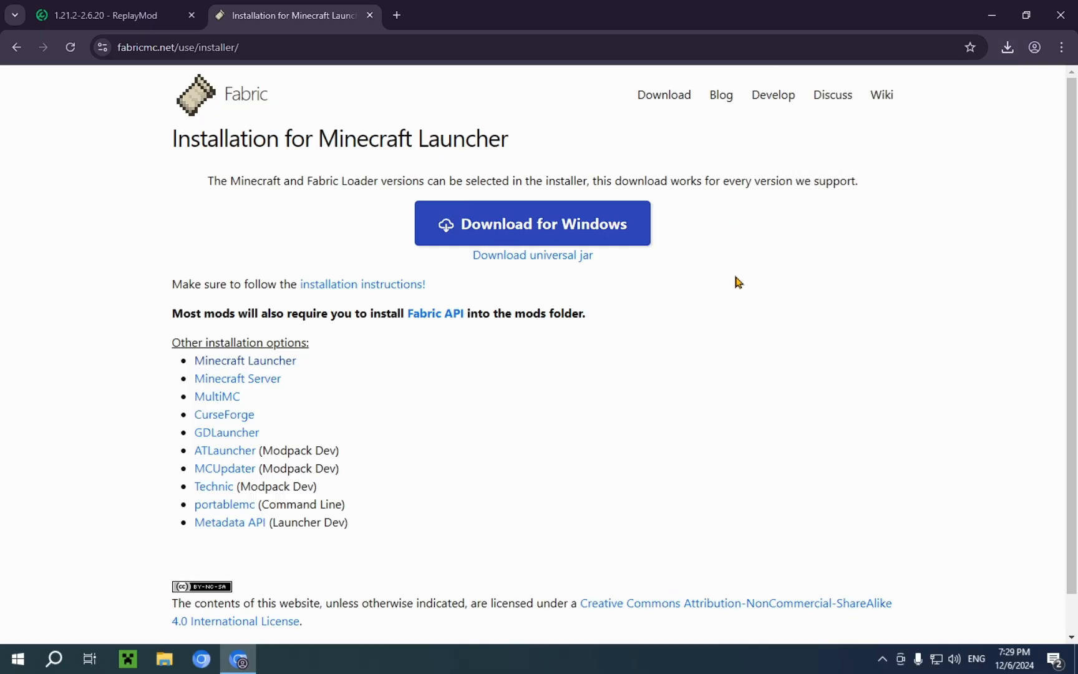
mouse_move(1060, 14)
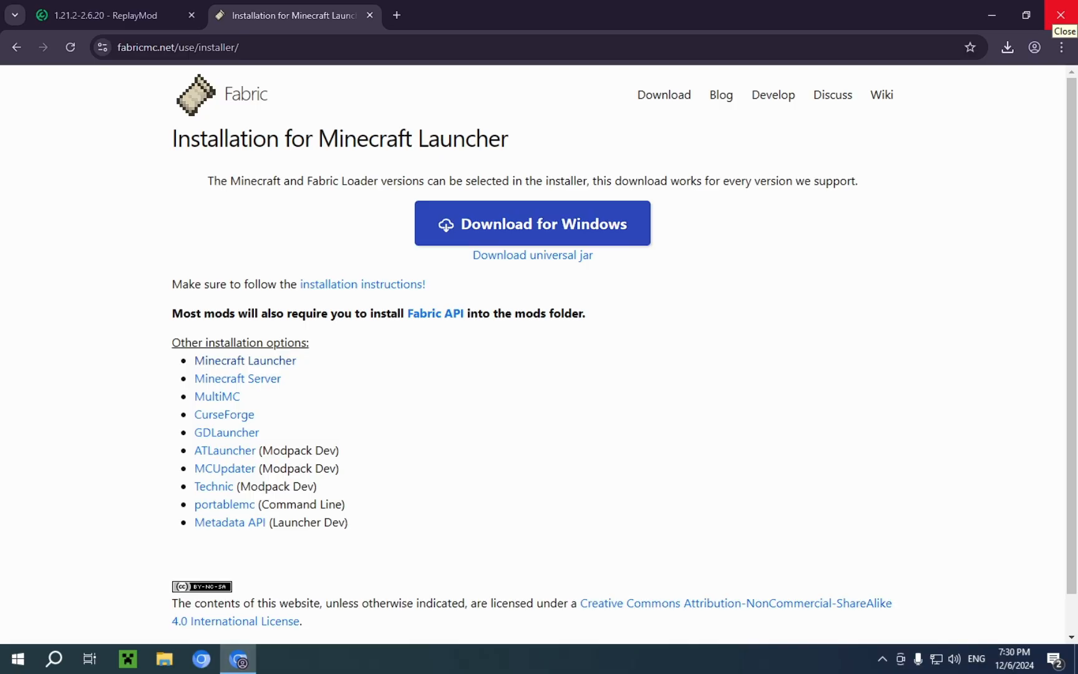
left_click(1062, 14)
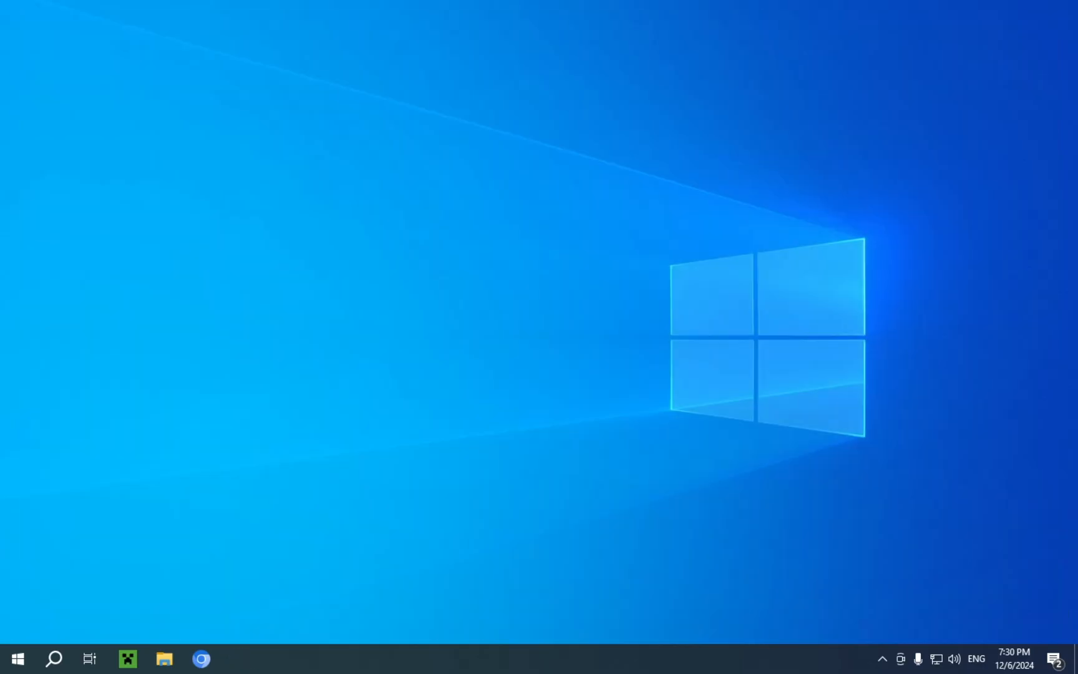
mouse_move(373, 355)
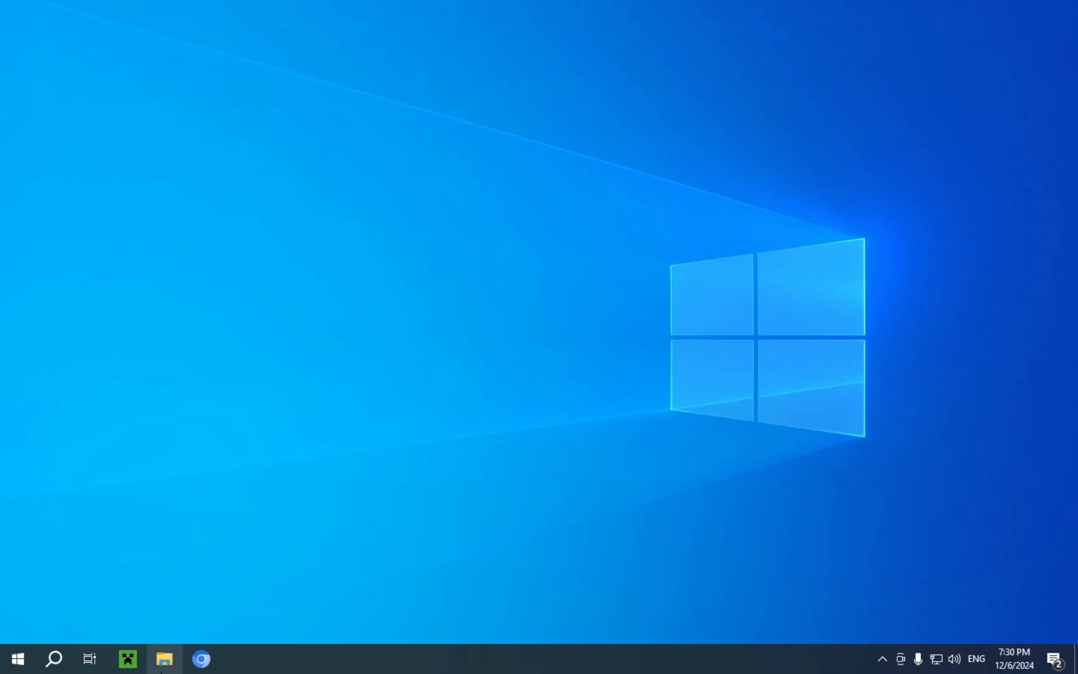
- Show the Downloads folder in File Explorer and select the fabric-installer file
left_click(164, 659)
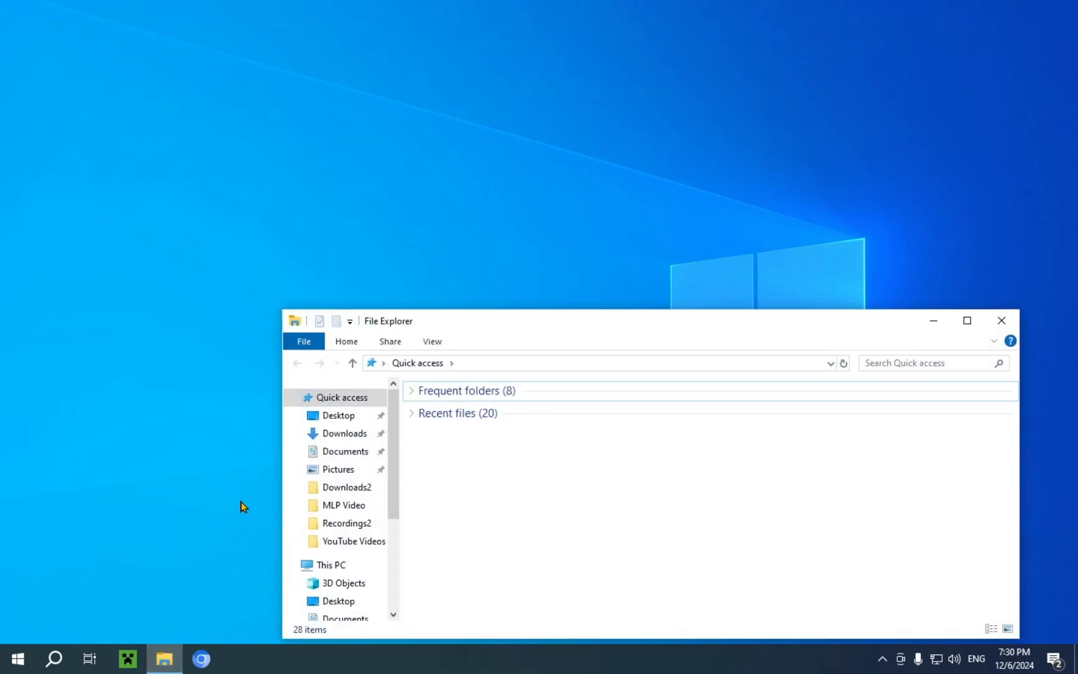
left_click(344, 432)
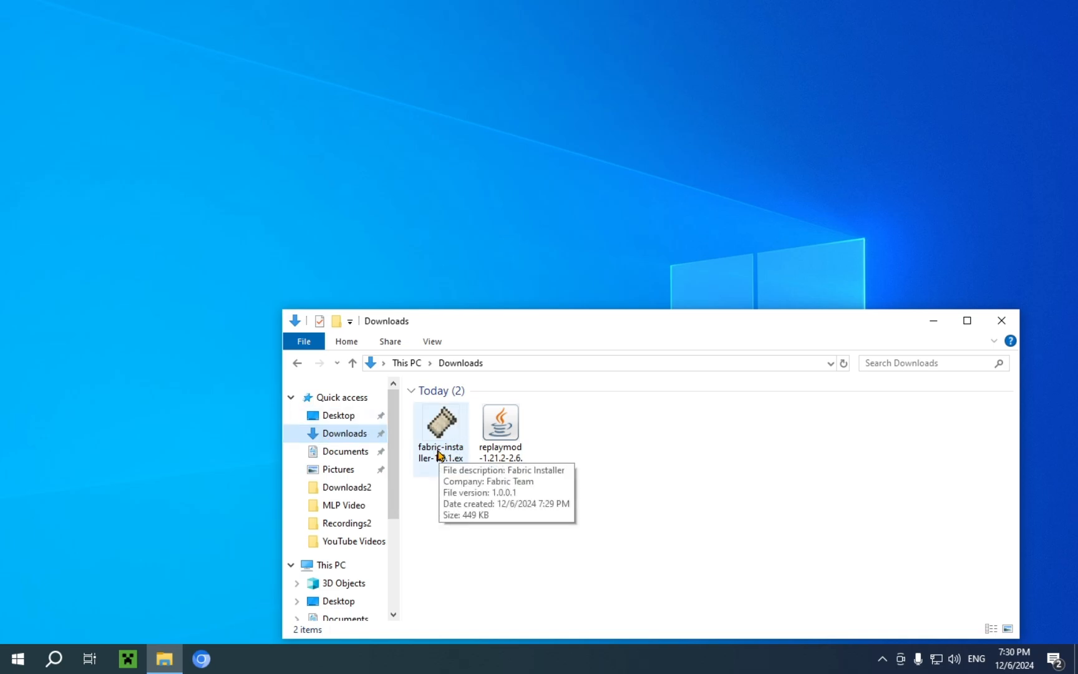
left_click(441, 423)
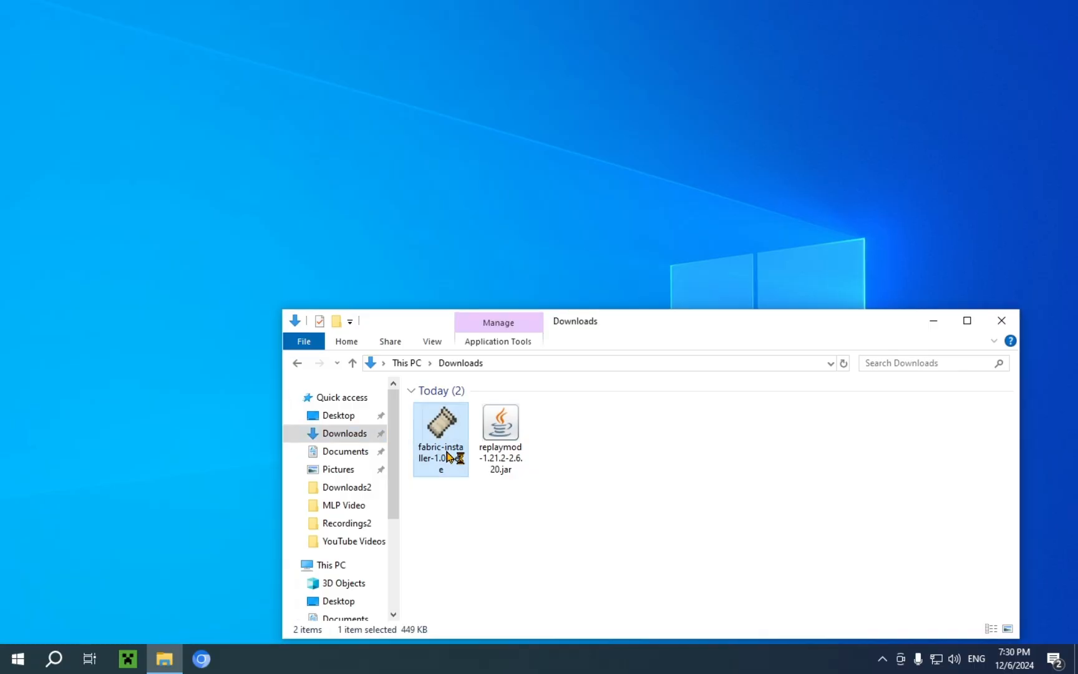
mouse_move(440, 438)
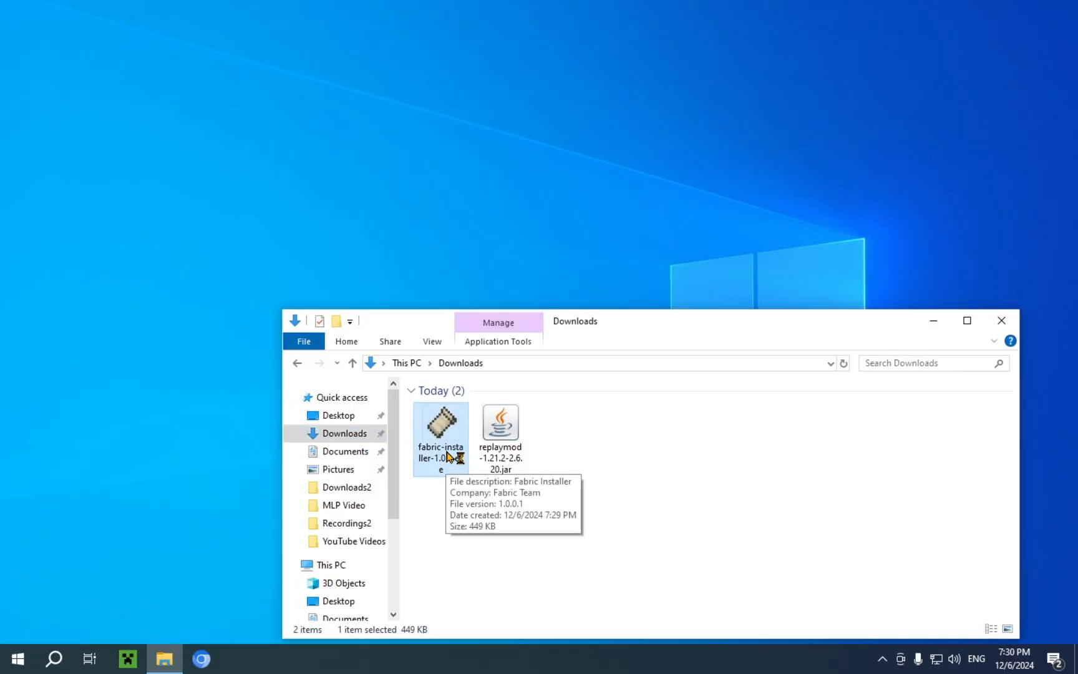
- Run fabric-installer-1.0.1.exe, install Fabric for Minecraft 1.21.3, and close it when done
double_click(440, 425)
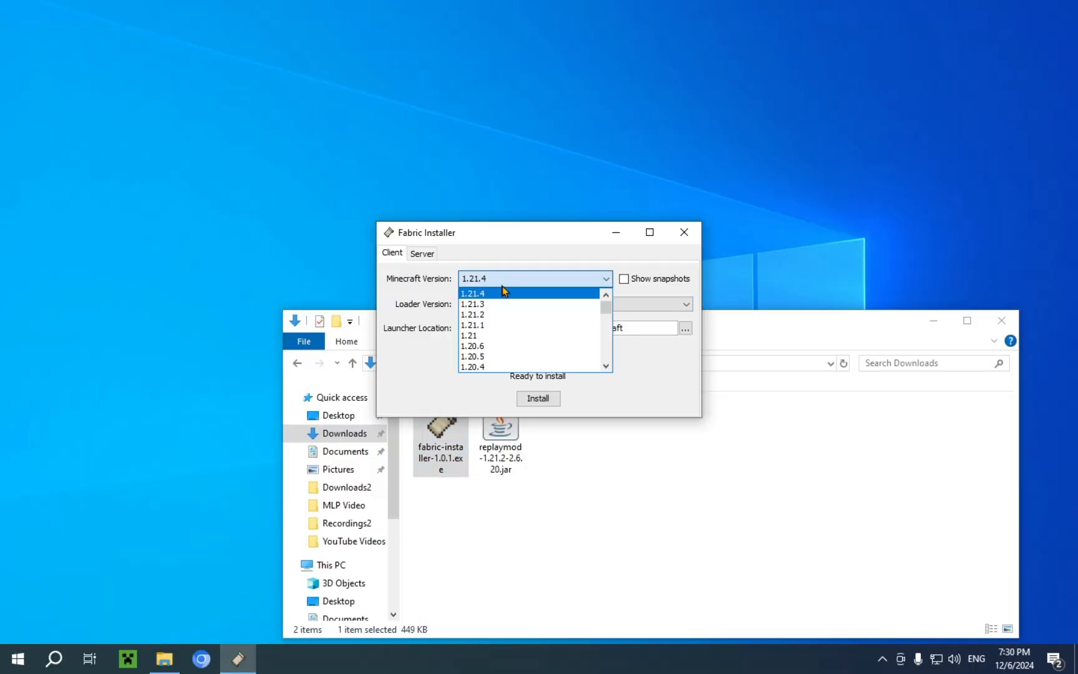
left_click(473, 304)
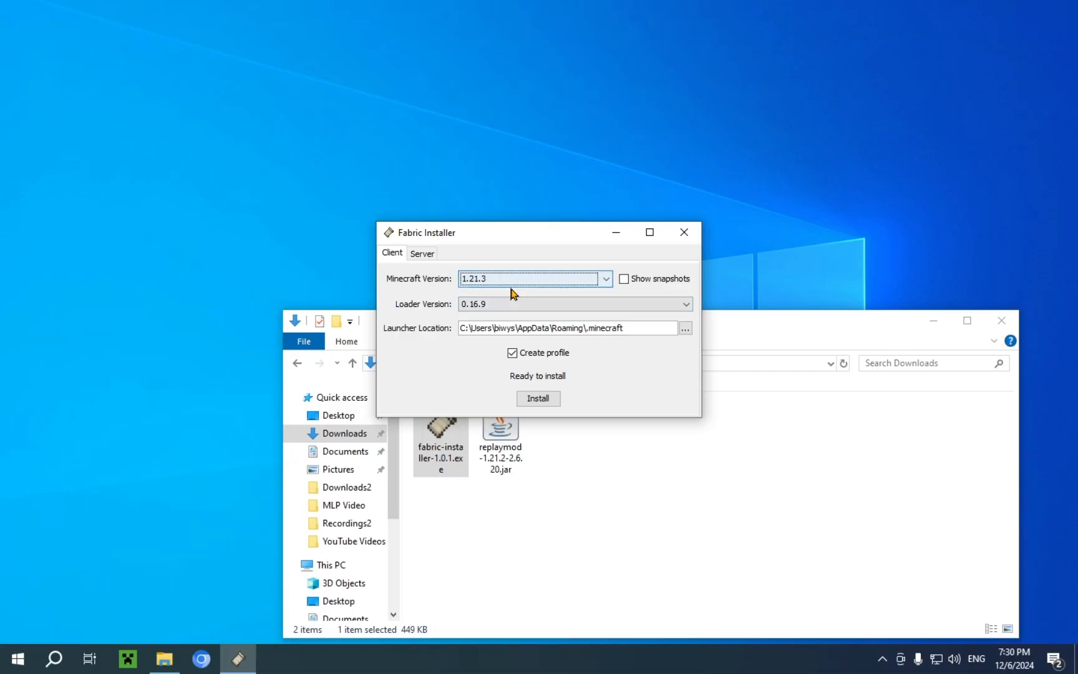
mouse_move(621, 383)
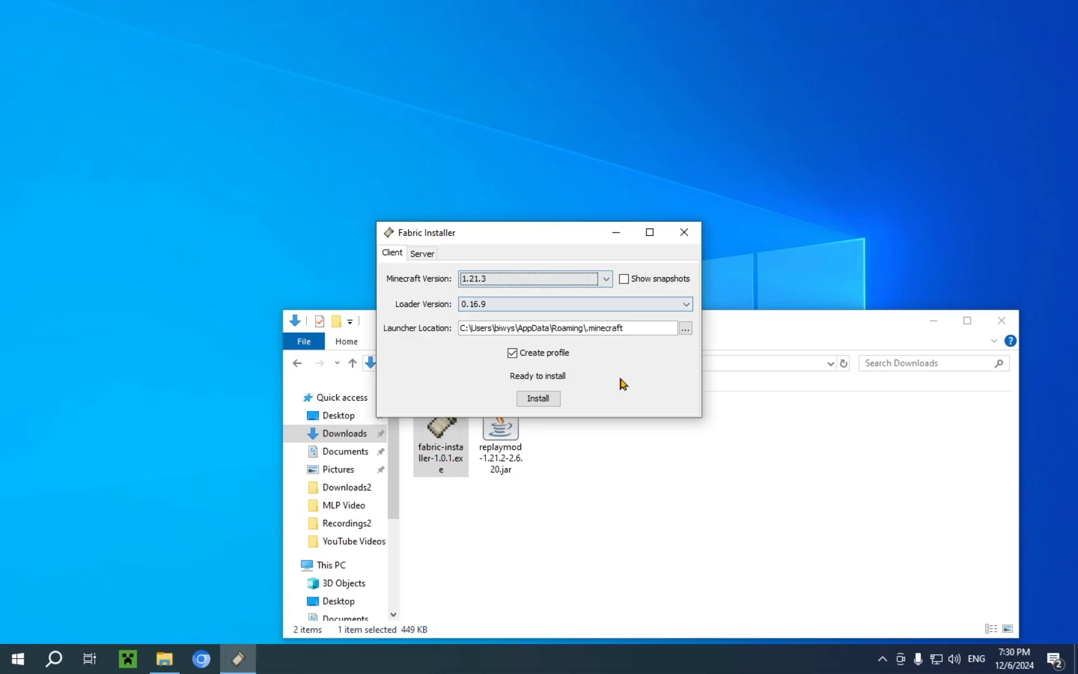
left_click(538, 398)
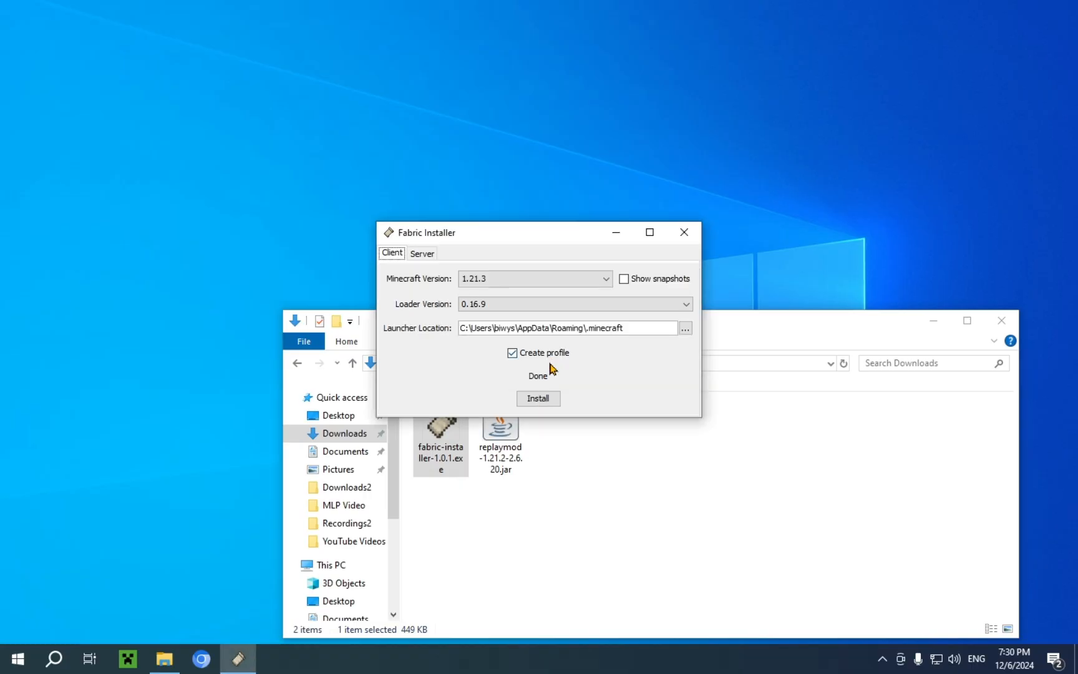
left_click(682, 232)
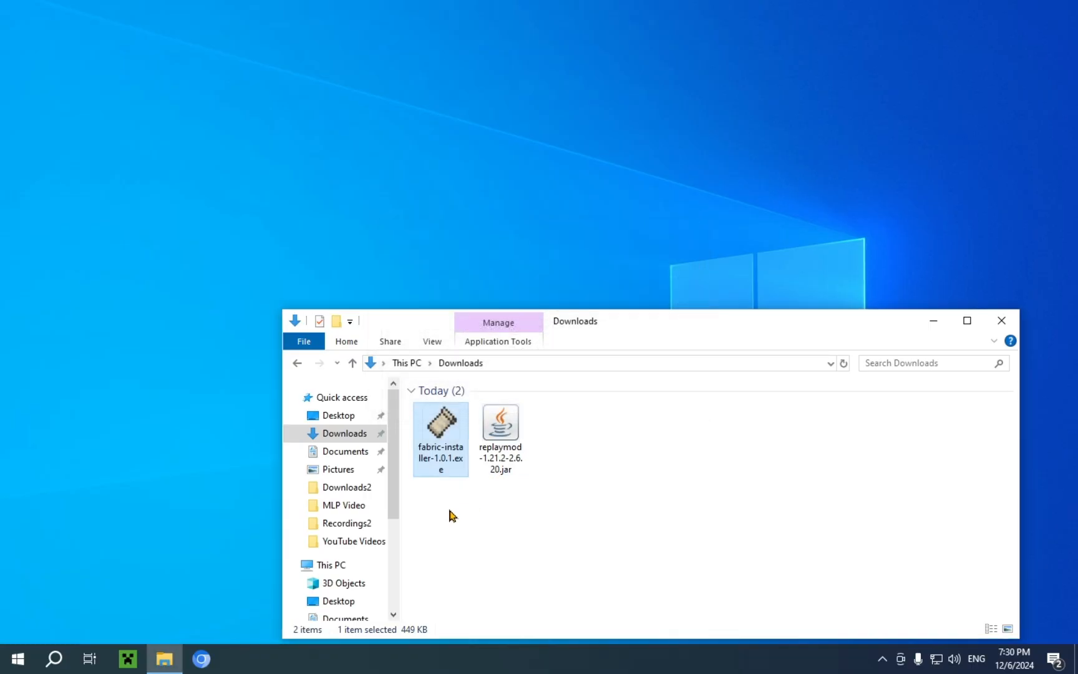
mouse_move(440, 419)
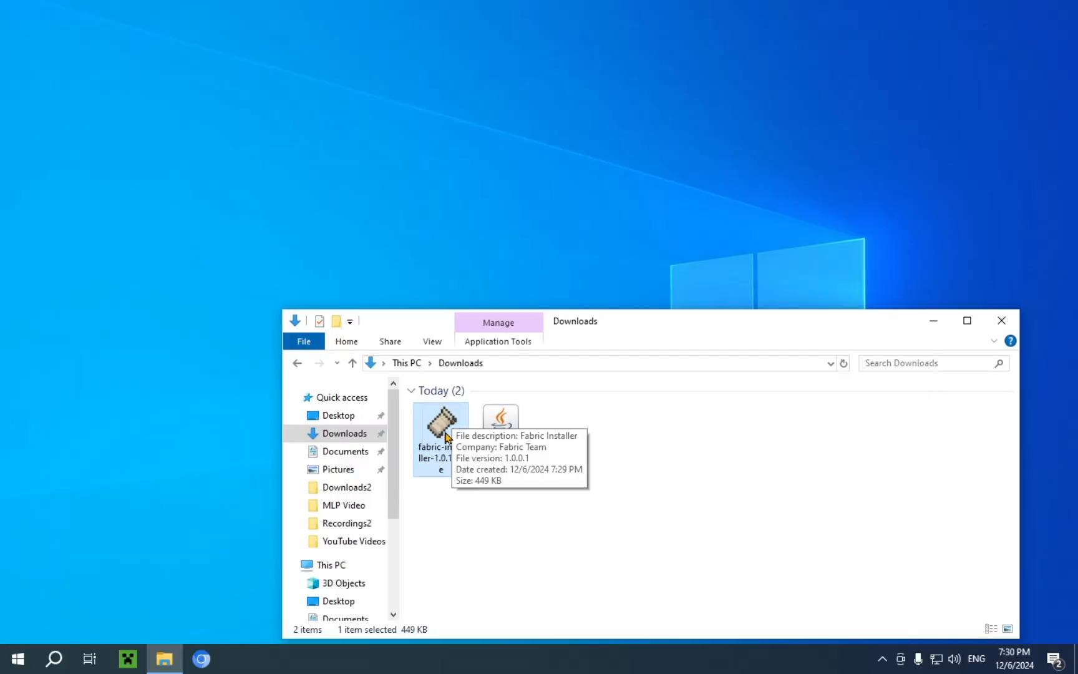
- Remove the Fabric installer file from Downloads and close File Explorer
right_click(440, 433)
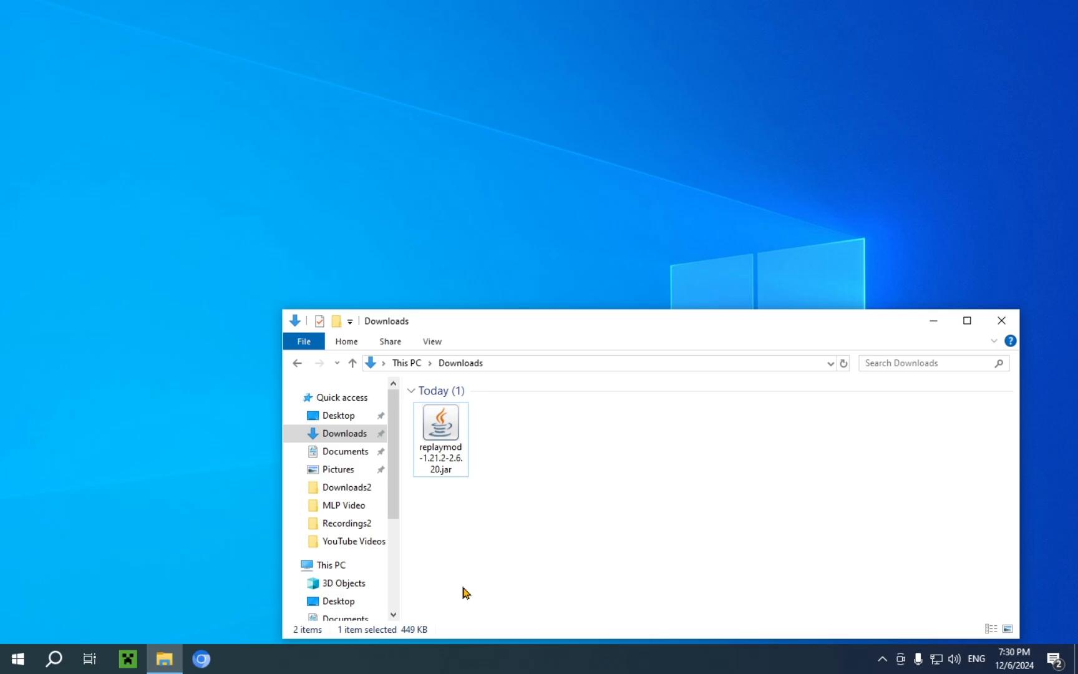
mouse_move(455, 514)
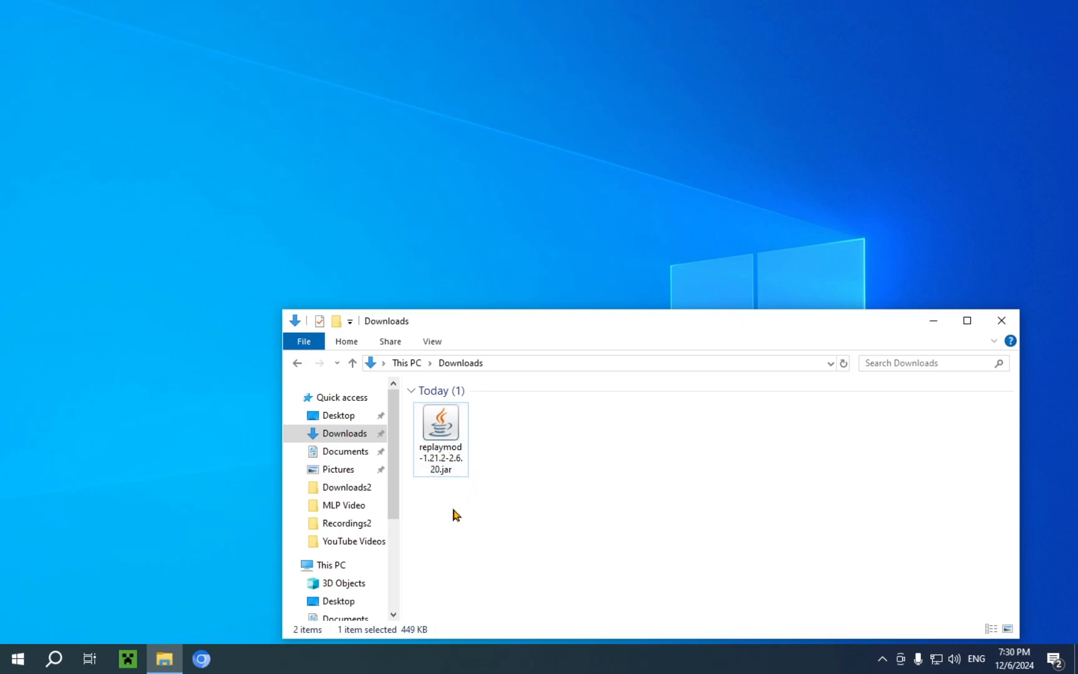
mouse_move(1000, 321)
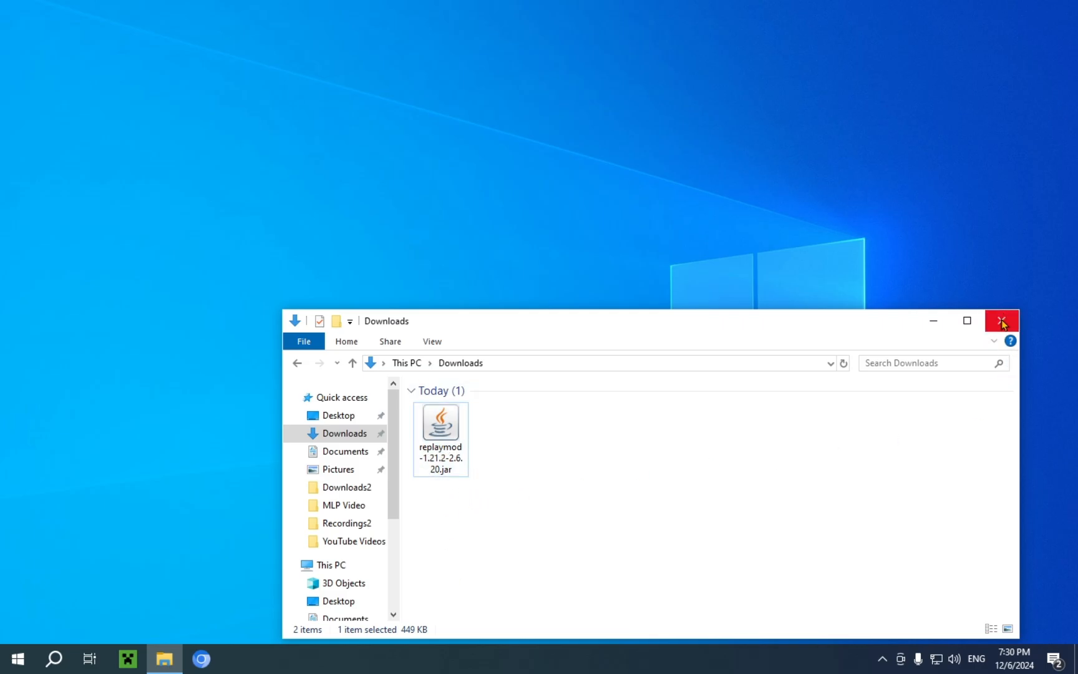
left_click(1000, 320)
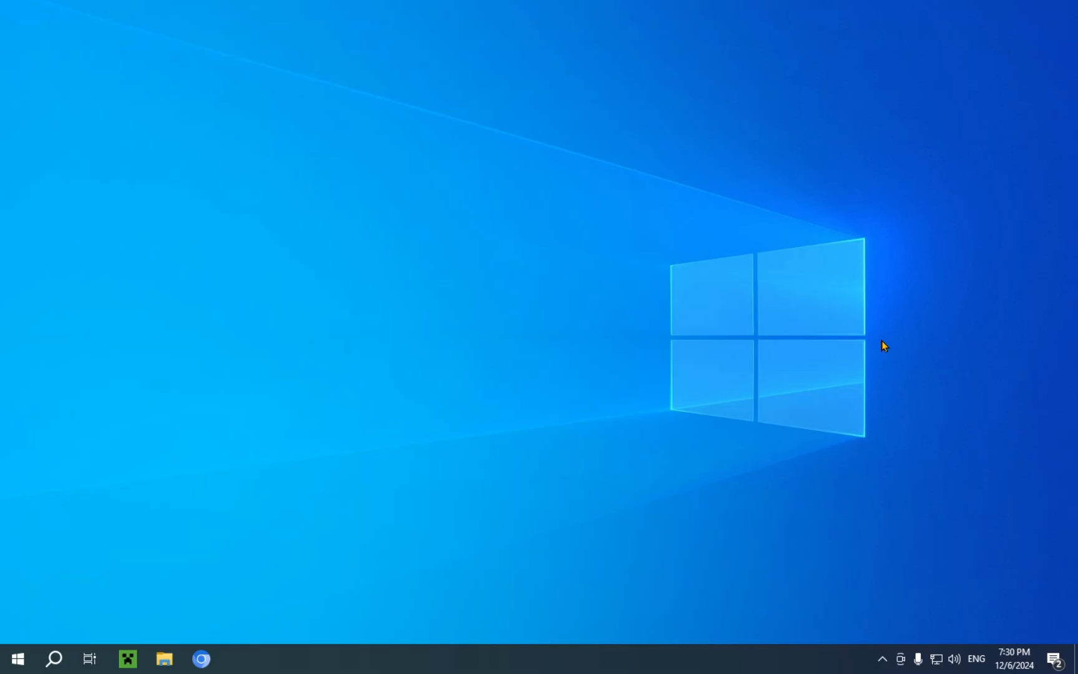
mouse_move(126, 659)
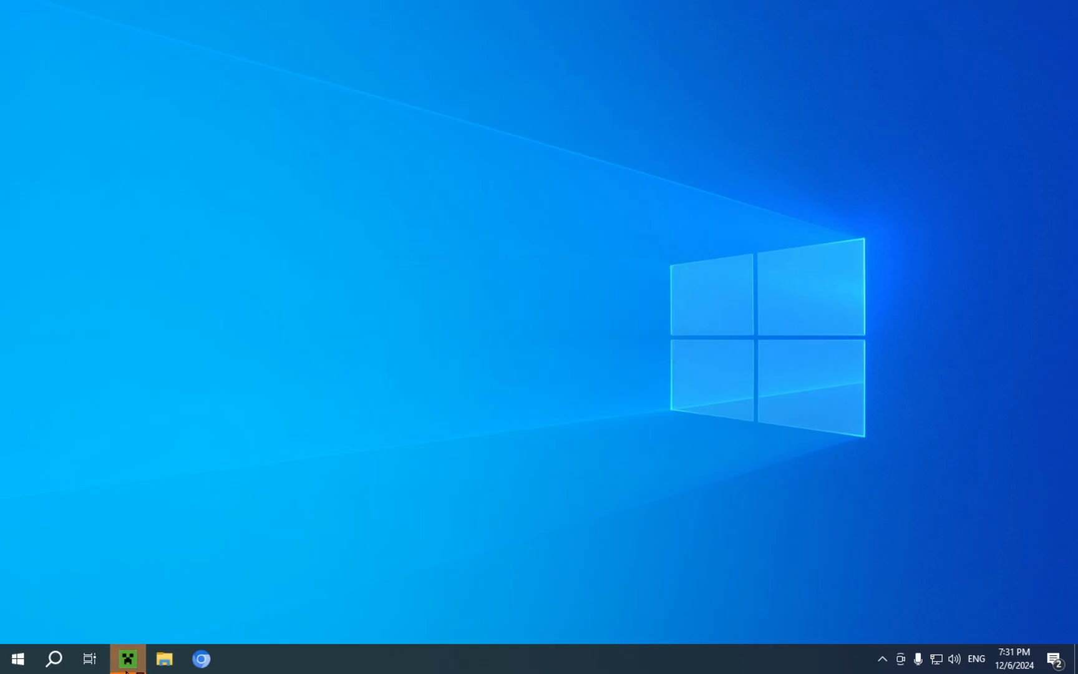
- Launch the fabric-loader-1.21.3 installation from the Launcher so Minecraft reaches its title screen
left_click(127, 658)
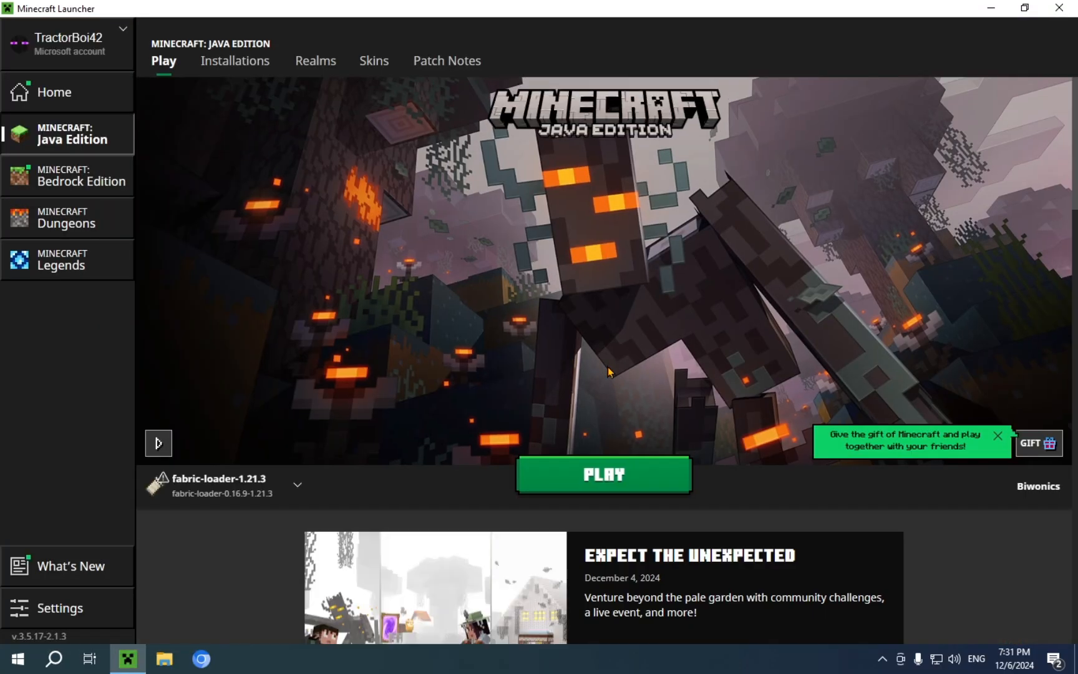
mouse_move(159, 479)
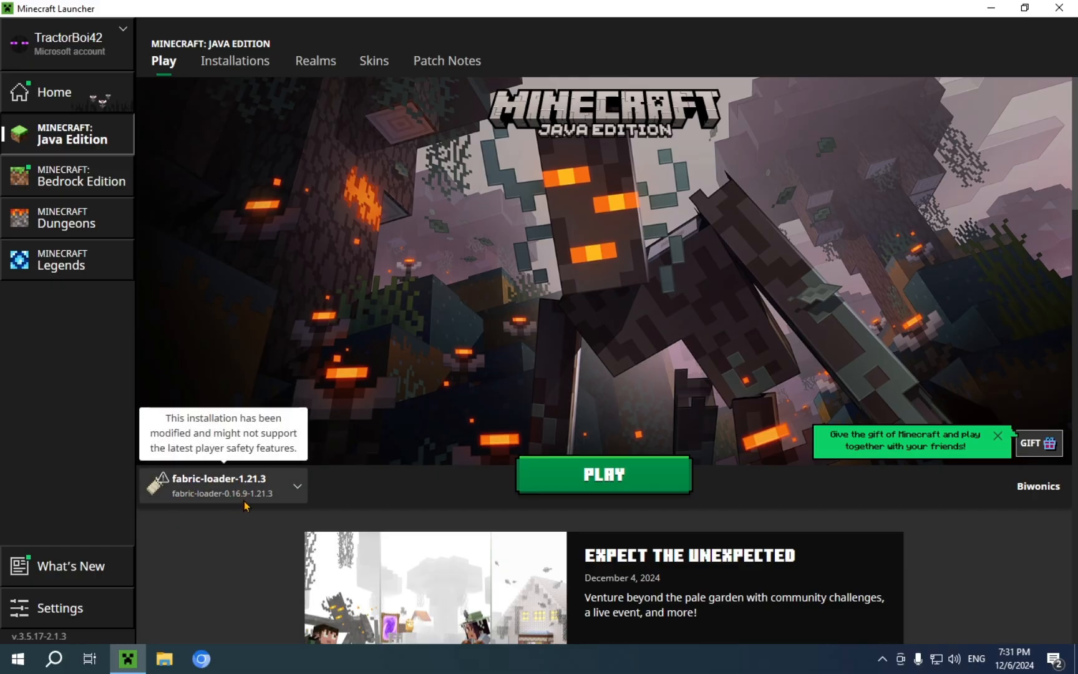
mouse_move(247, 510)
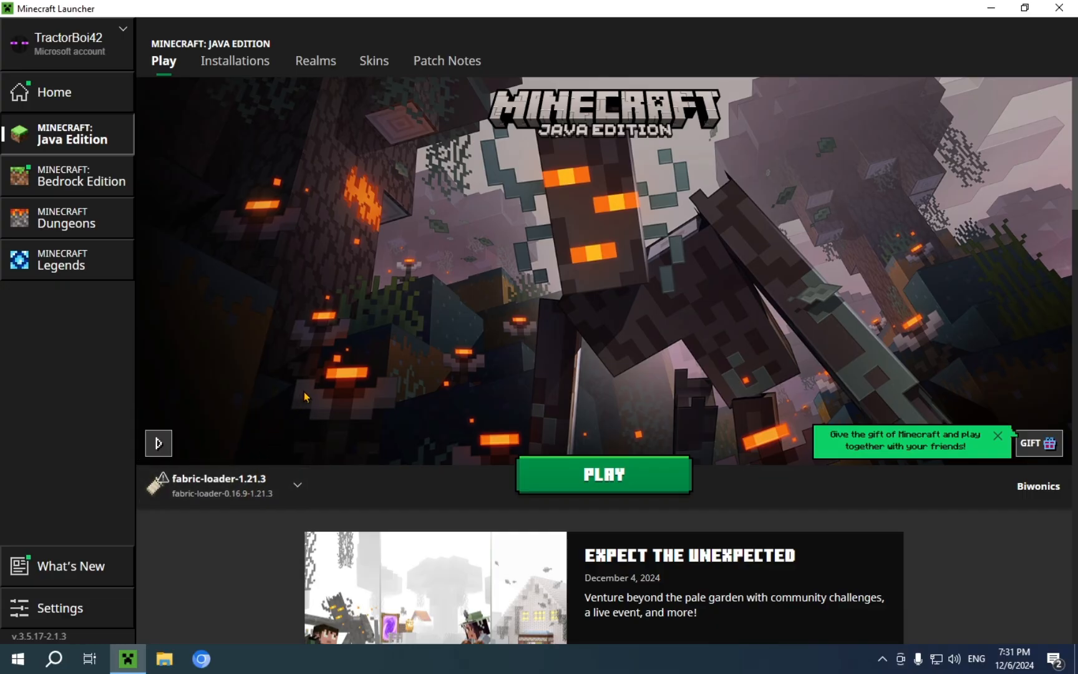
mouse_move(554, 394)
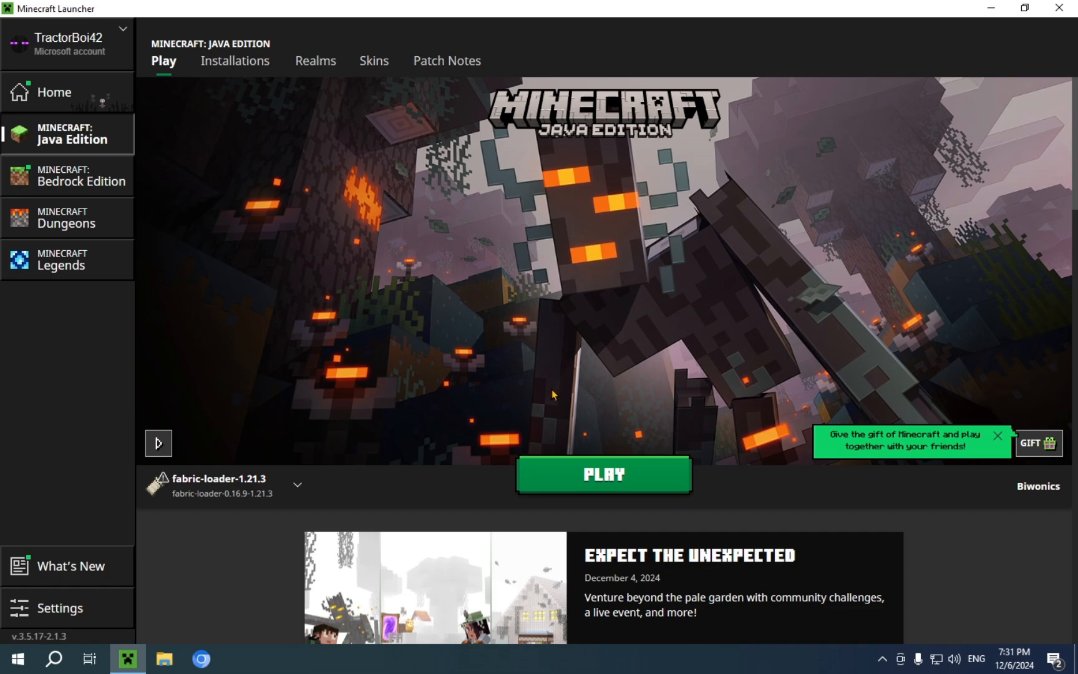
left_click(602, 474)
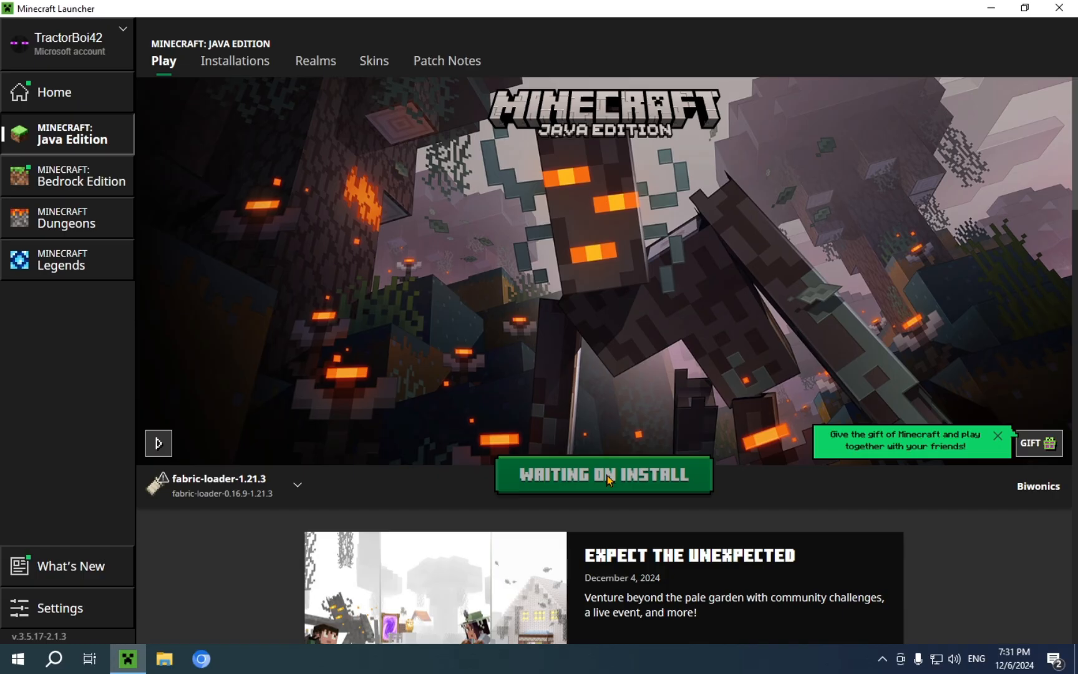
left_click(604, 474)
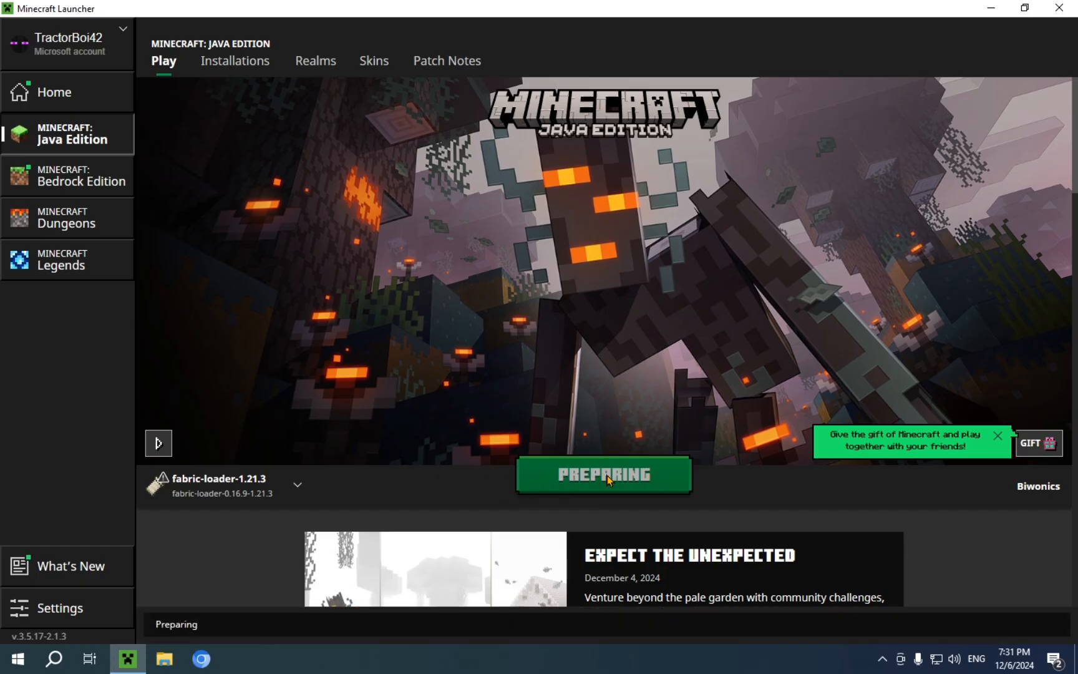
left_click(603, 474)
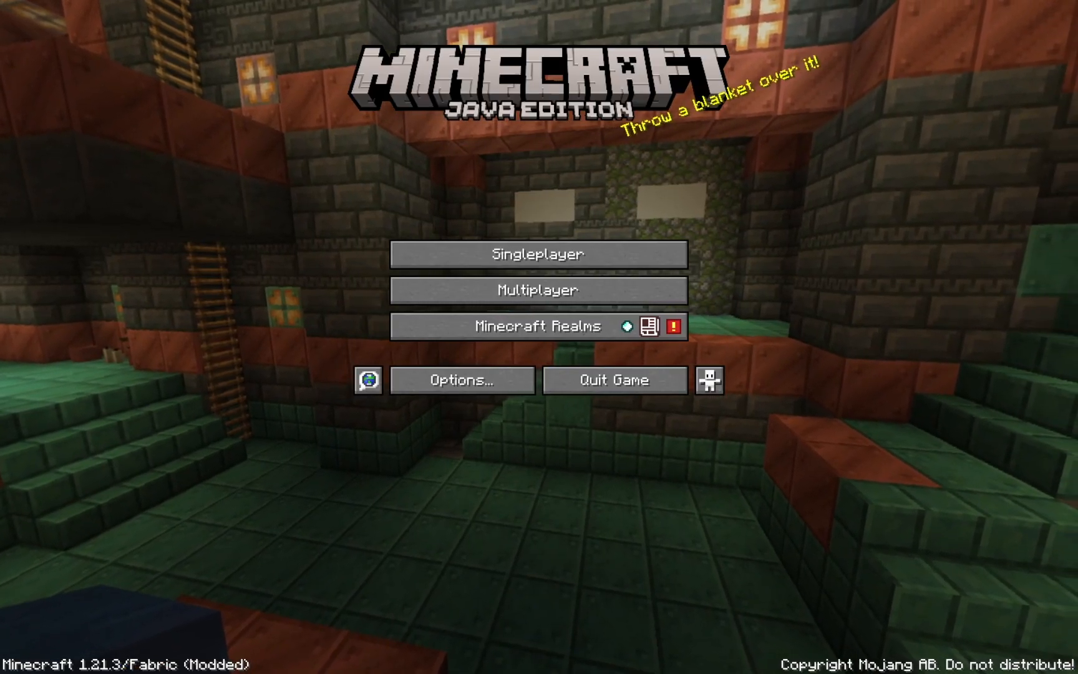
mouse_move(613, 379)
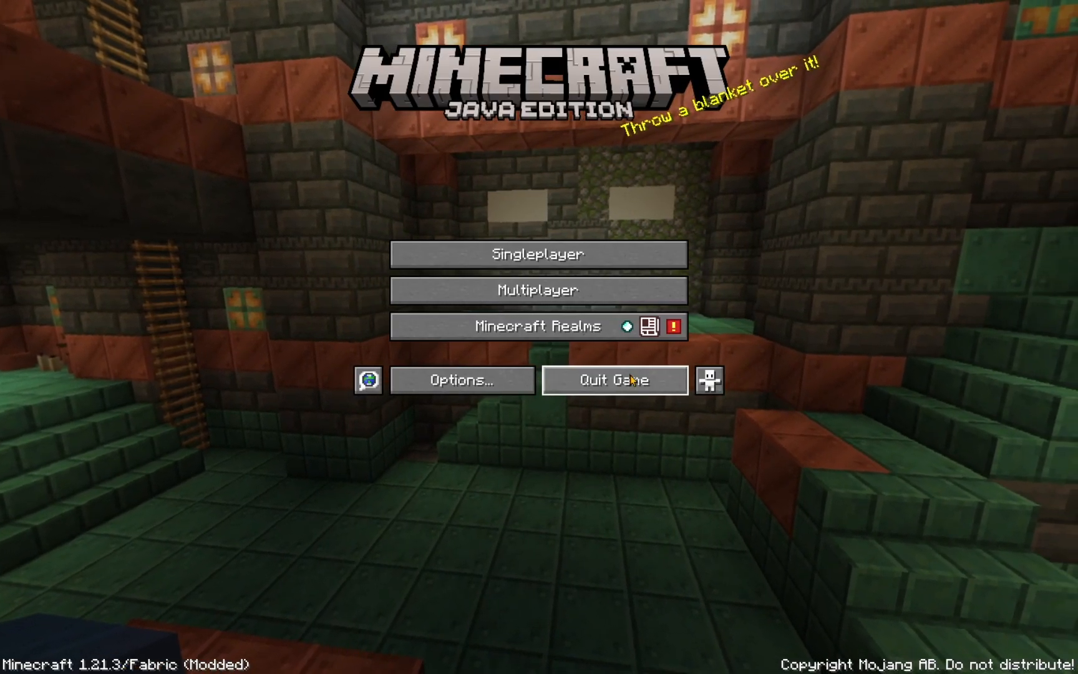
- Quit Minecraft from the title screen back to the desktop
left_click(611, 379)
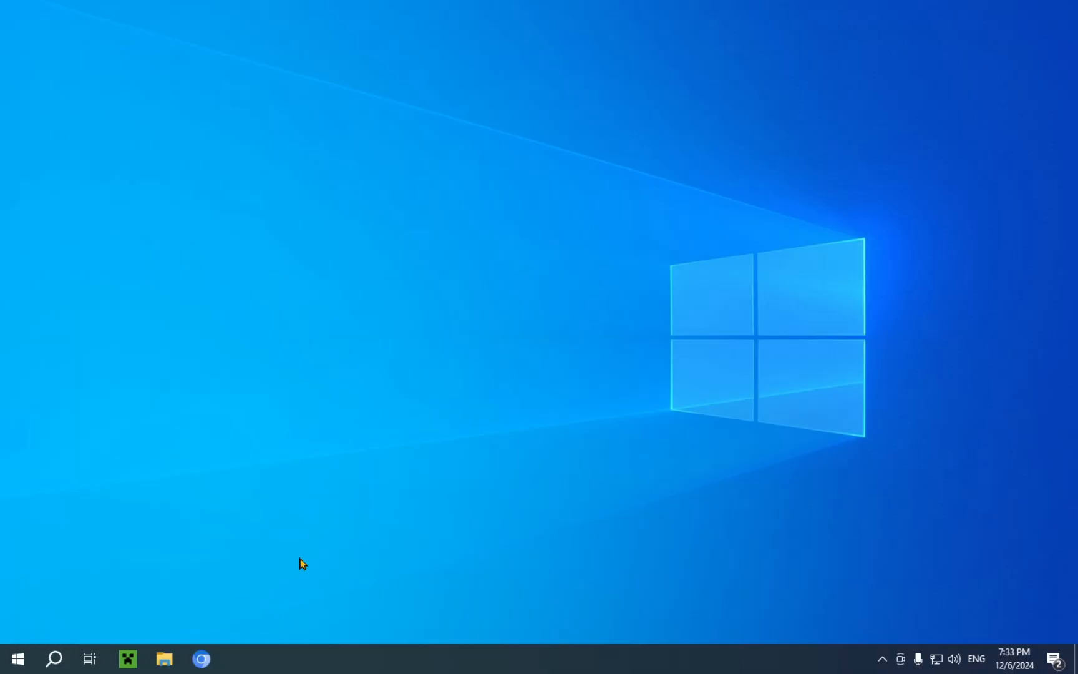
mouse_move(206, 584)
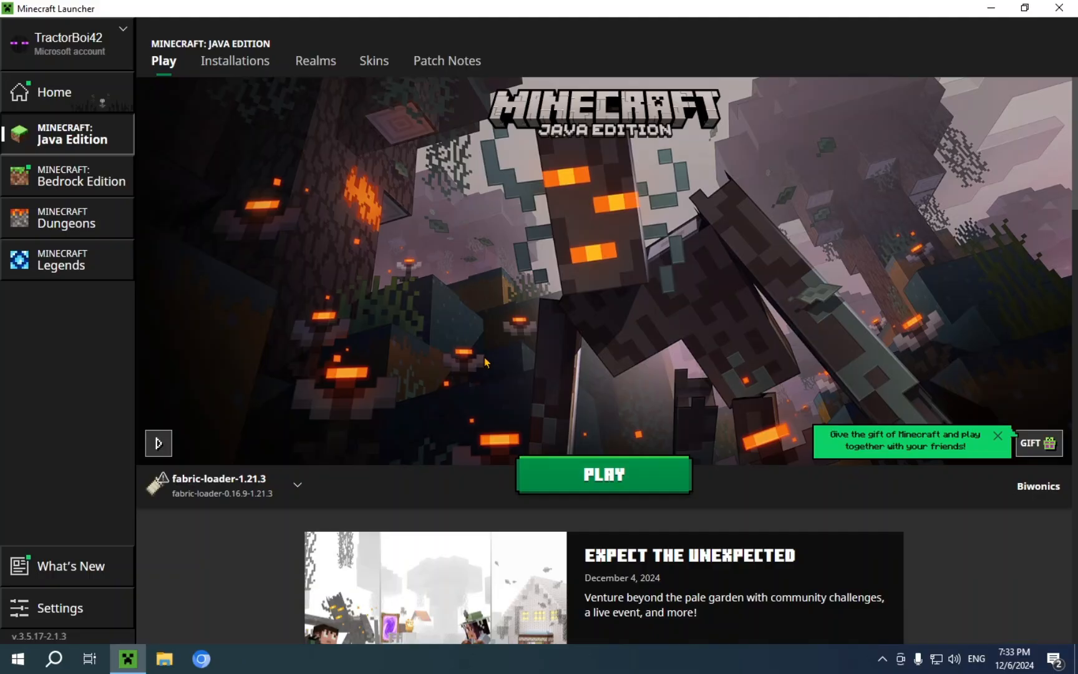
mouse_move(235, 59)
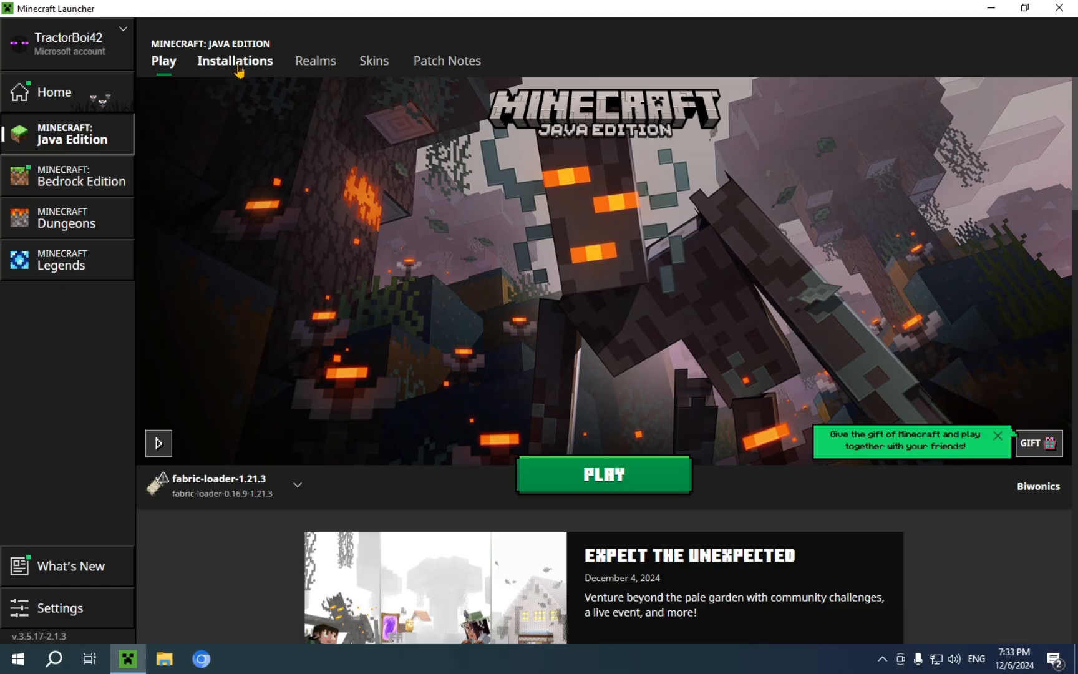
- From the Installations list, open the fabric-loader-1.21.3 game folder in File Explorer
left_click(234, 60)
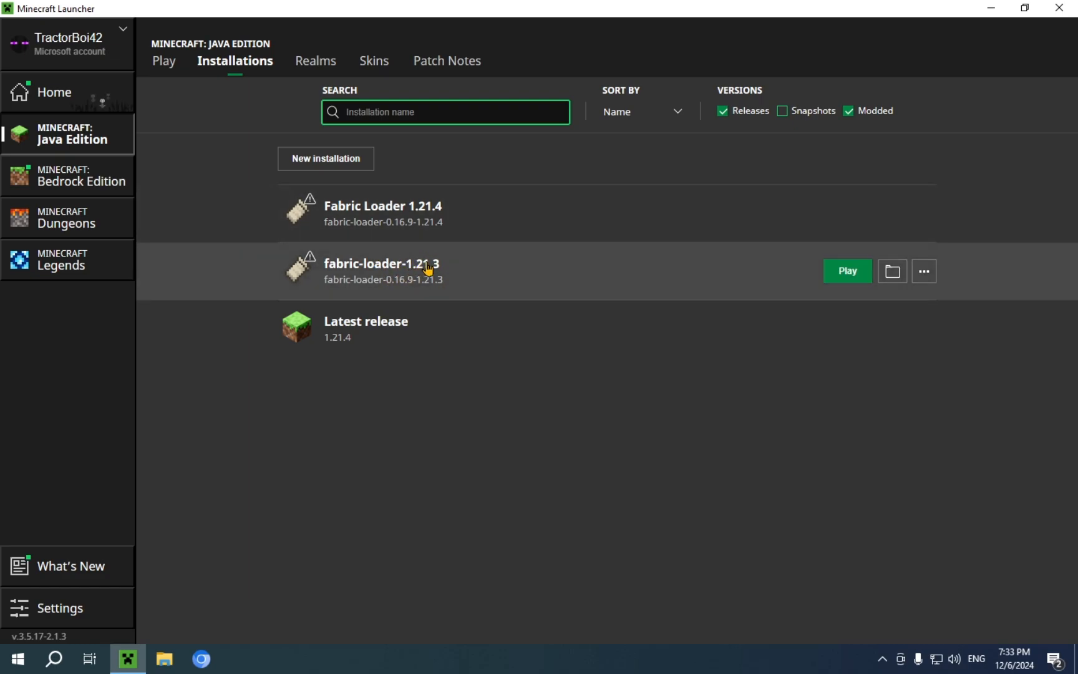
mouse_move(892, 271)
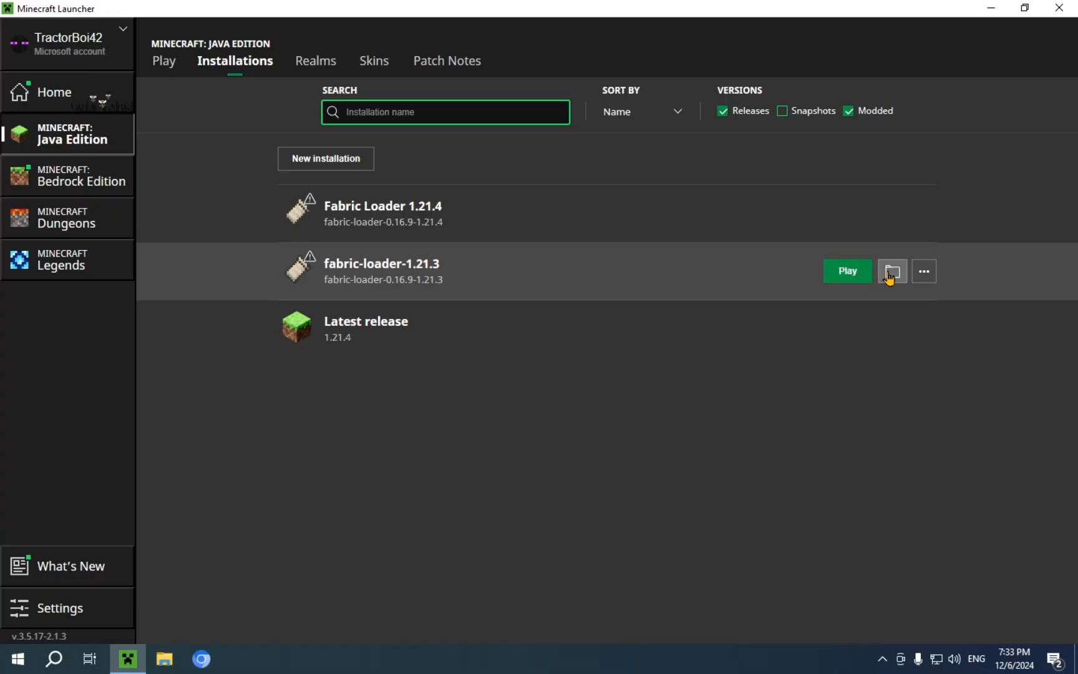
left_click(892, 271)
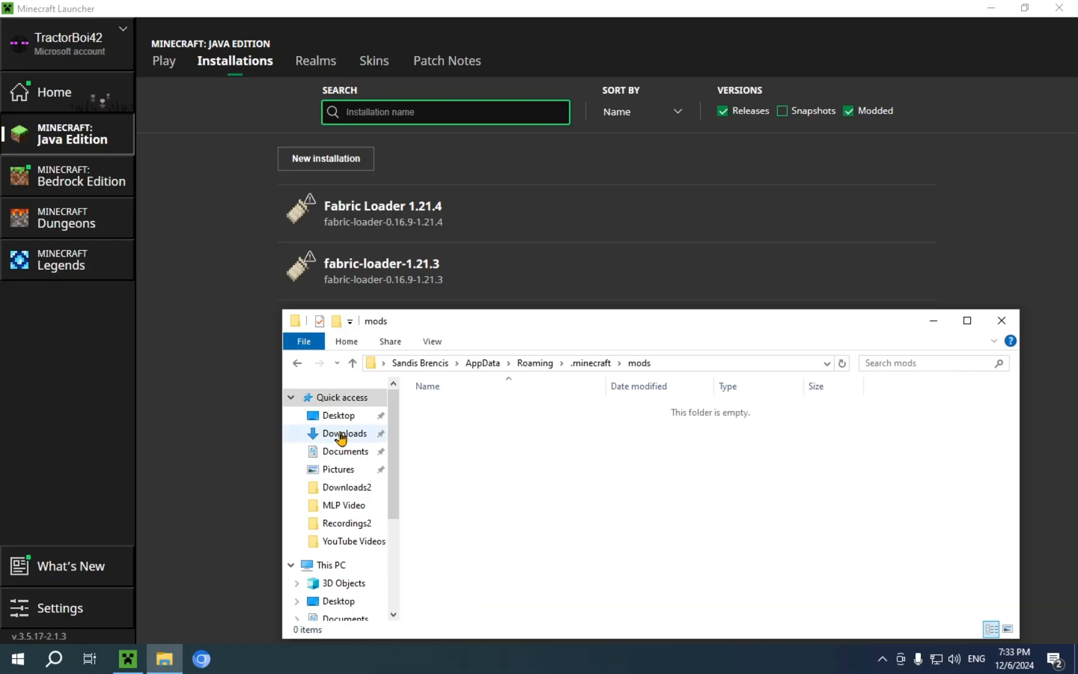
- Copy replaymod-1.21.2-2.6.20.jar from Downloads into the .minecraft\mods folder
left_click(344, 433)
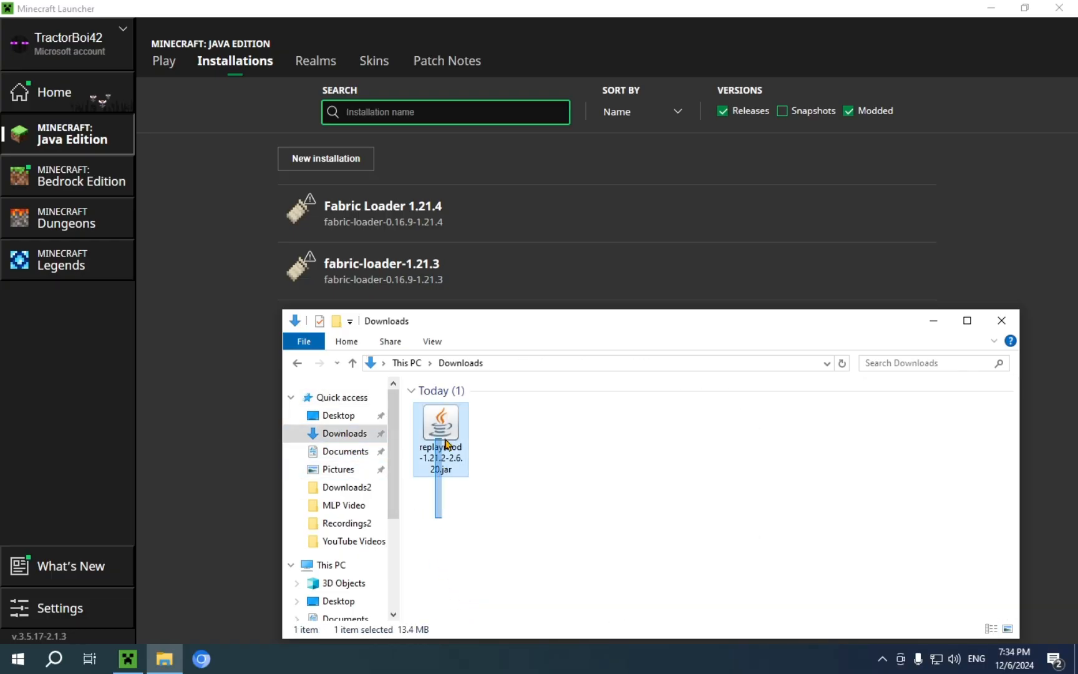
mouse_move(445, 440)
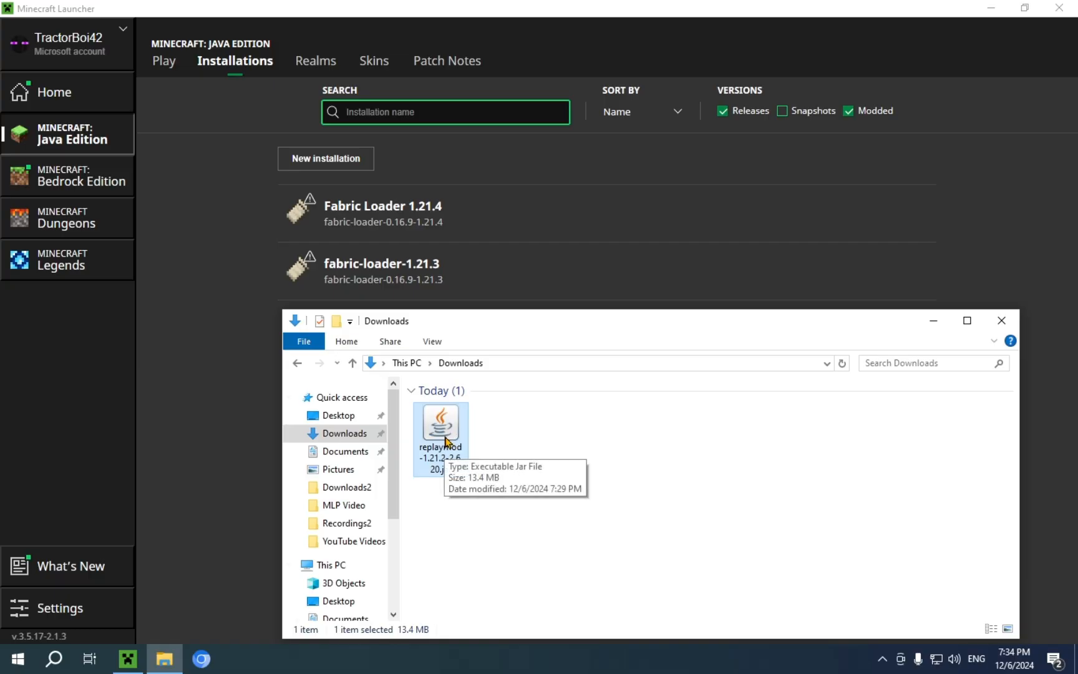
mouse_move(449, 435)
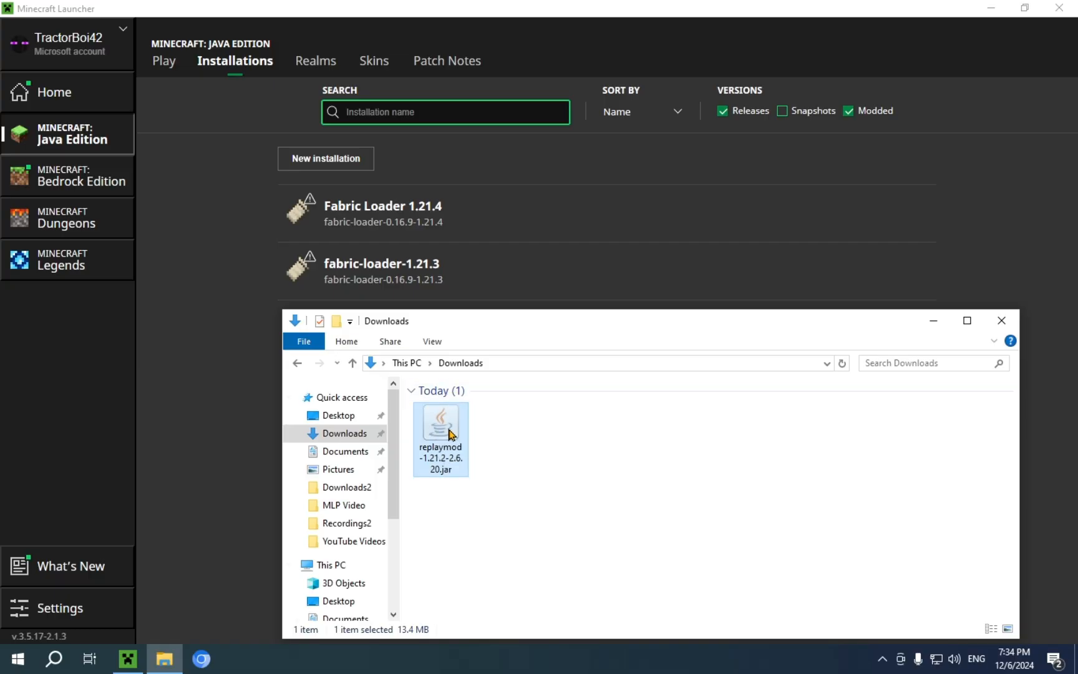
right_click(440, 436)
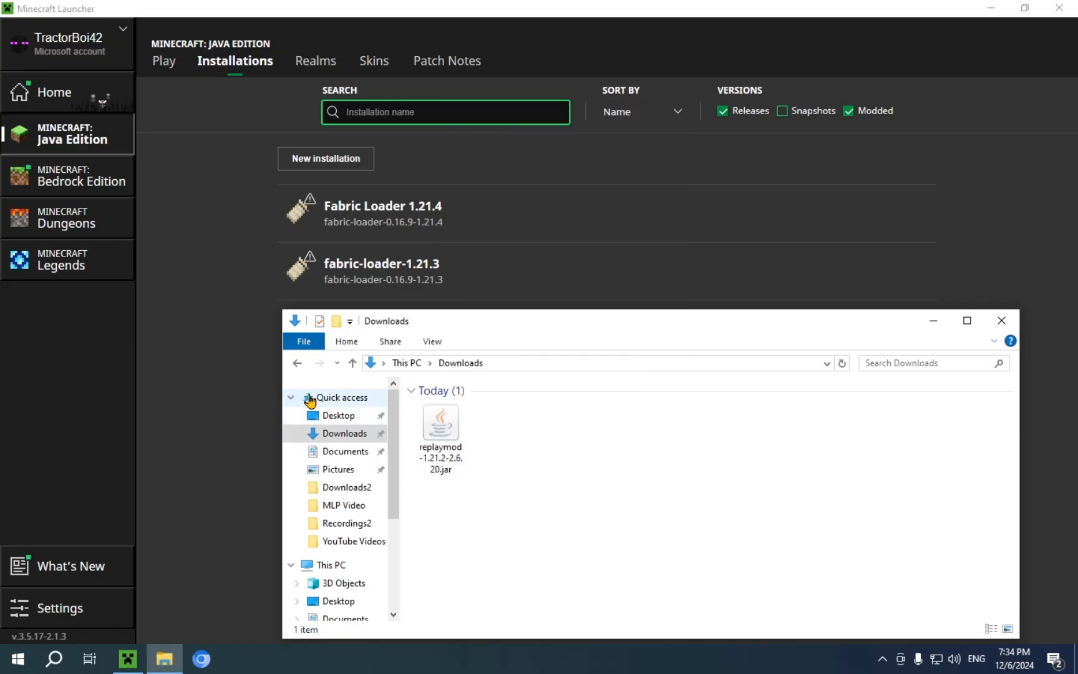
mouse_move(297, 363)
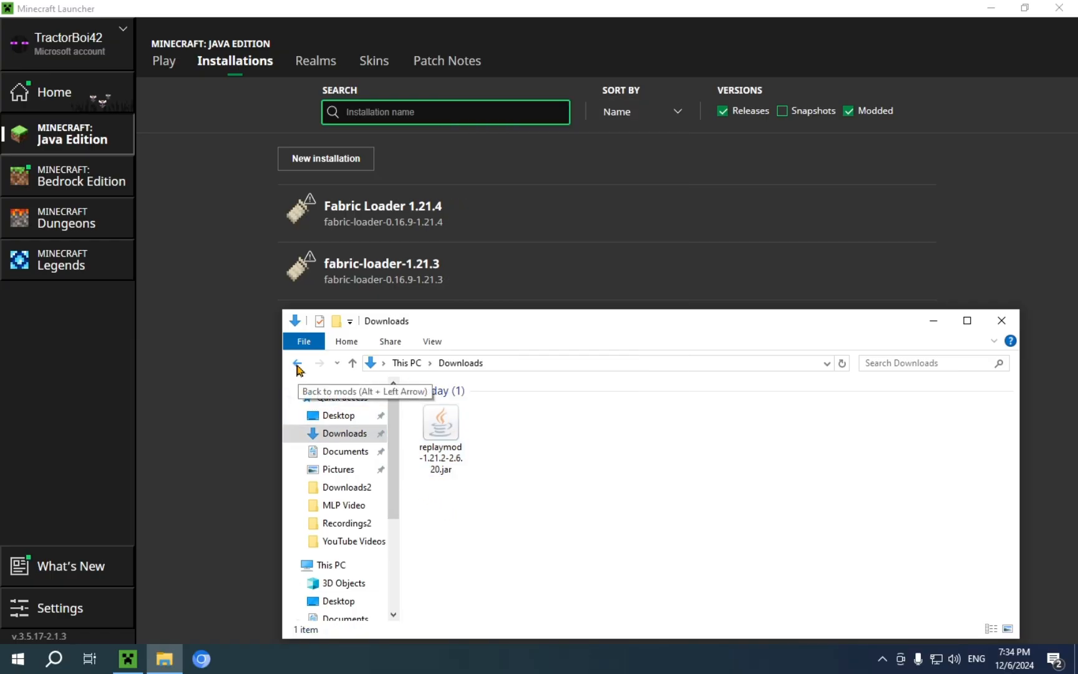
left_click(296, 362)
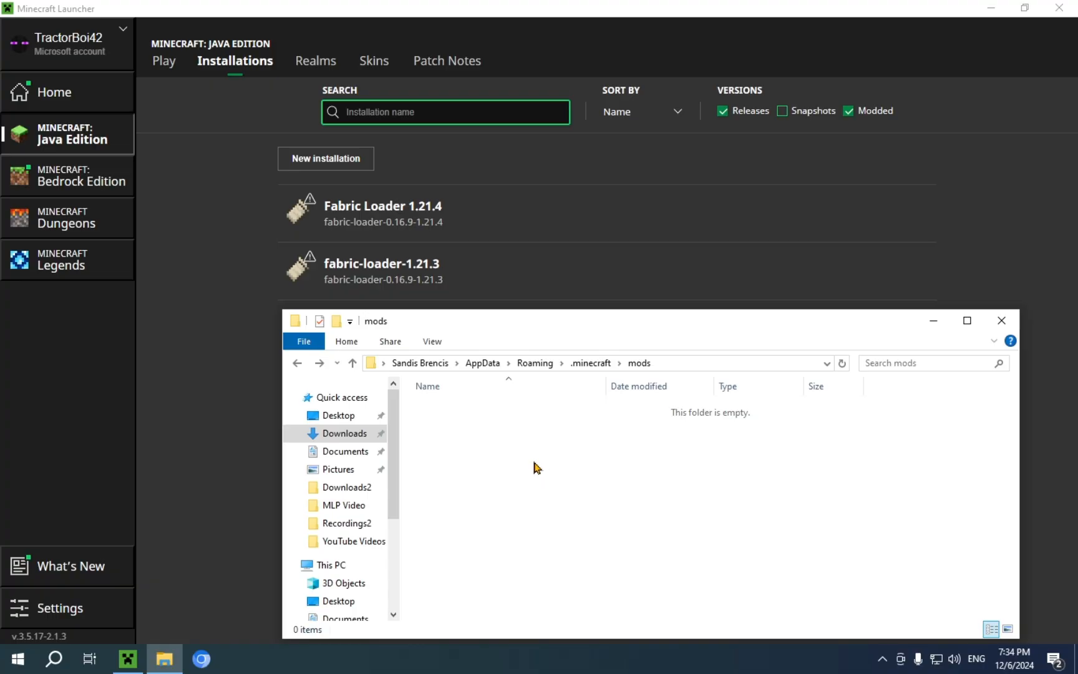
mouse_move(502, 435)
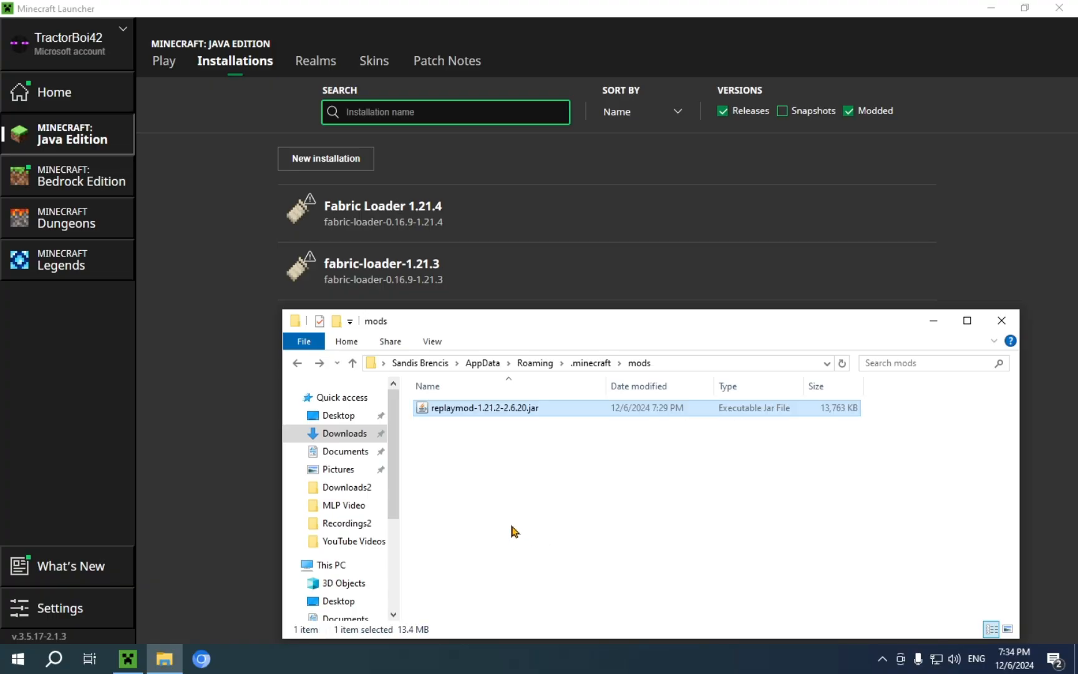
left_click(506, 476)
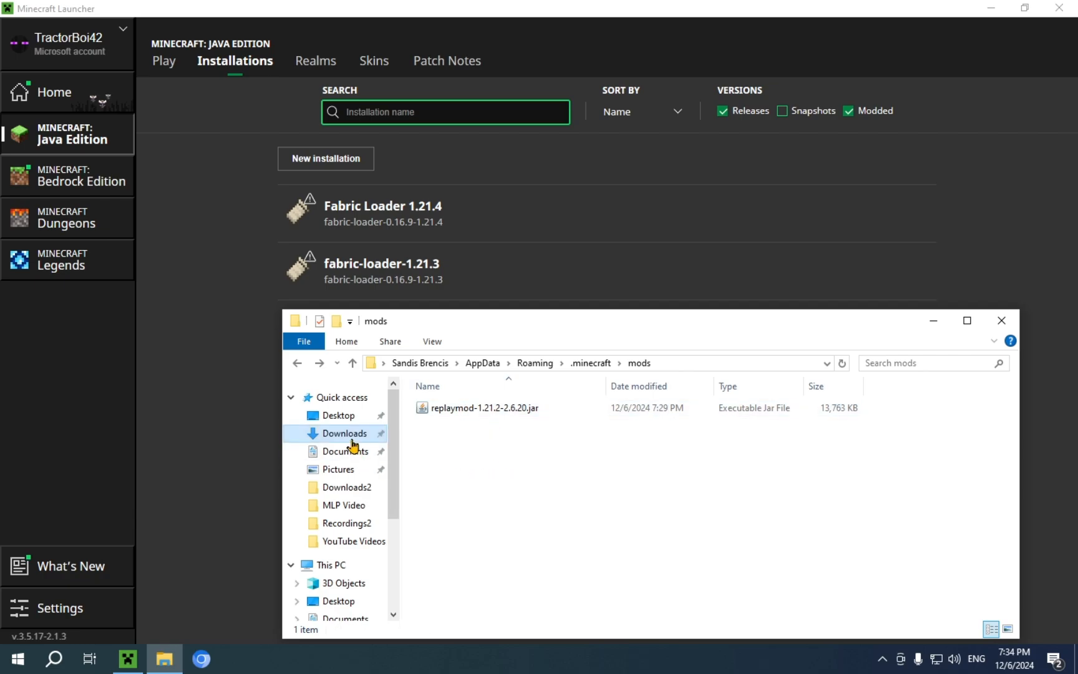
left_click(345, 433)
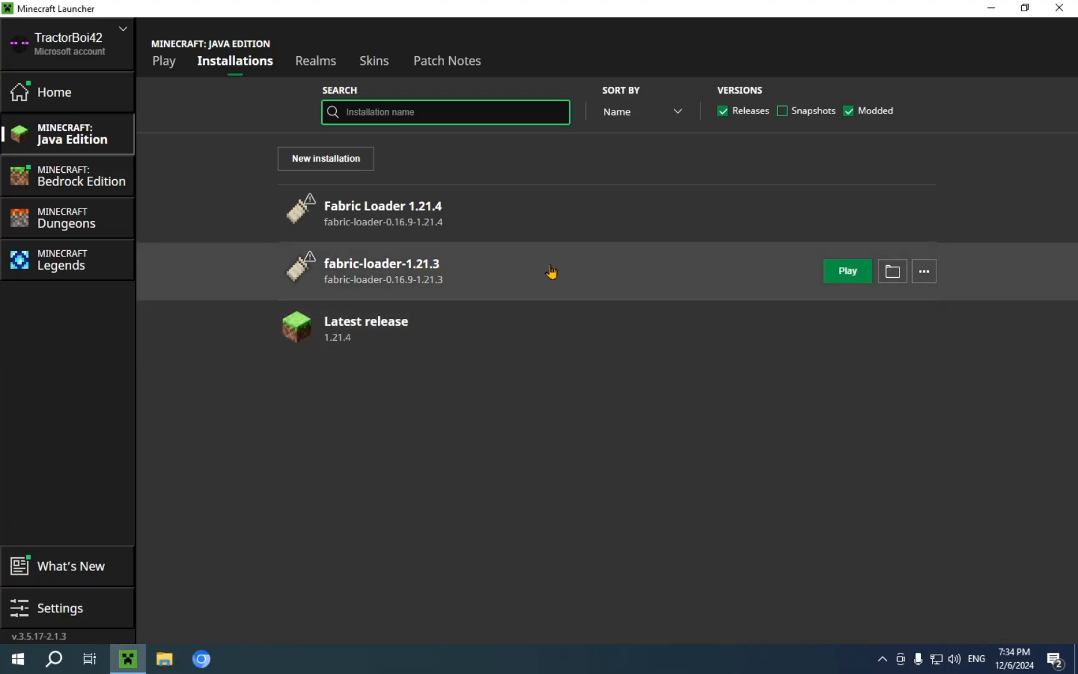
mouse_move(847, 271)
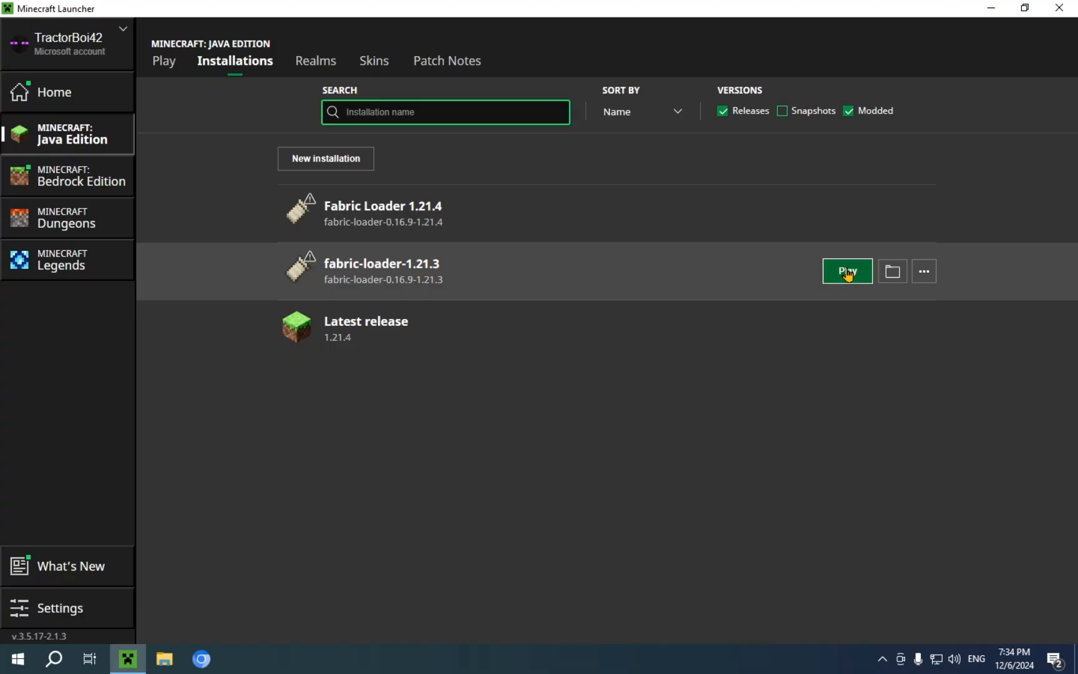
- Relaunch fabric-loader-1.21.3 with ReplayMod and reach the singleplayer worlds list
left_click(846, 271)
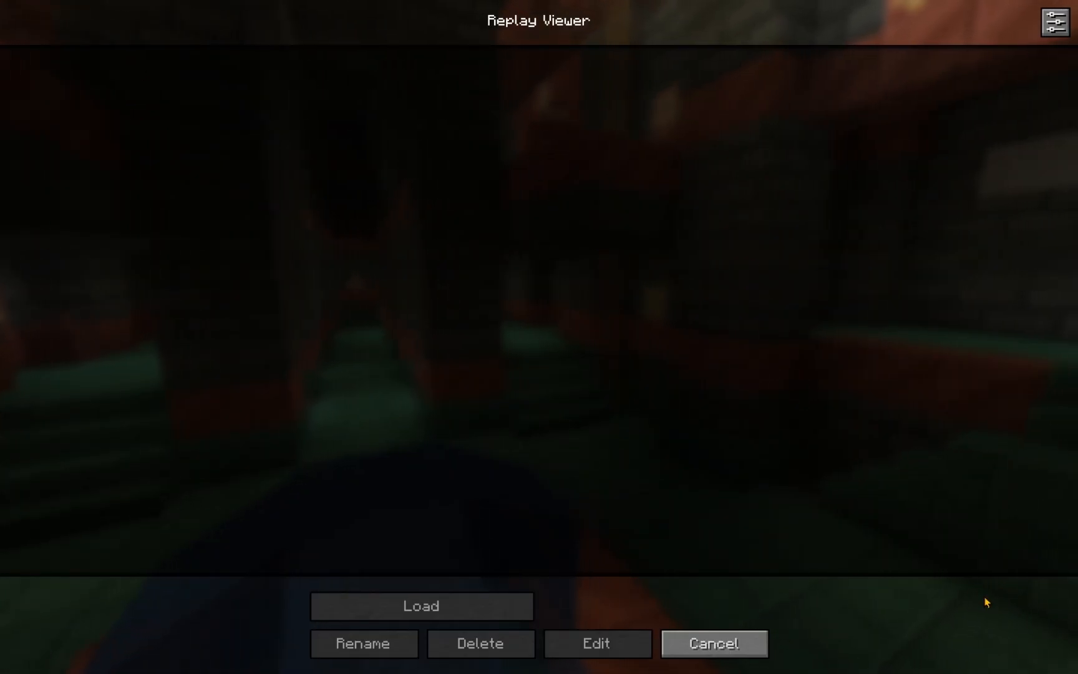
left_click(711, 643)
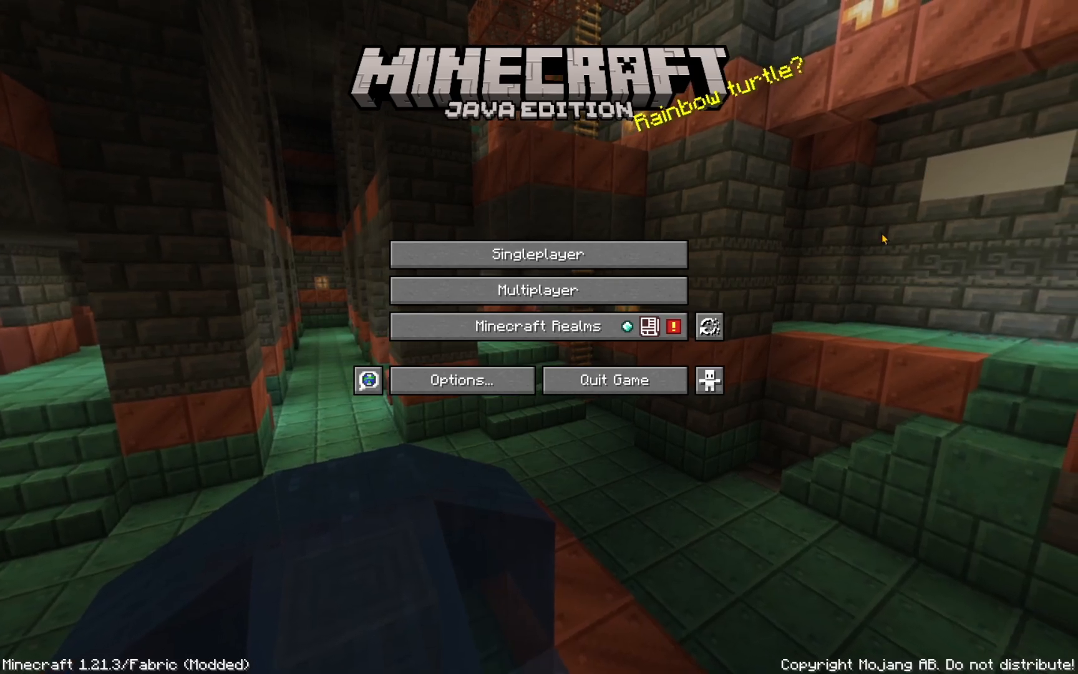
left_click(539, 253)
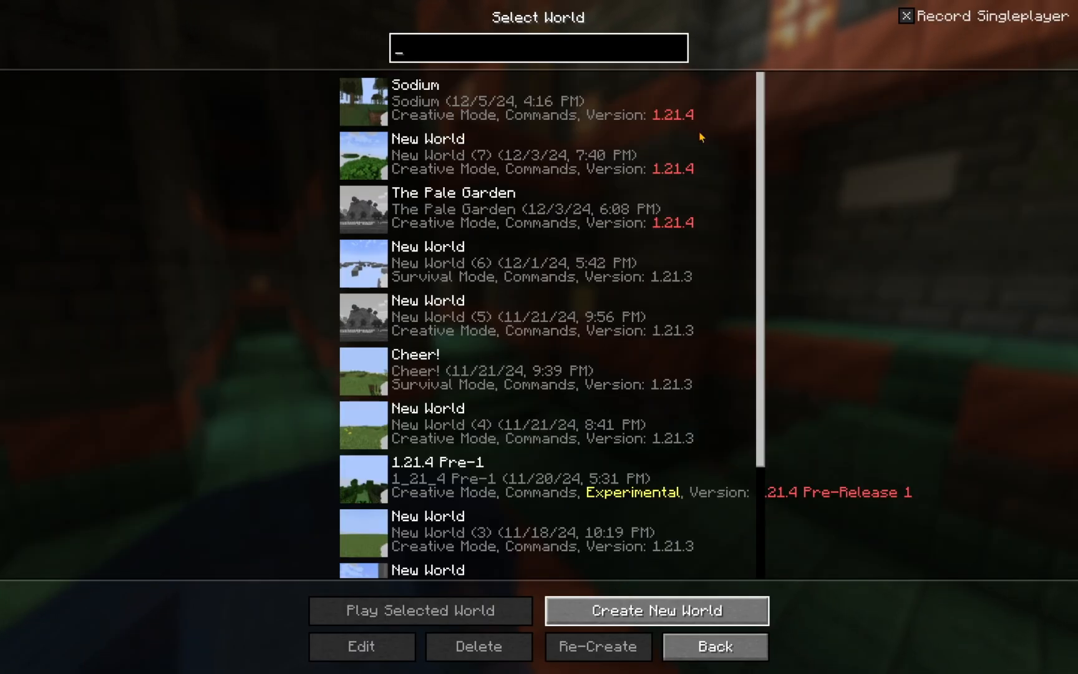
mouse_move(519, 326)
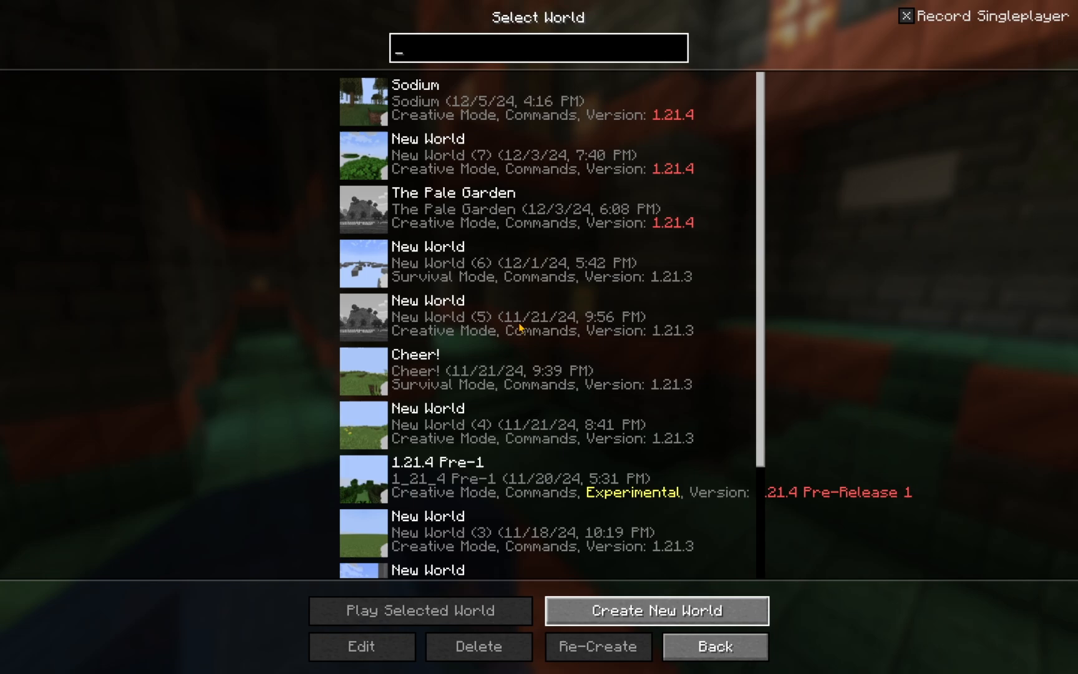
- Create a new world named New World with Game Mode set to Creative
left_click(653, 610)
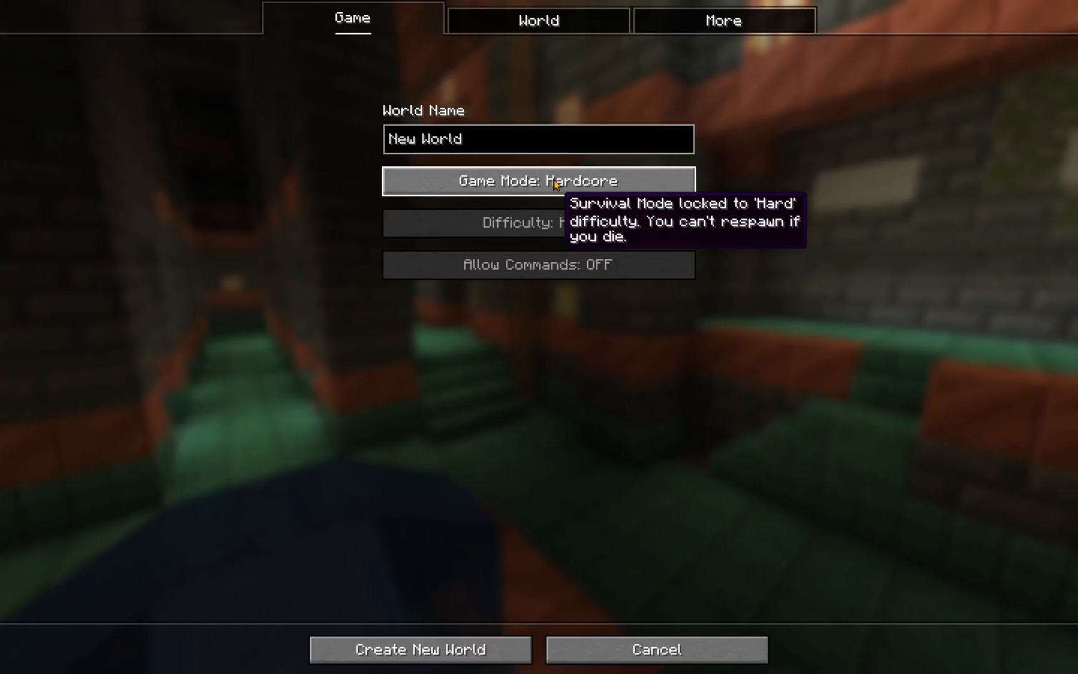
left_click(537, 181)
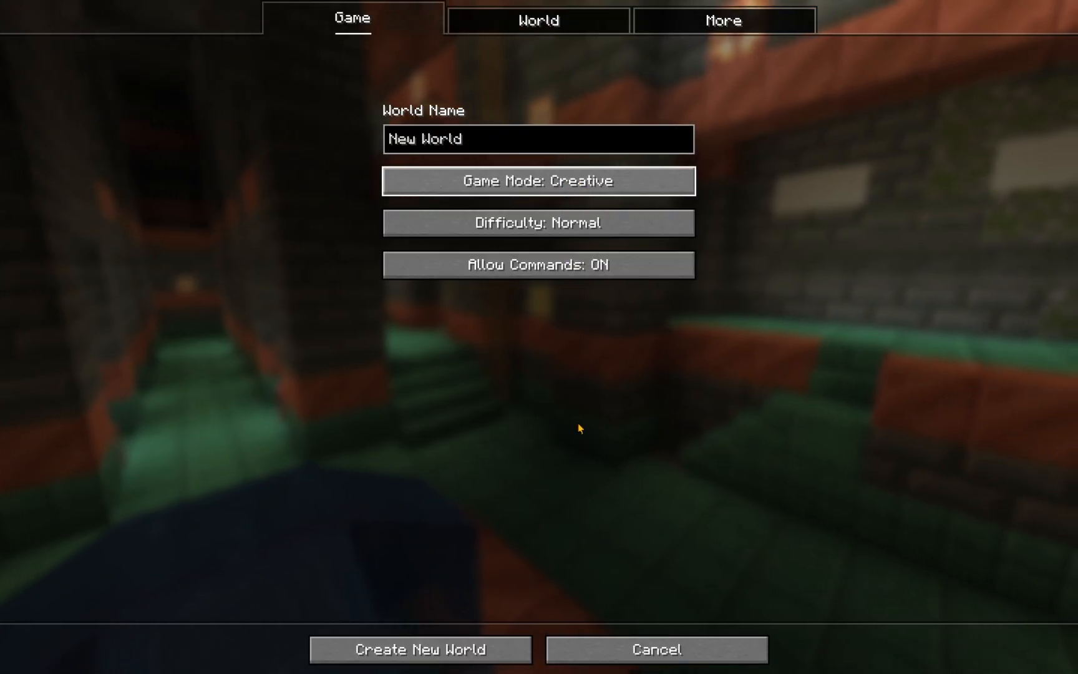
left_click(419, 648)
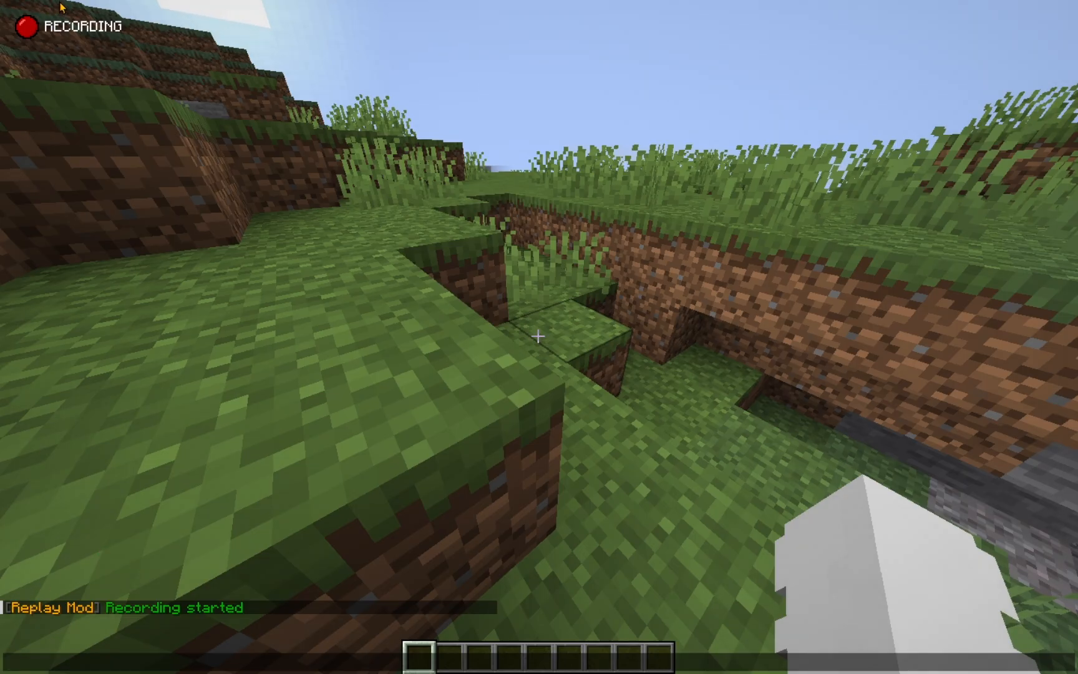
mouse_move(539, 337)
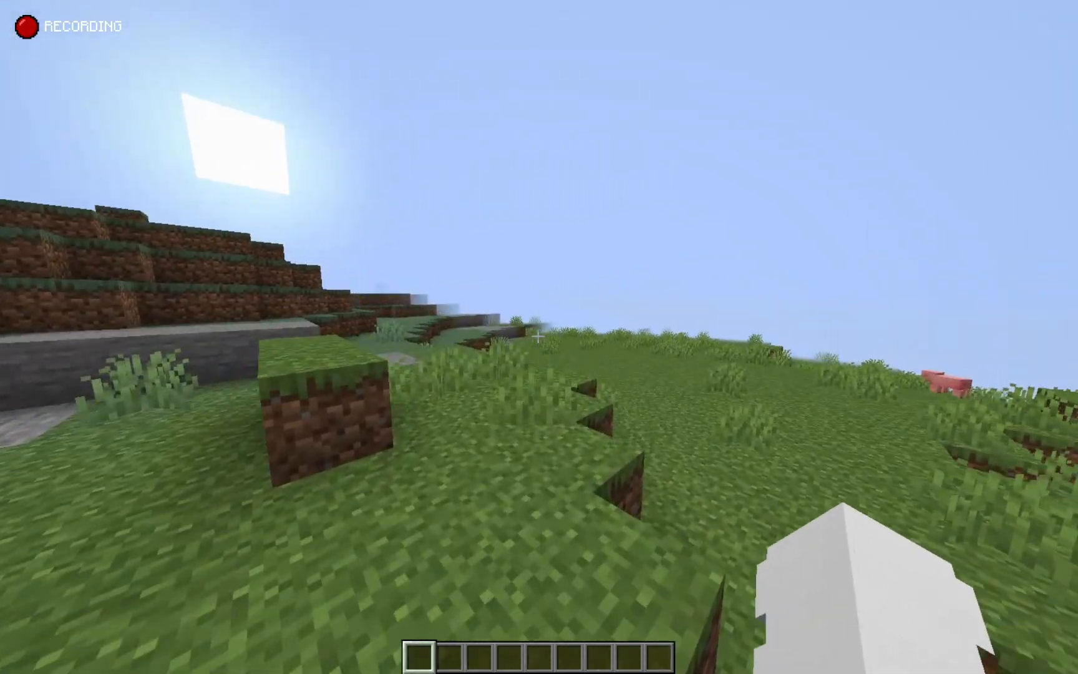
mouse_move(539, 336)
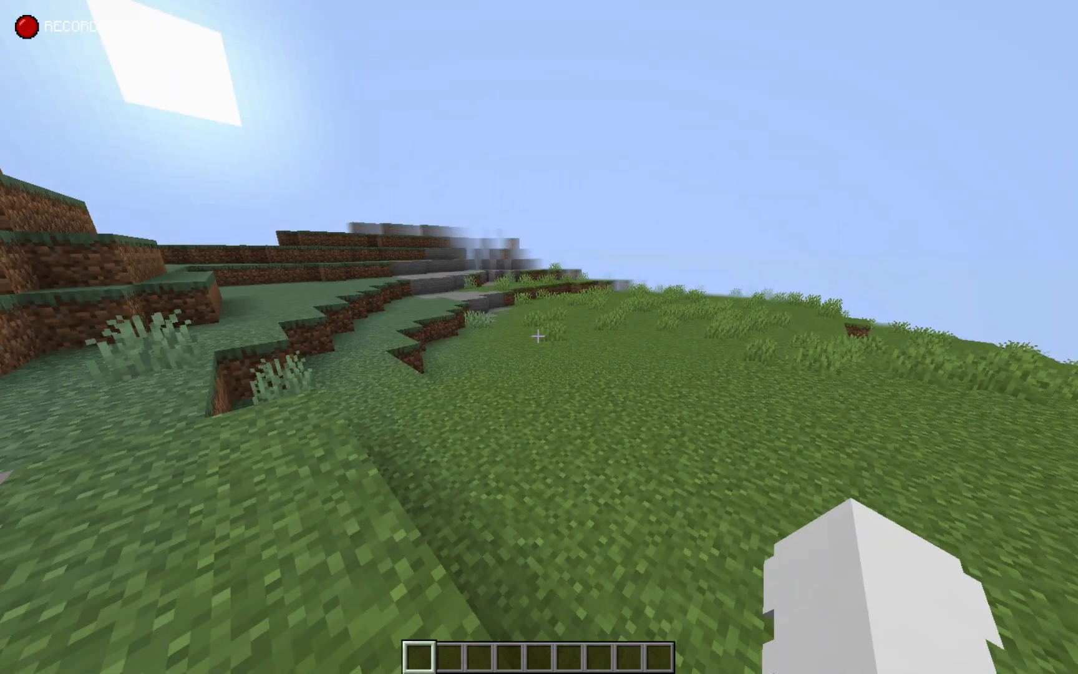
mouse_move(539, 337)
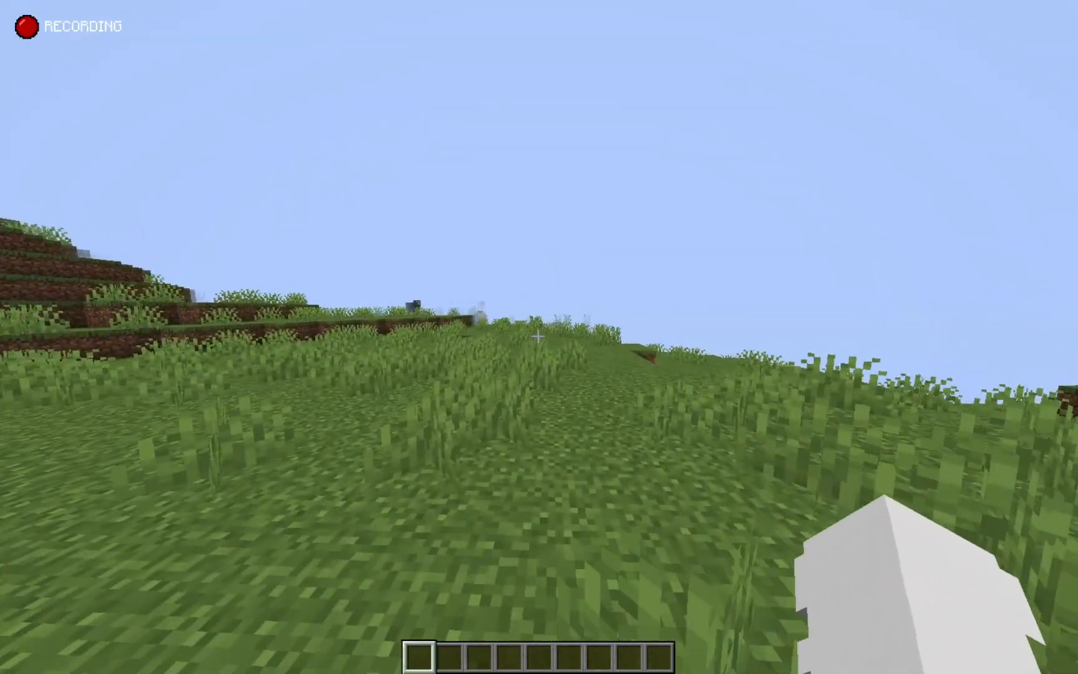
mouse_move(538, 337)
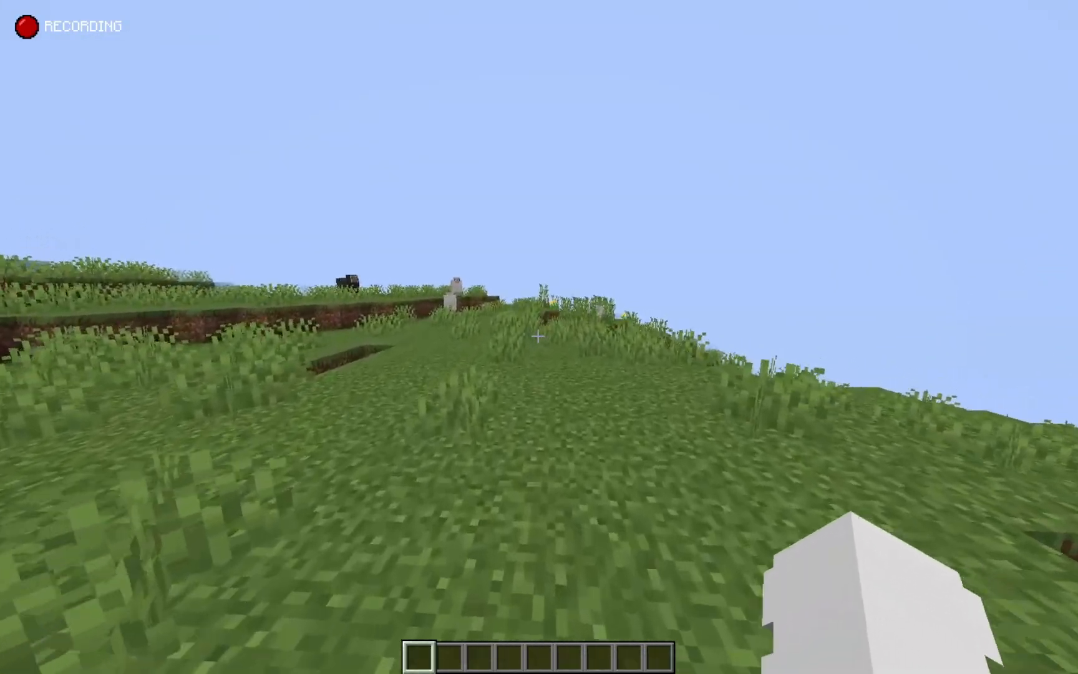
- After walking across the hills while recording, bring up the game menu
key("Escape")
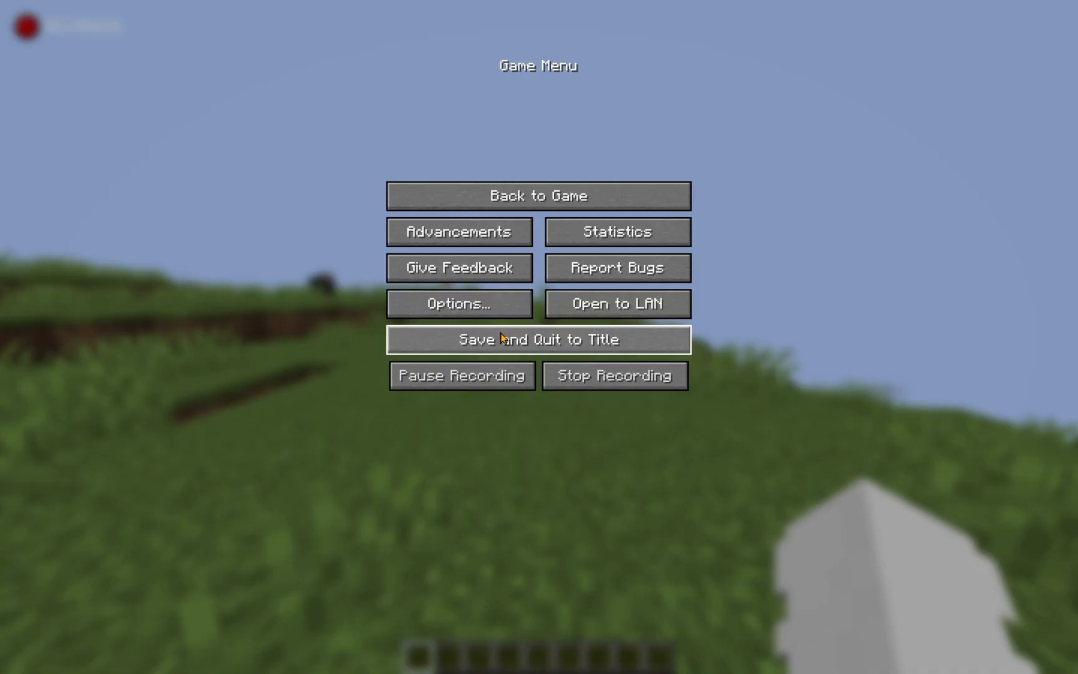
- Stop recording, save replay 2024_12_06_19_35_57, quit to title and list the saved replays
left_click(614, 376)
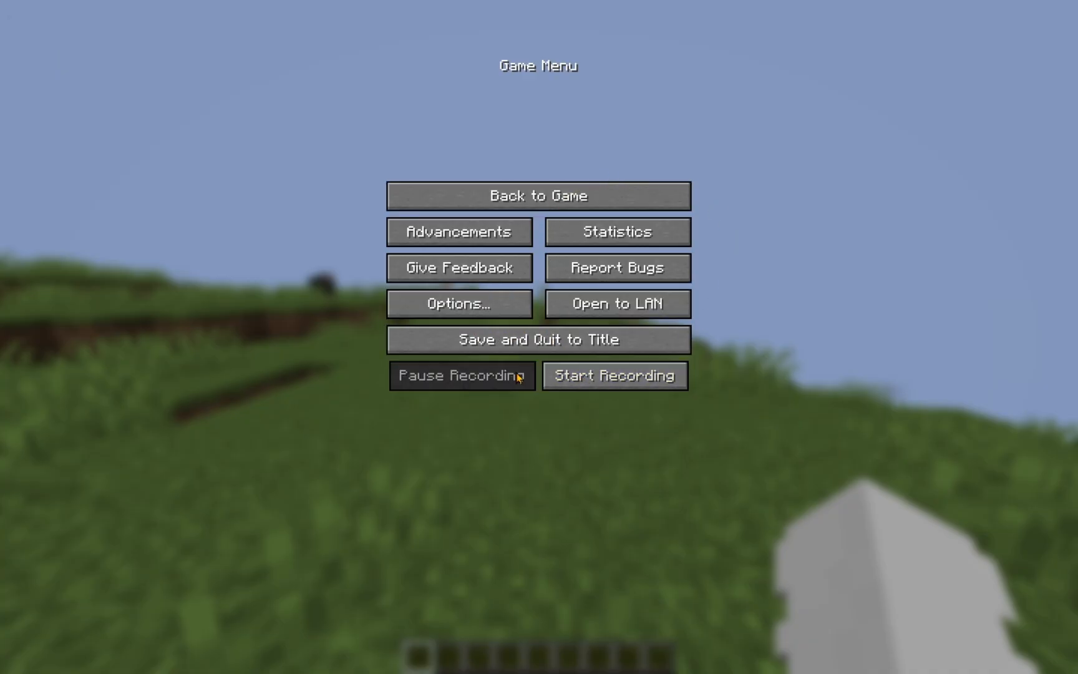
left_click(538, 339)
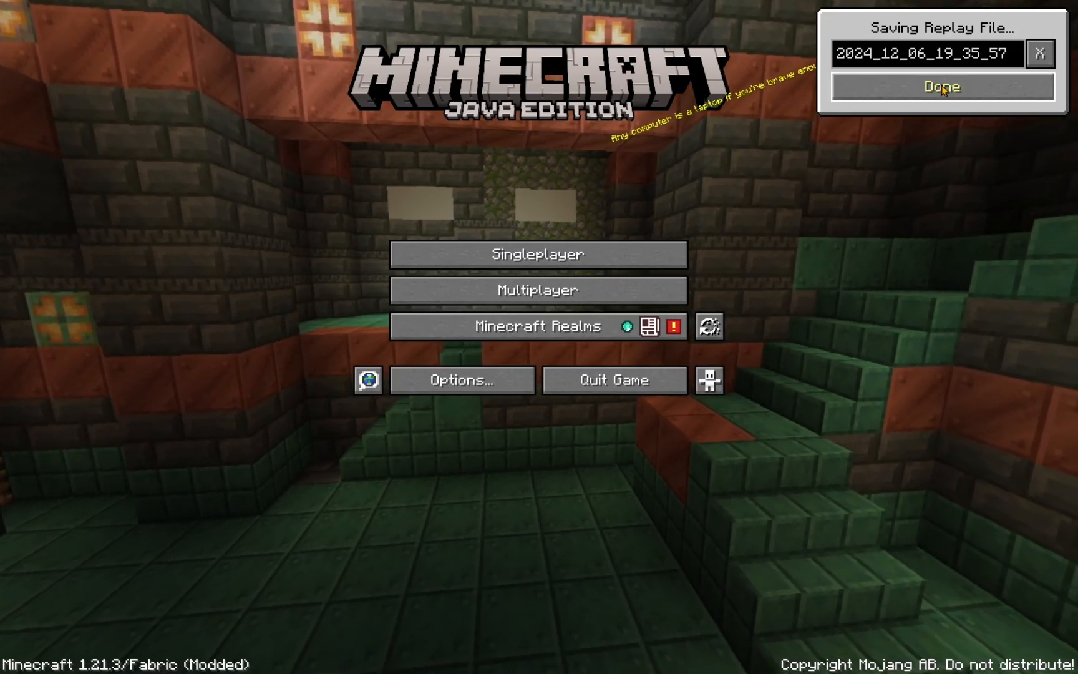
left_click(940, 86)
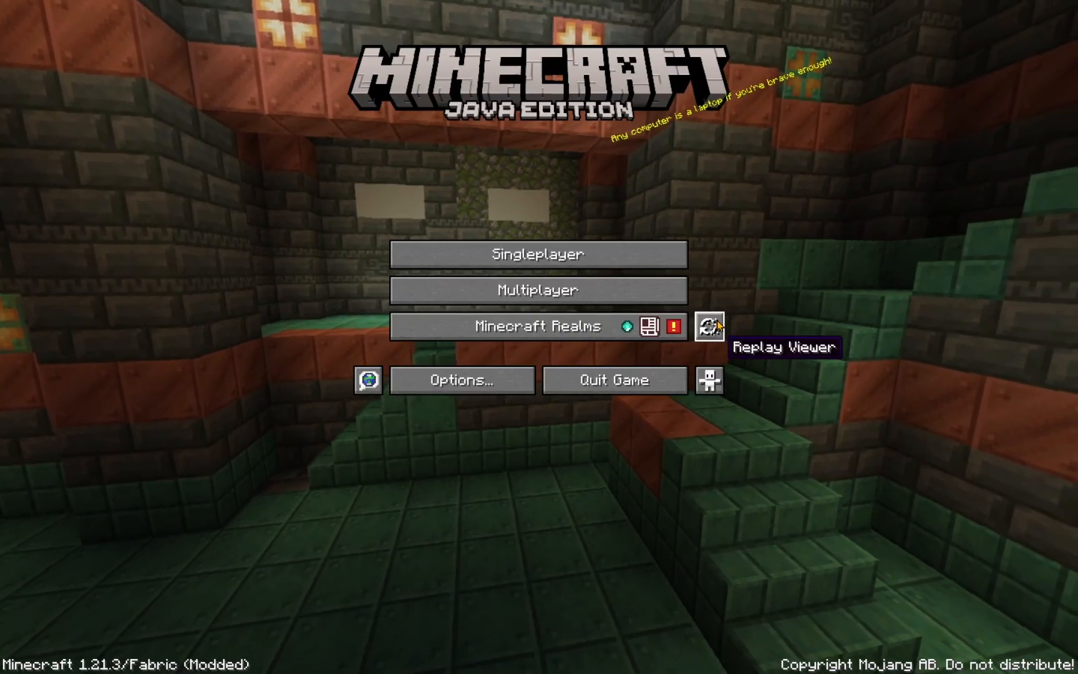
left_click(709, 326)
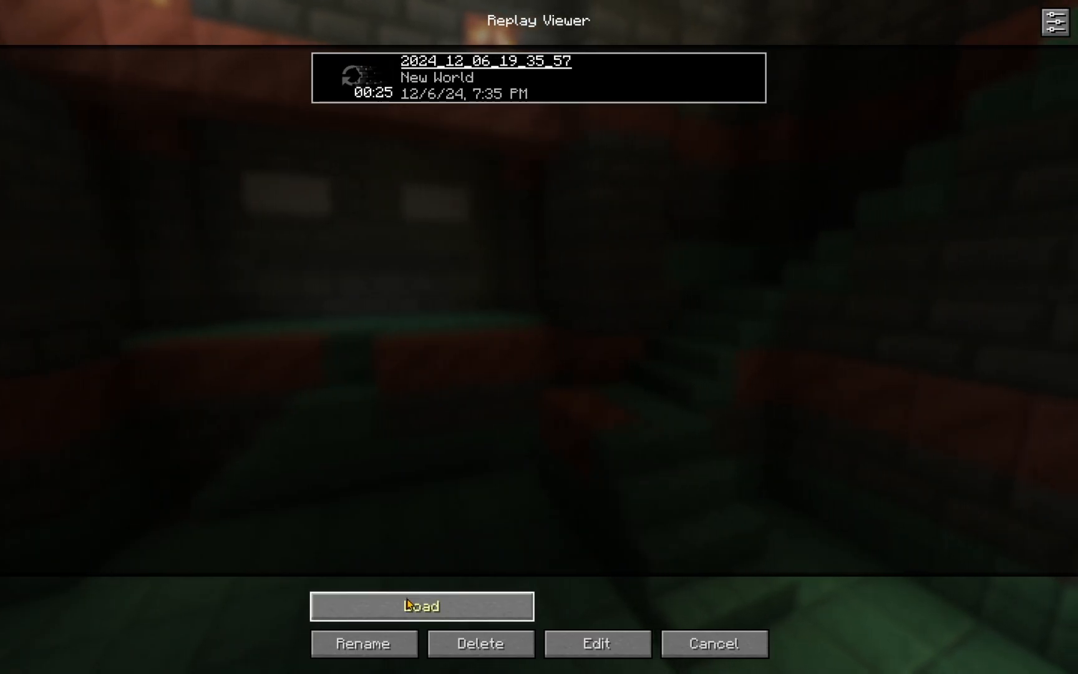
- Load replay 2024_12_06_19_35_57, play part of the walk, pause with the player in view, then open the game menu
left_click(420, 605)
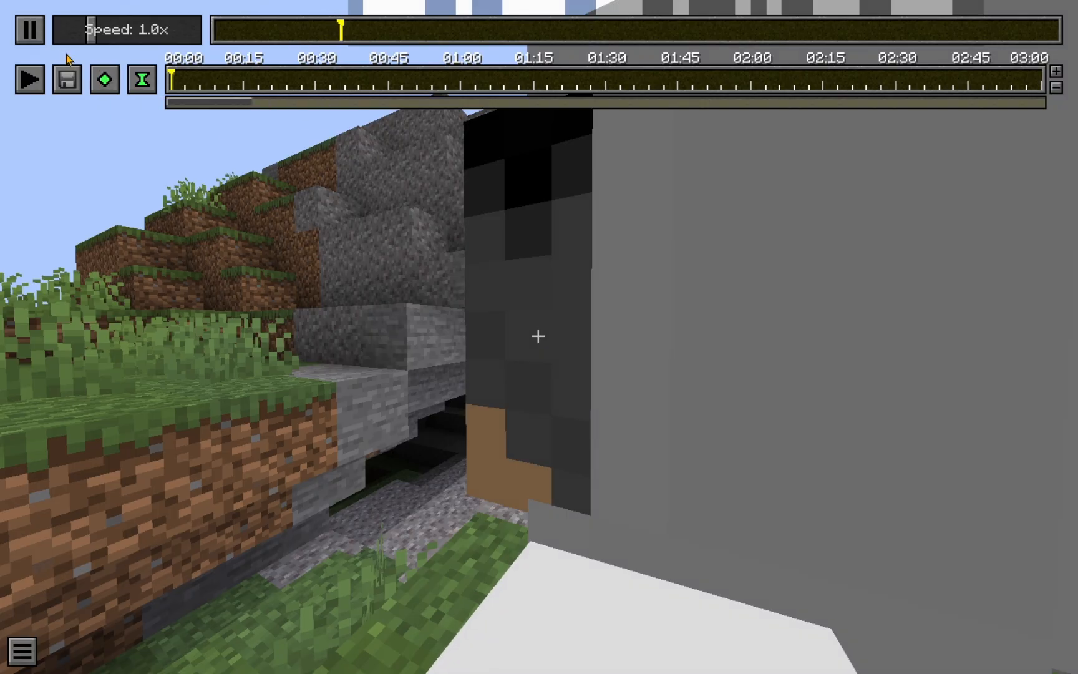
left_click(28, 30)
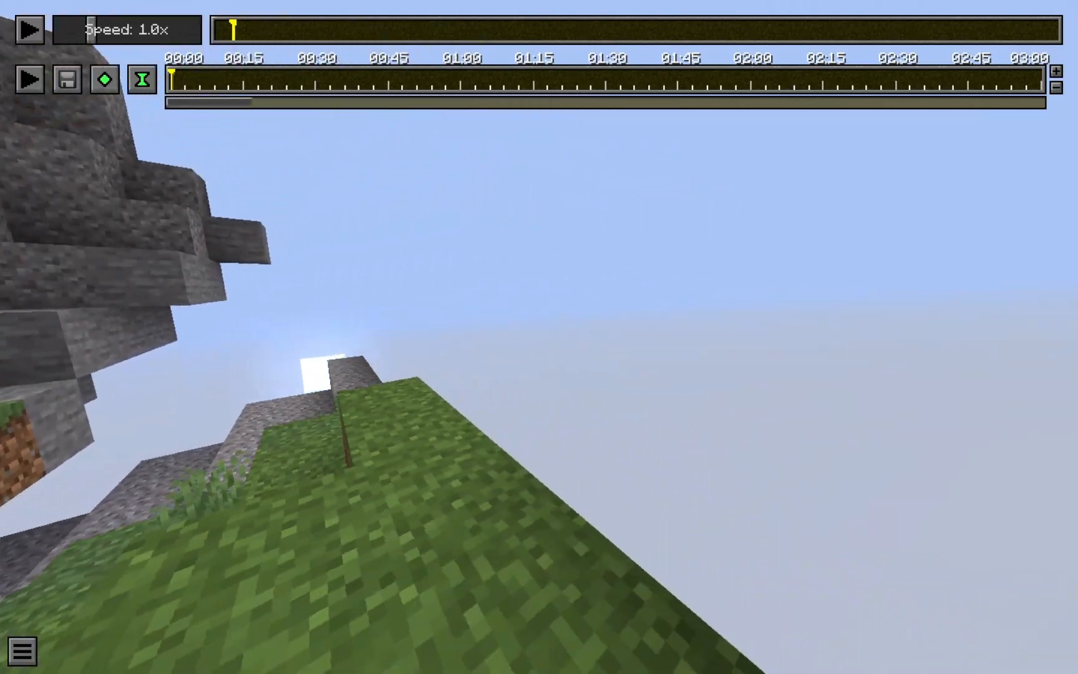
left_click(28, 29)
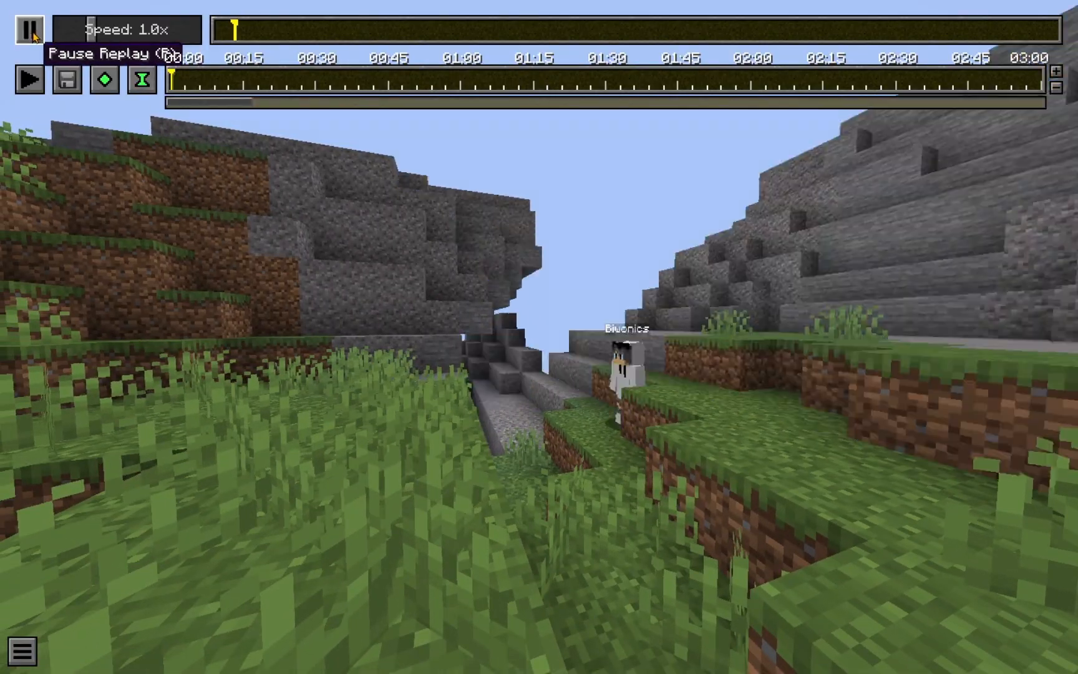
left_click(27, 29)
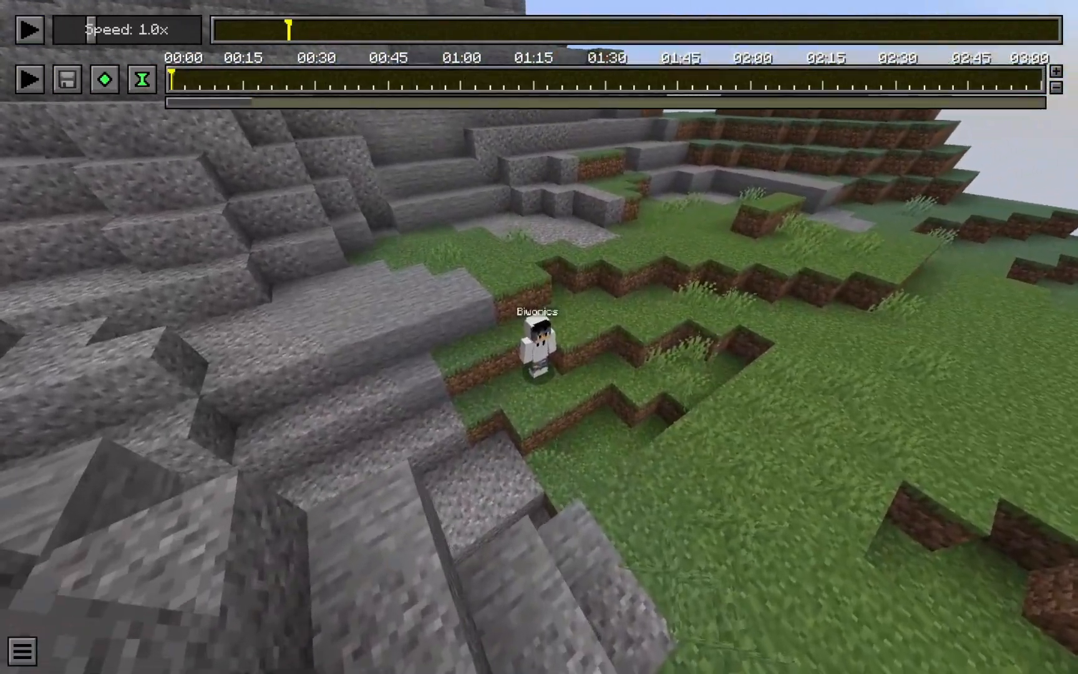
key("Escape")
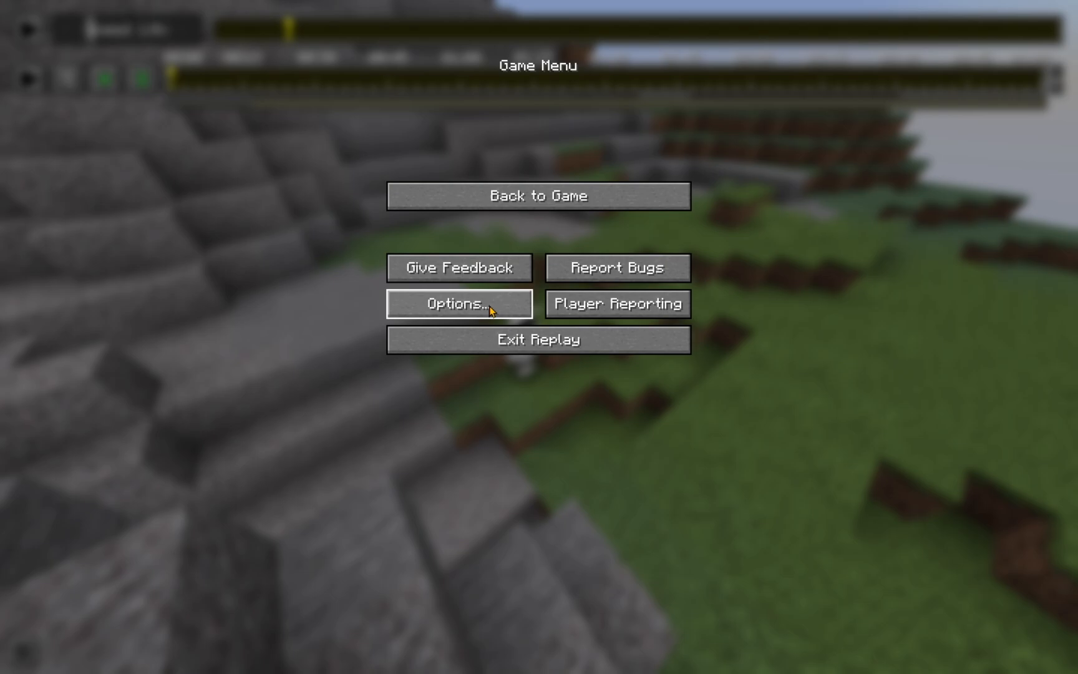
- In Key Binds, rebind ReplayMod's Reset Camera Tilt and both Roll controls, then return to the replay
left_click(459, 303)
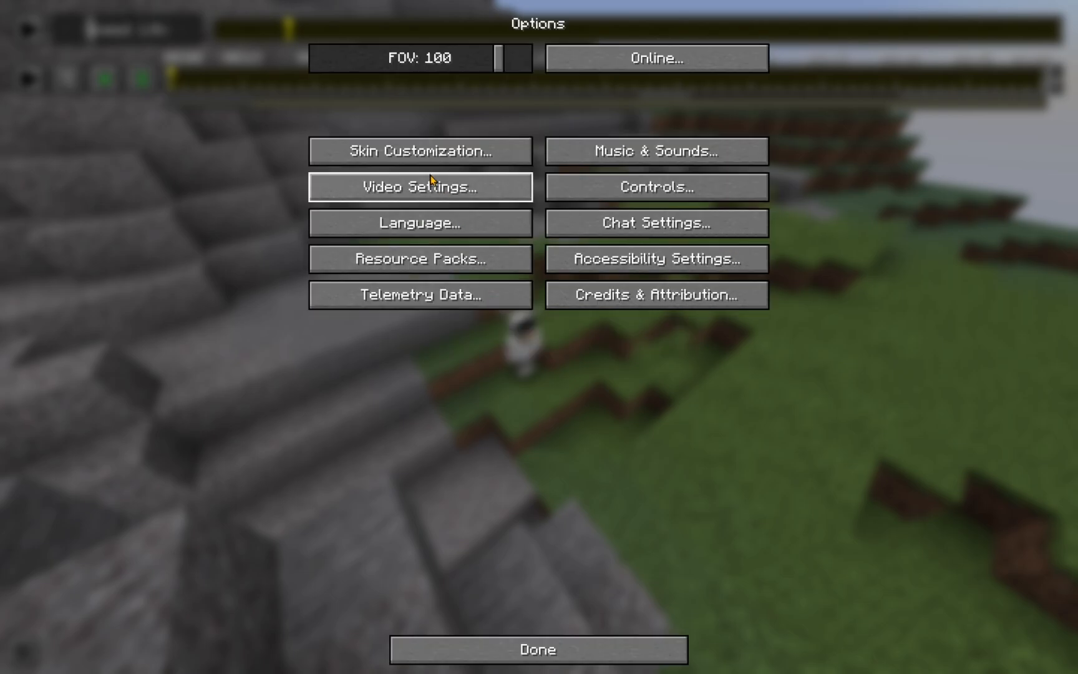
left_click(655, 186)
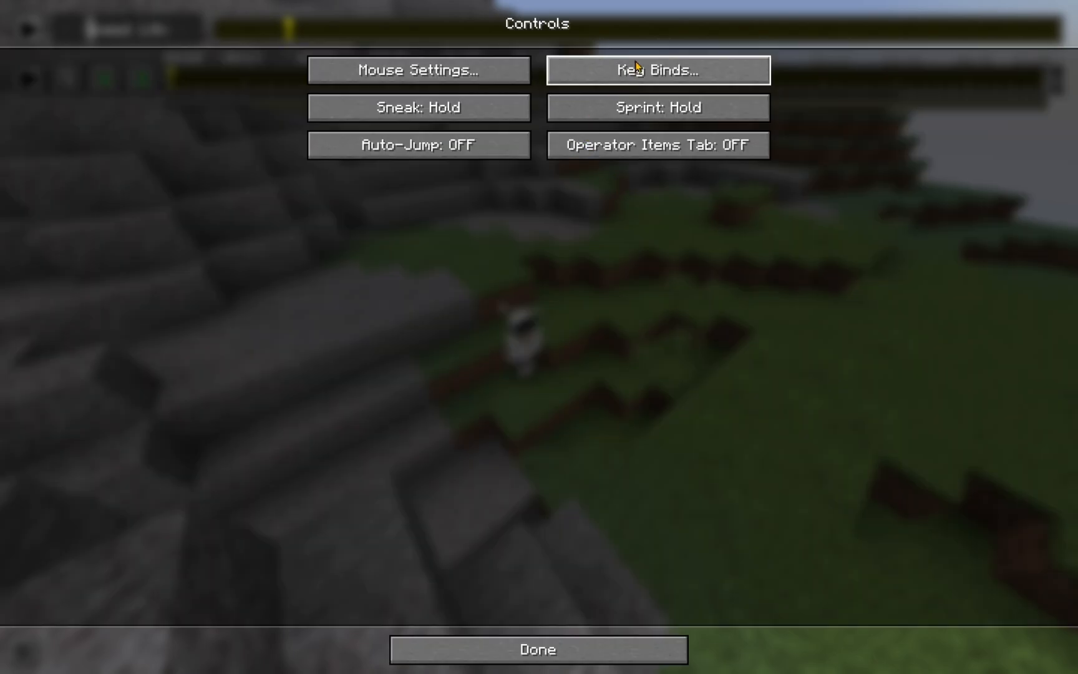
left_click(655, 70)
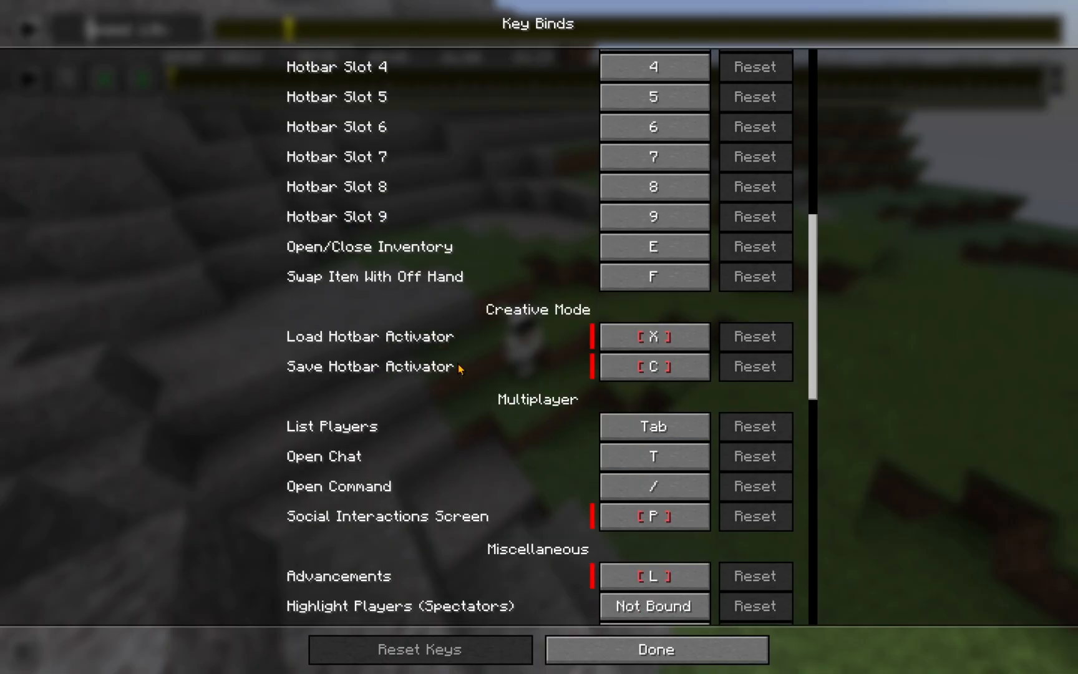
scroll("down", 3)
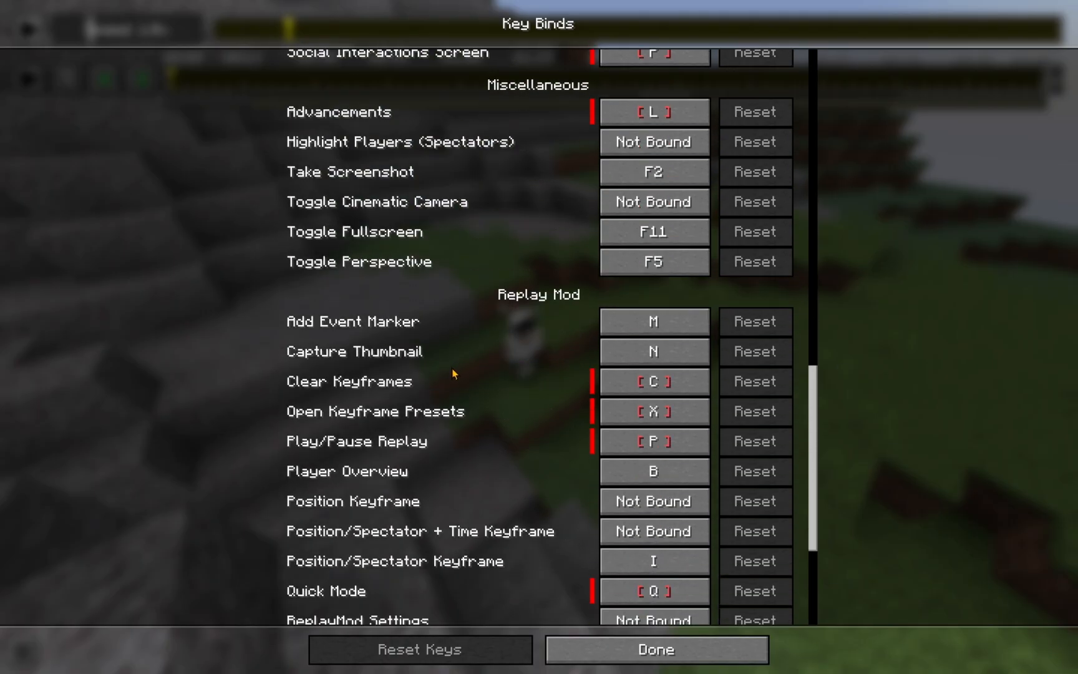
scroll("down", 3)
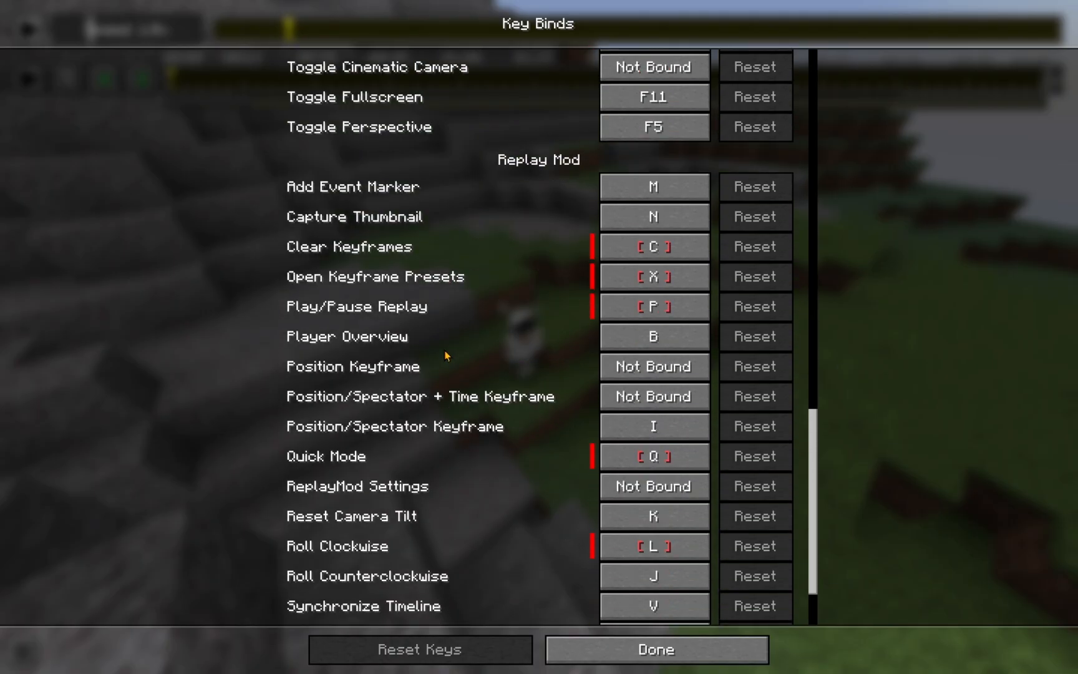
scroll("down", 3)
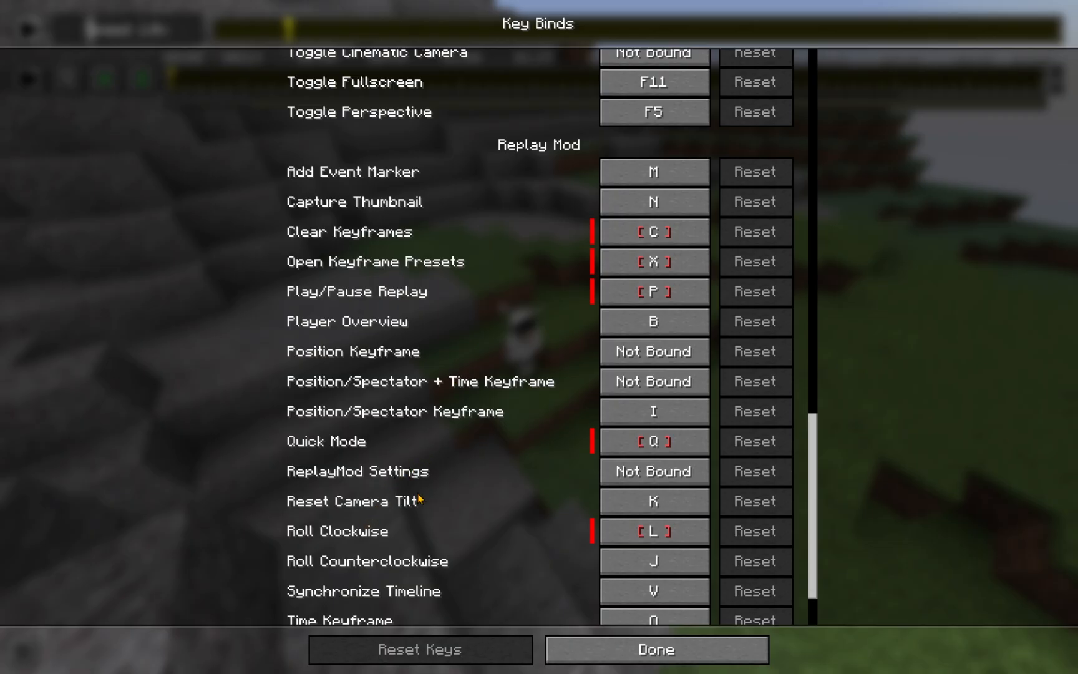
mouse_move(404, 533)
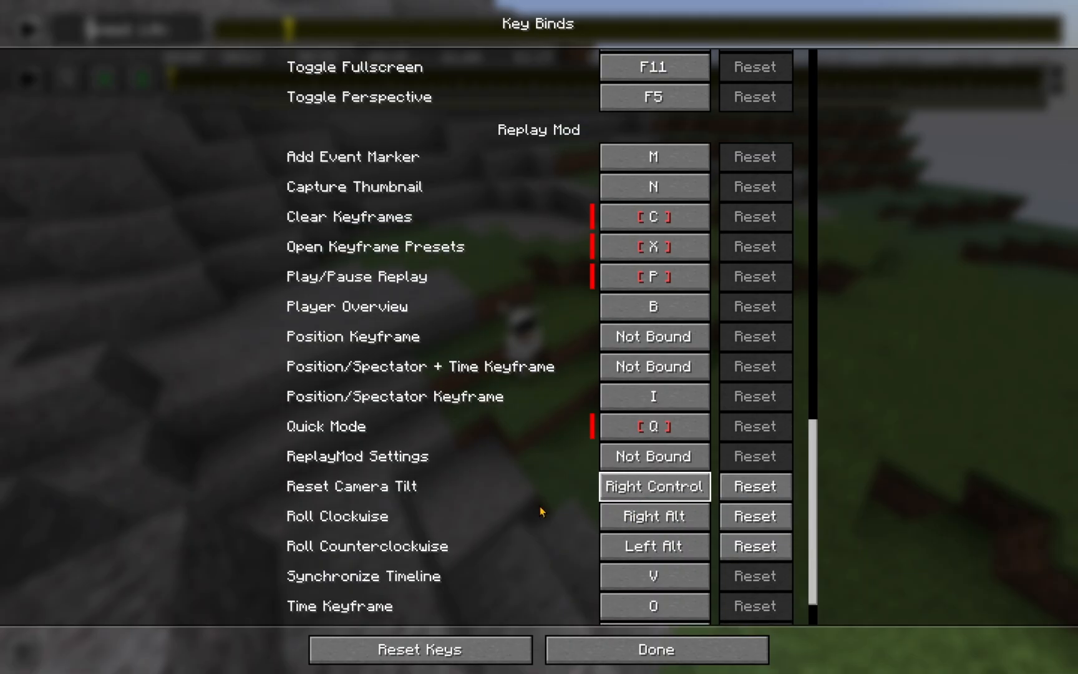
scroll("down", 3)
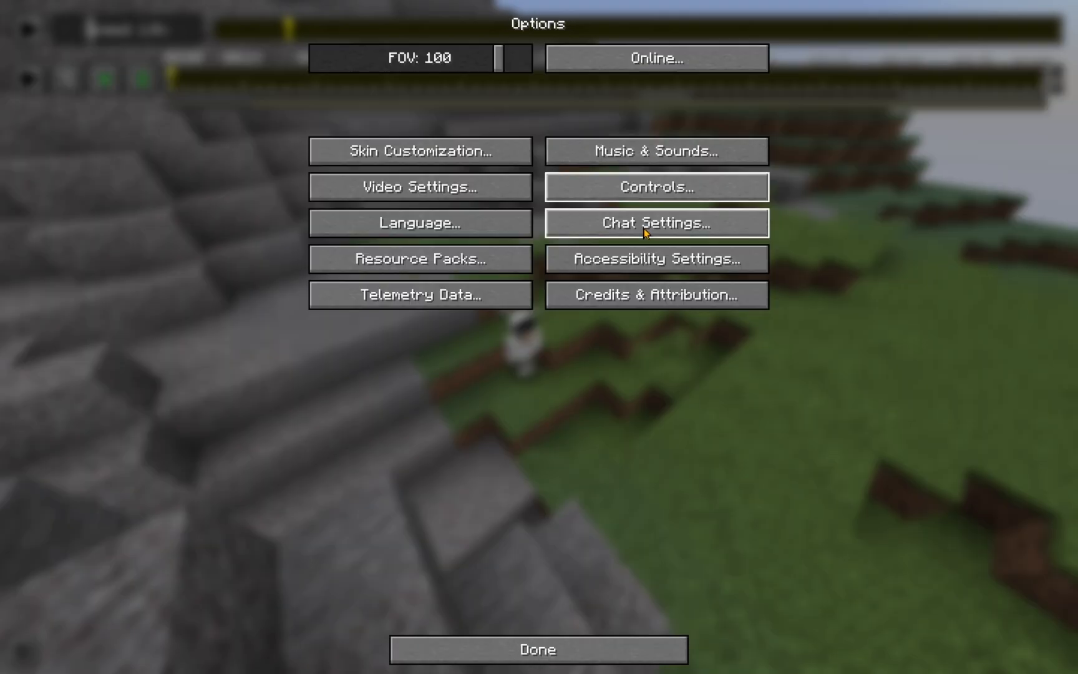
left_click(537, 648)
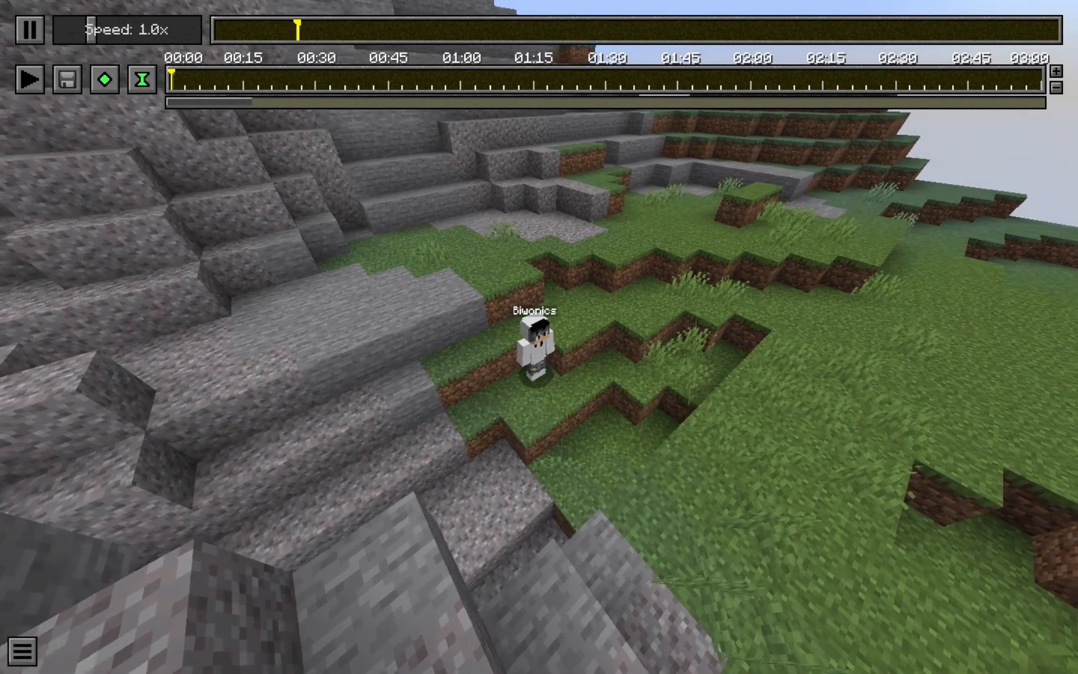
- Place camera keyframes on the ReplayMod timeline and pause playback
left_click(27, 29)
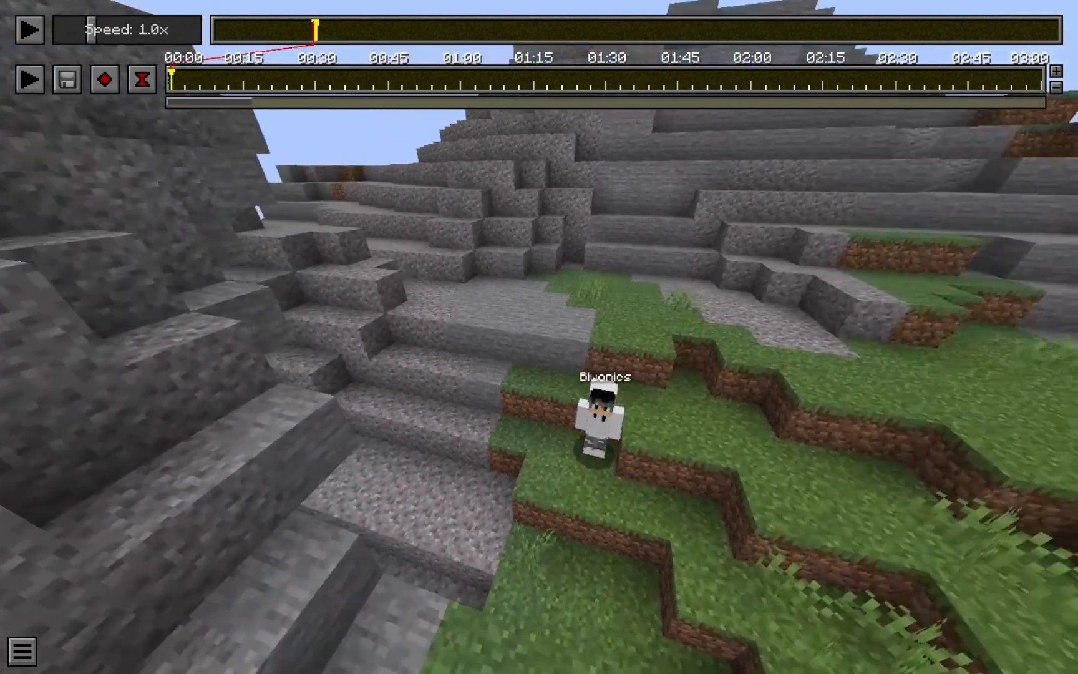
left_click(28, 29)
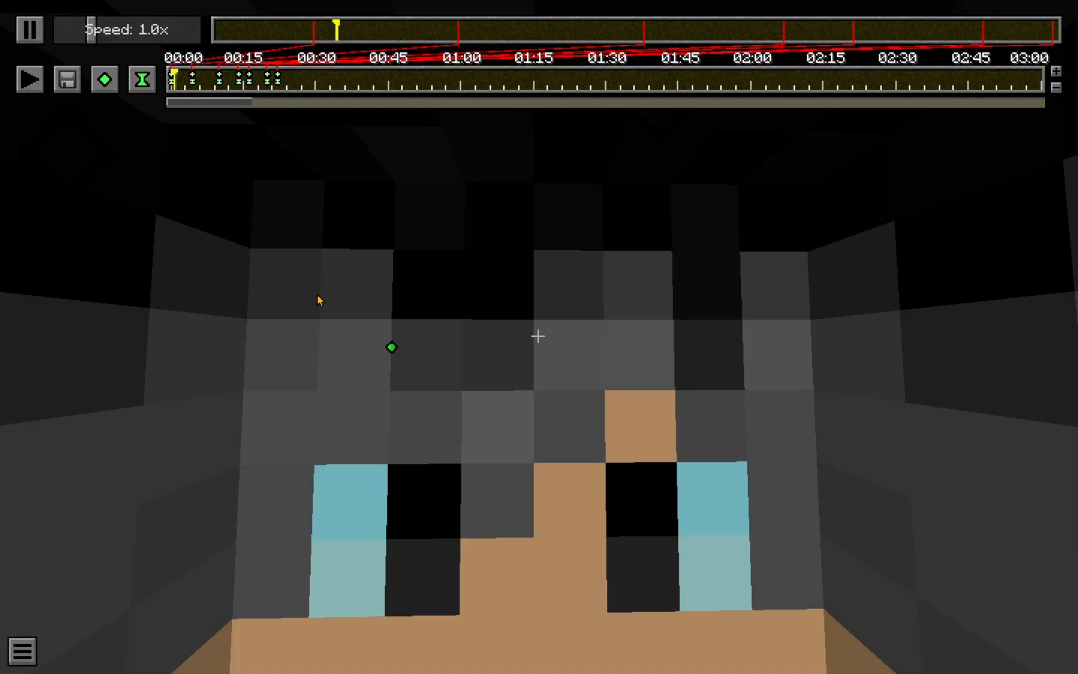
left_click(30, 29)
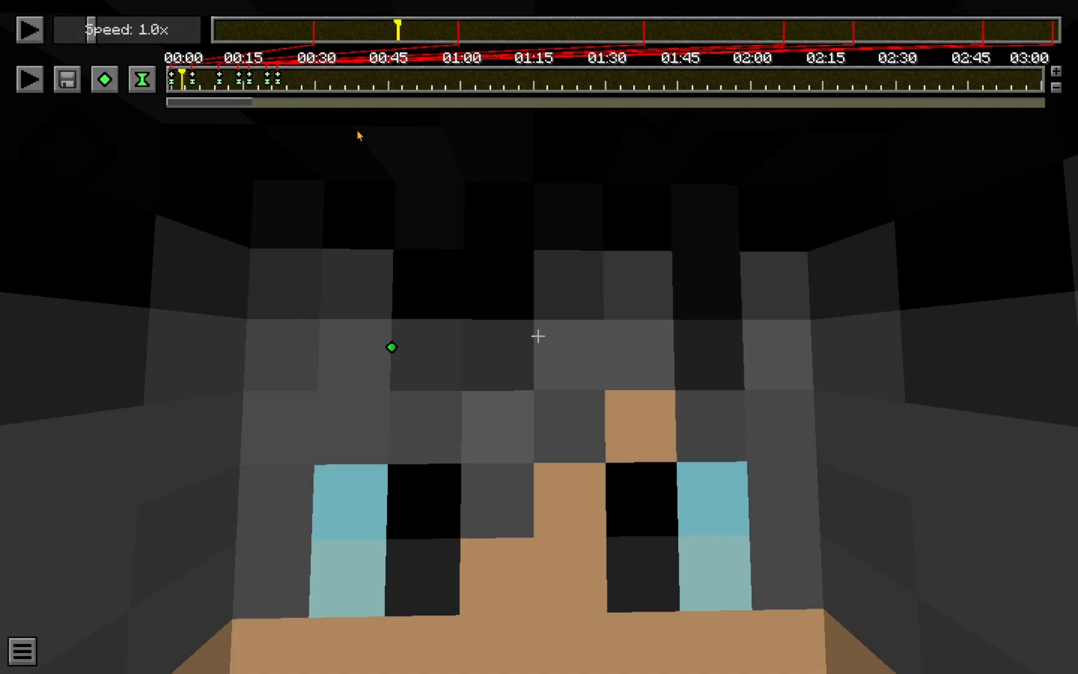
mouse_move(328, 156)
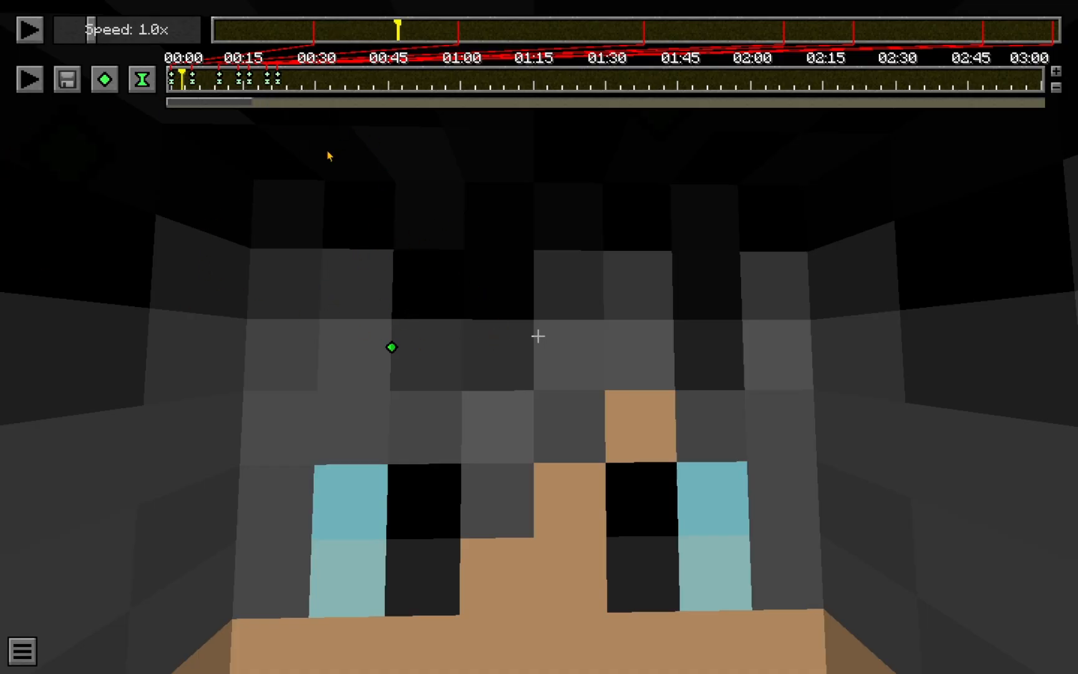
- Start a 1920x1080 MP4 render, which fails because ffmpeg isn't installed
left_click(66, 80)
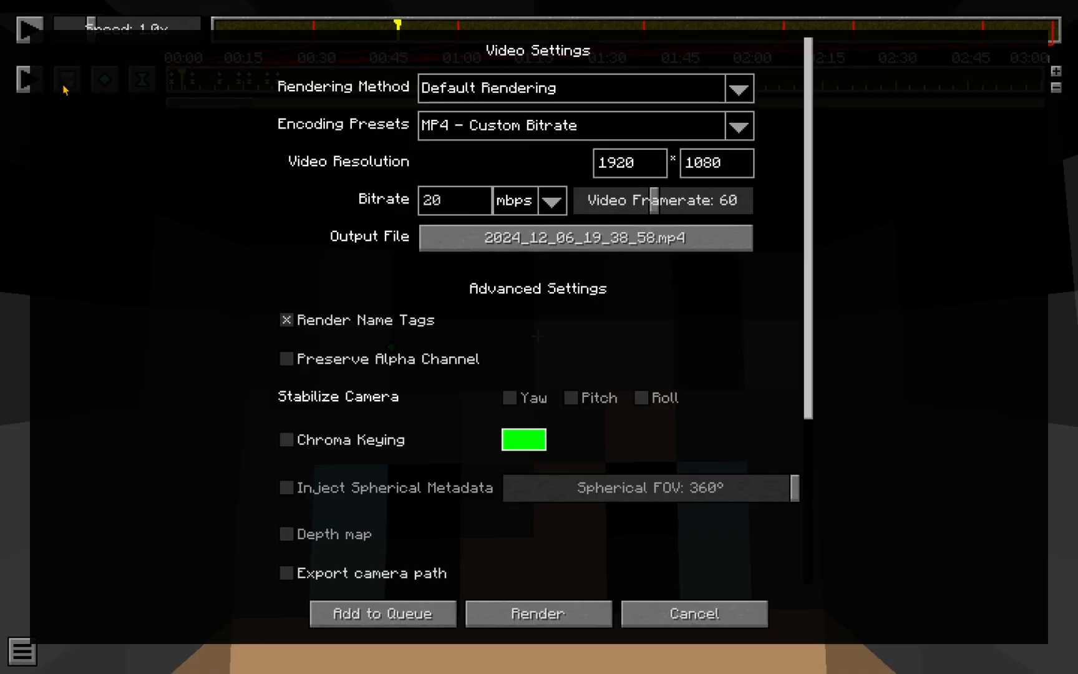
scroll("down", 3)
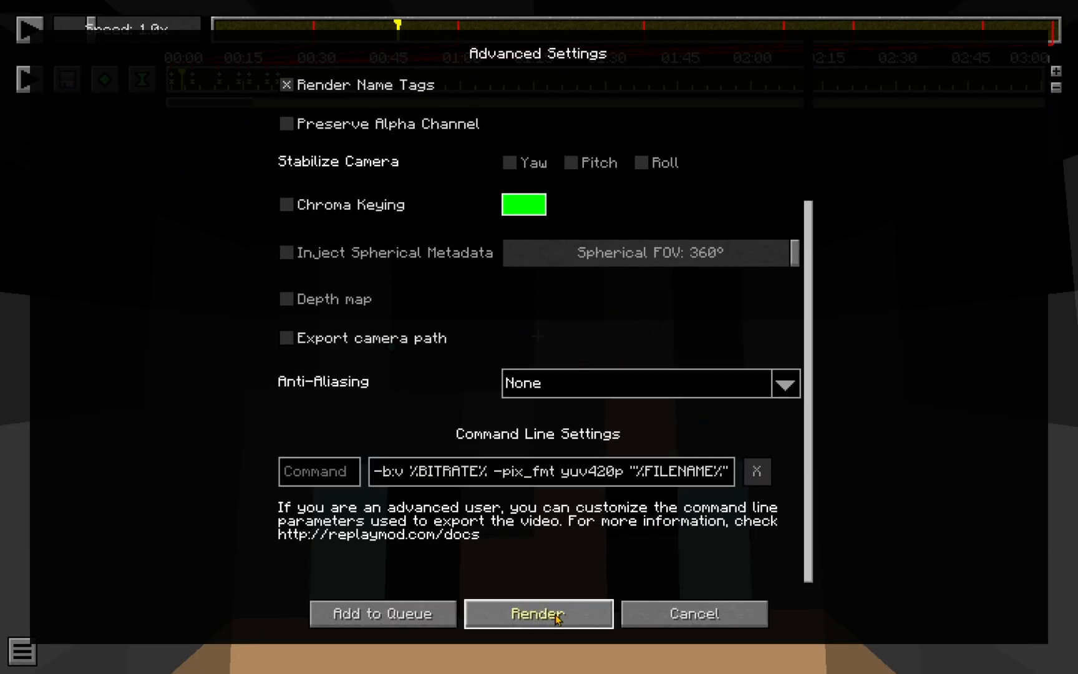
left_click(538, 612)
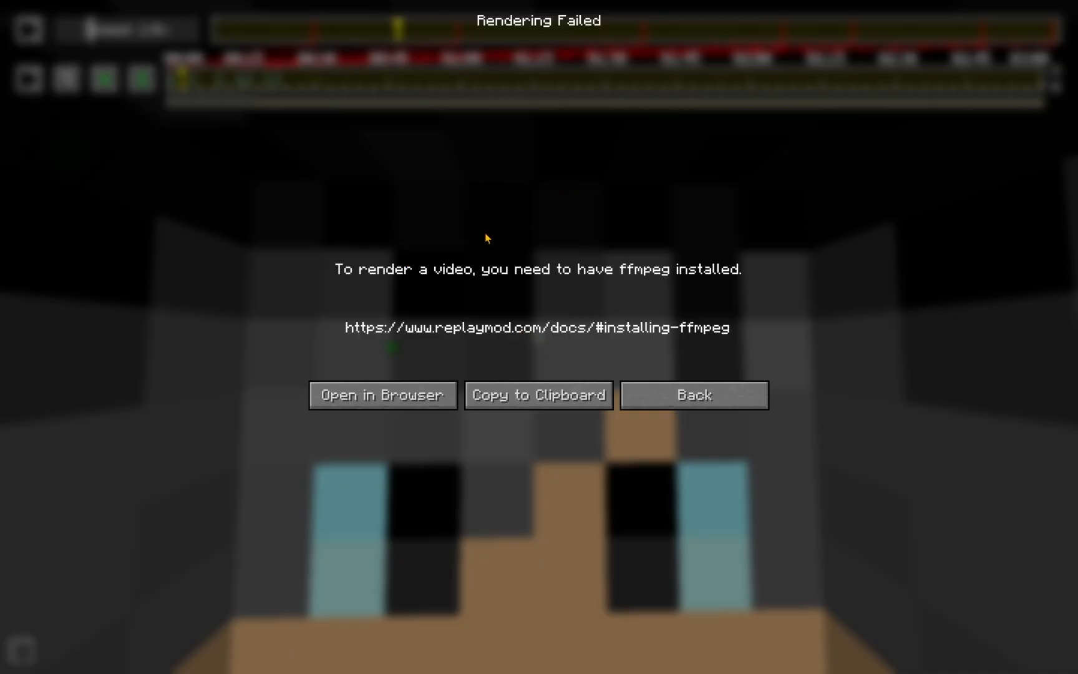
mouse_move(628, 279)
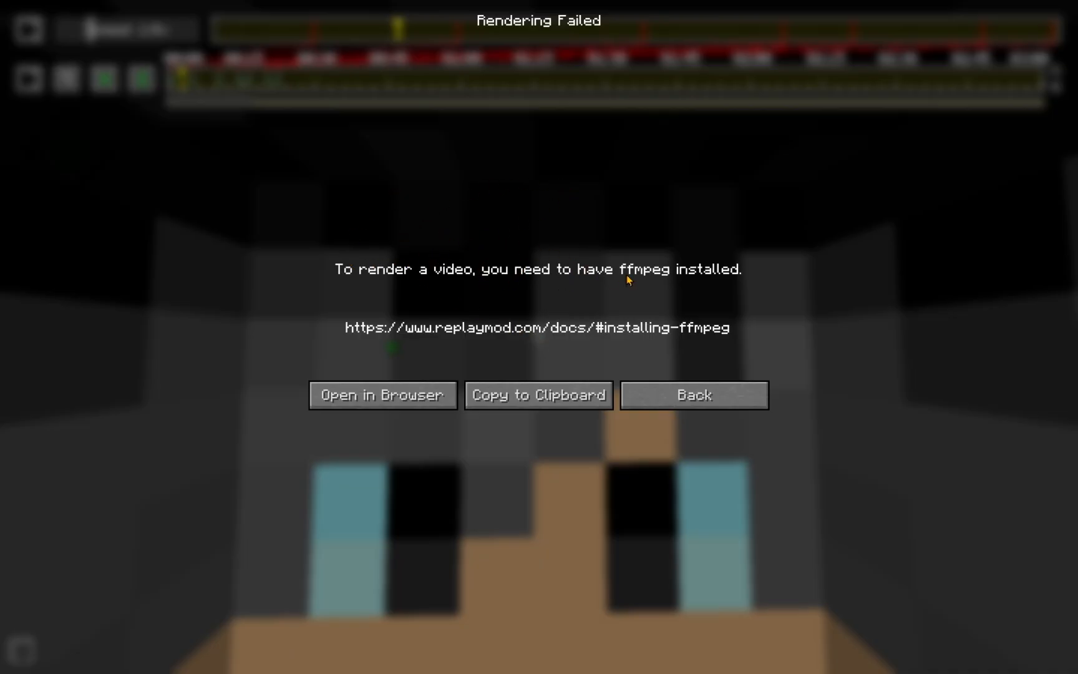
mouse_move(647, 302)
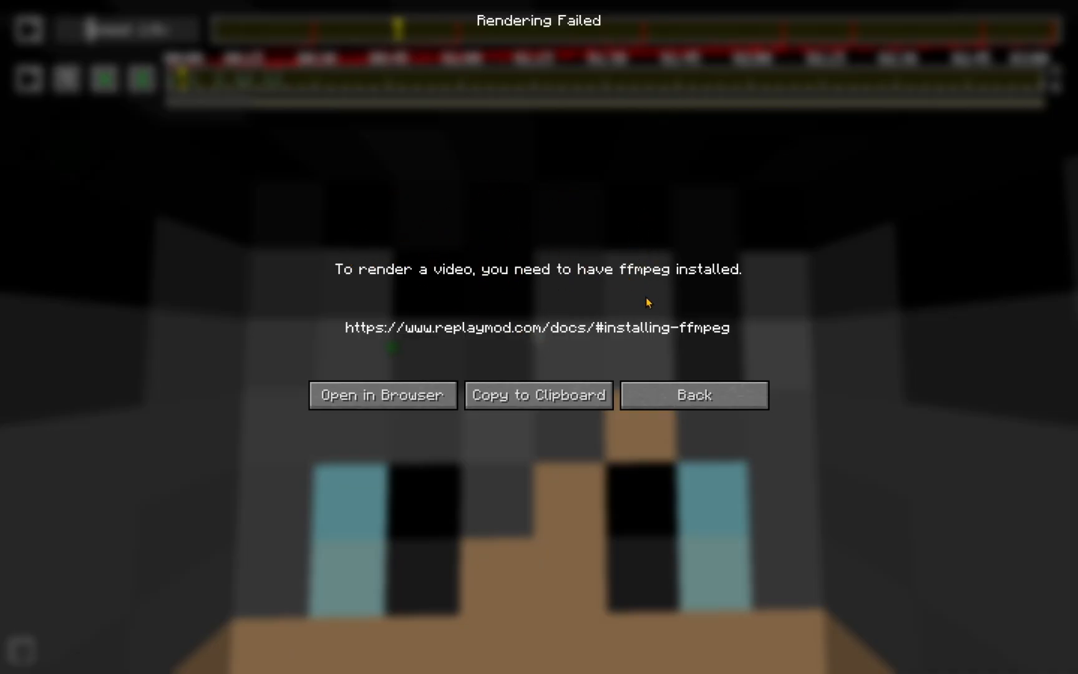
mouse_move(684, 242)
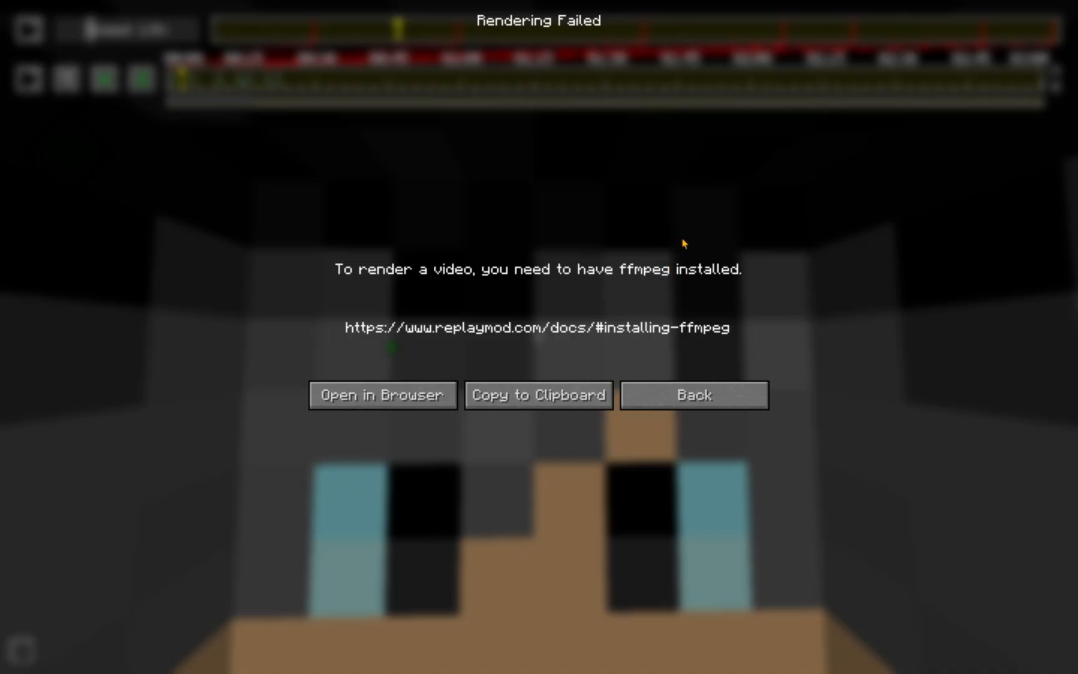
mouse_move(381, 394)
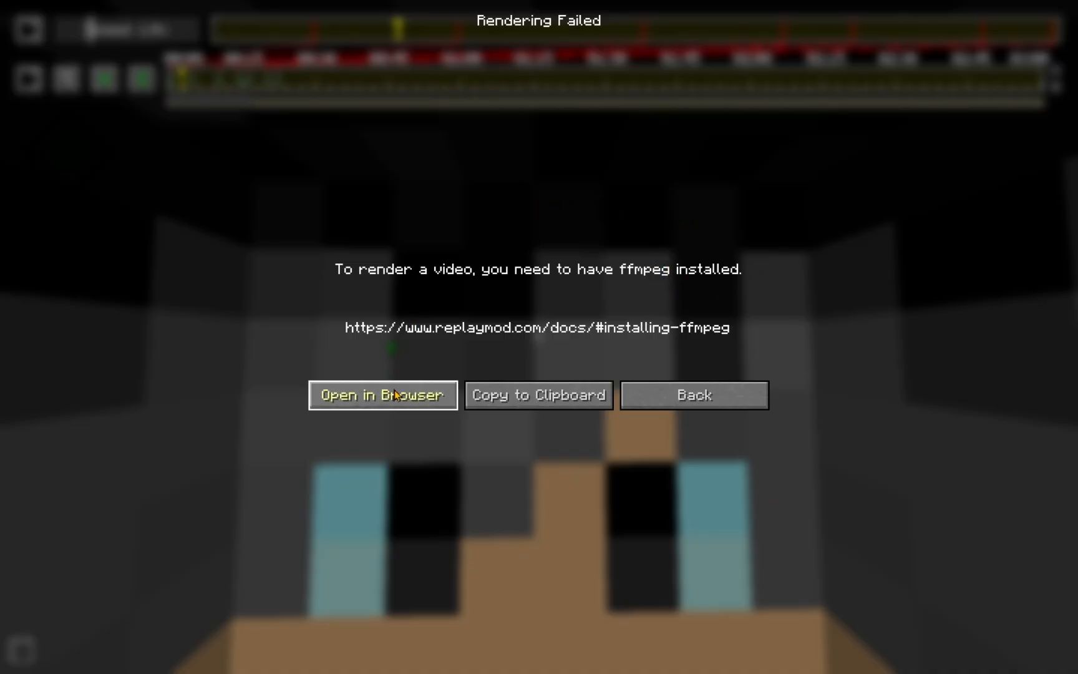
- Open ReplayMod's ffmpeg installation guide in the web browser from the Rendering Failed screen
left_click(692, 394)
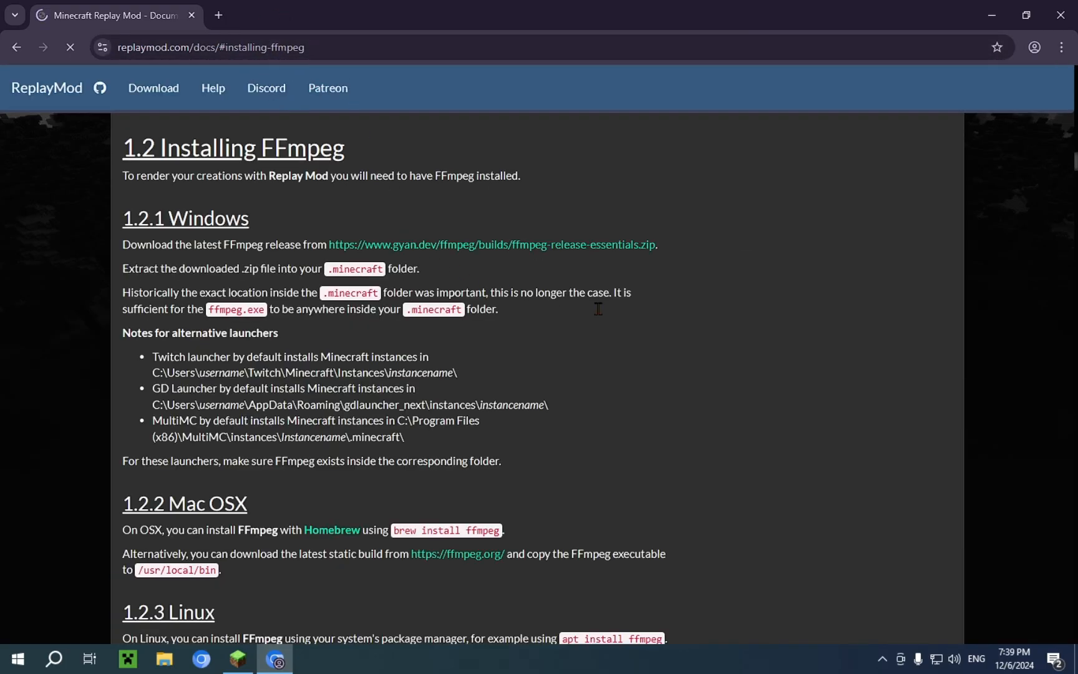
- Download the gyan.dev ffmpeg-release-essentials zip from the Windows install steps and hide the ad banner
scroll("down", 3)
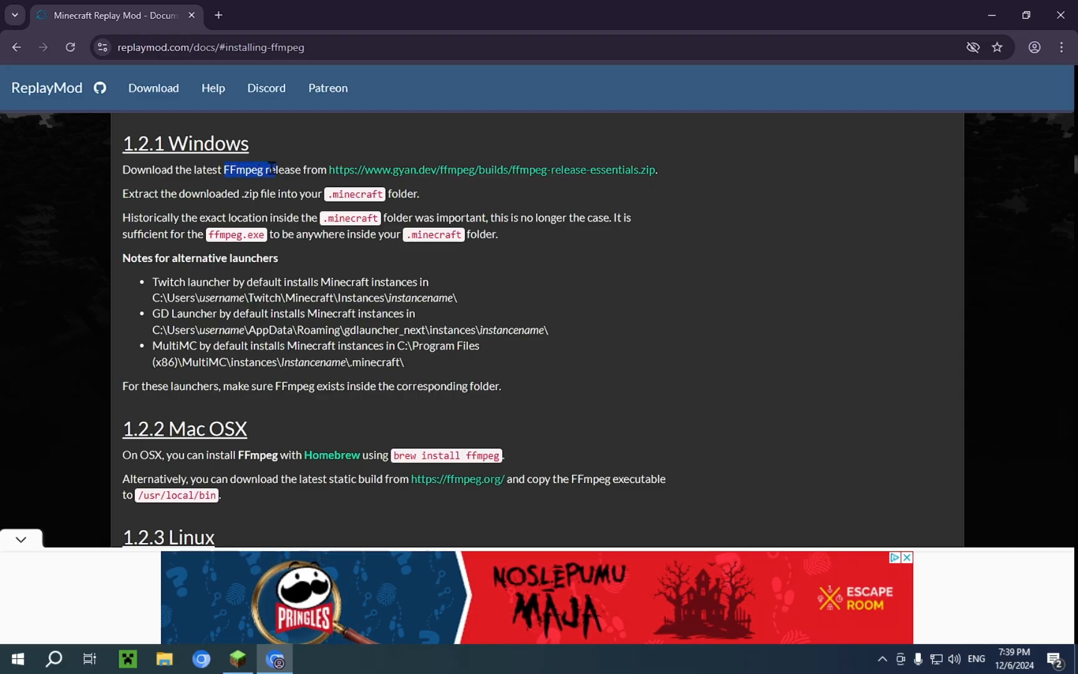
left_click(490, 170)
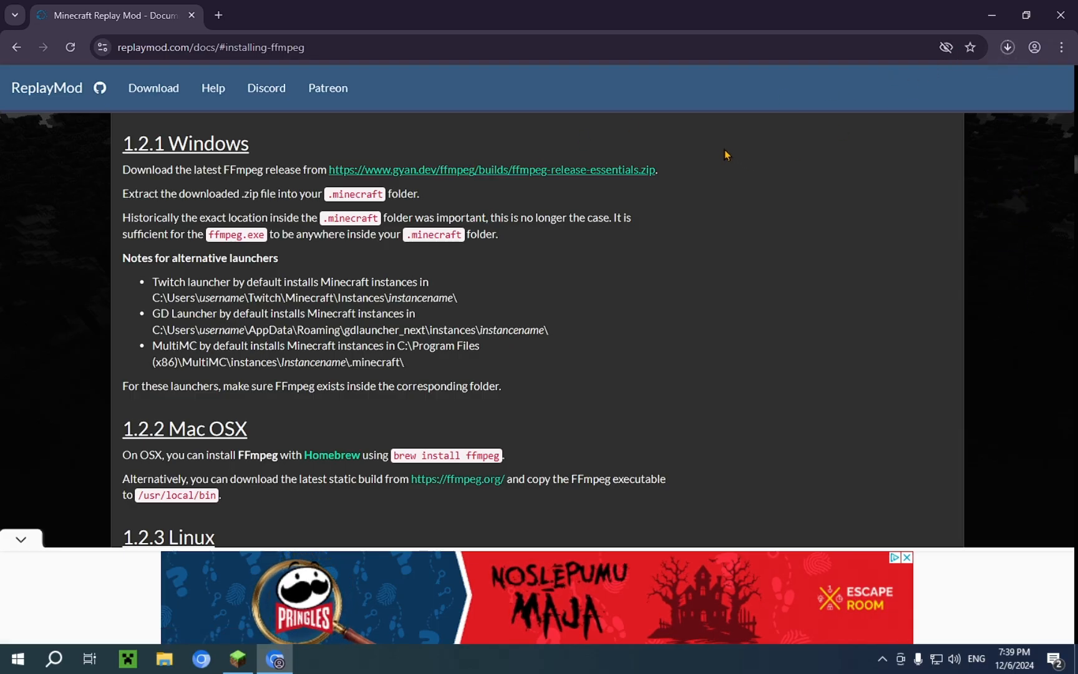
left_click(1007, 46)
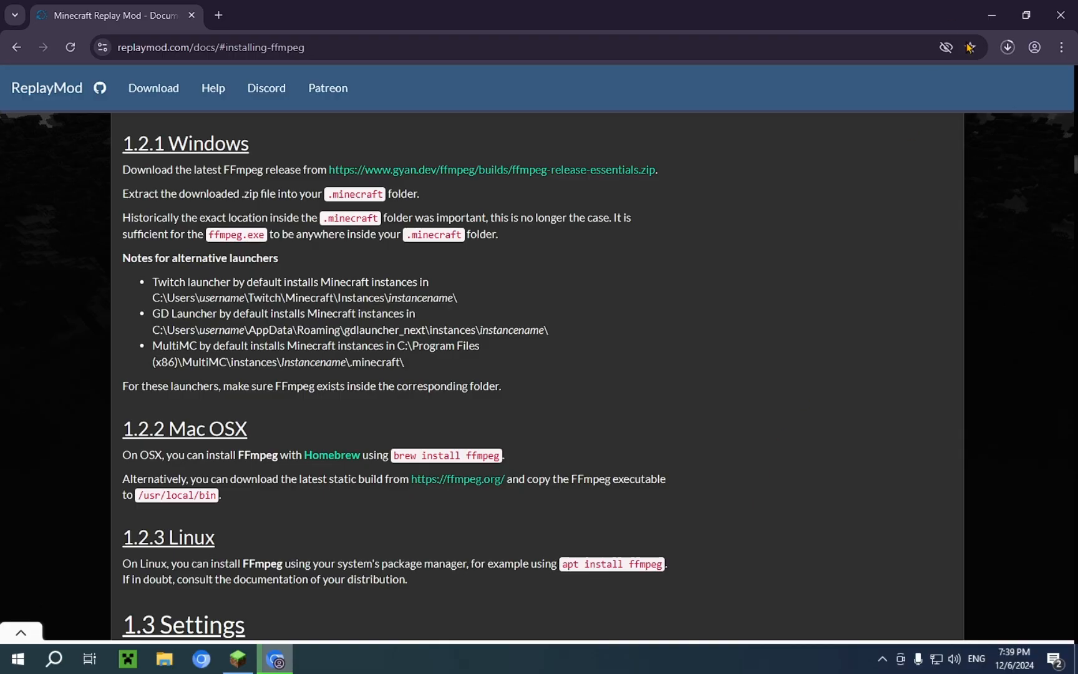
- Show the finished ffmpeg-7.1-essentials_build.zip download in its Downloads folder via Chrome's download history
left_click(1006, 47)
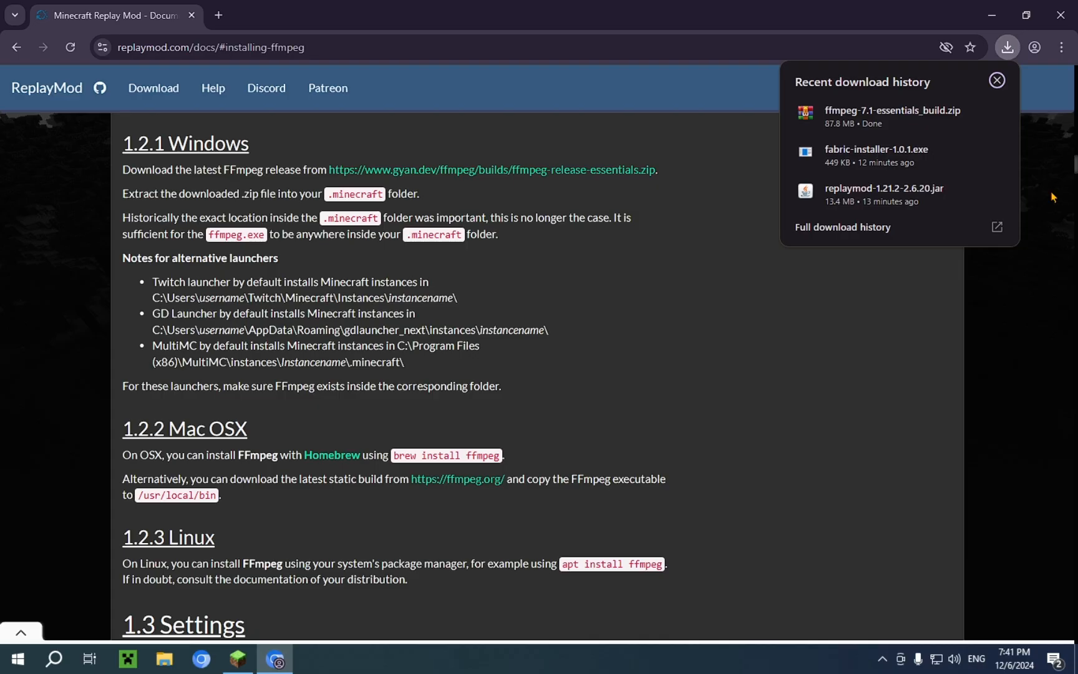
mouse_move(893, 118)
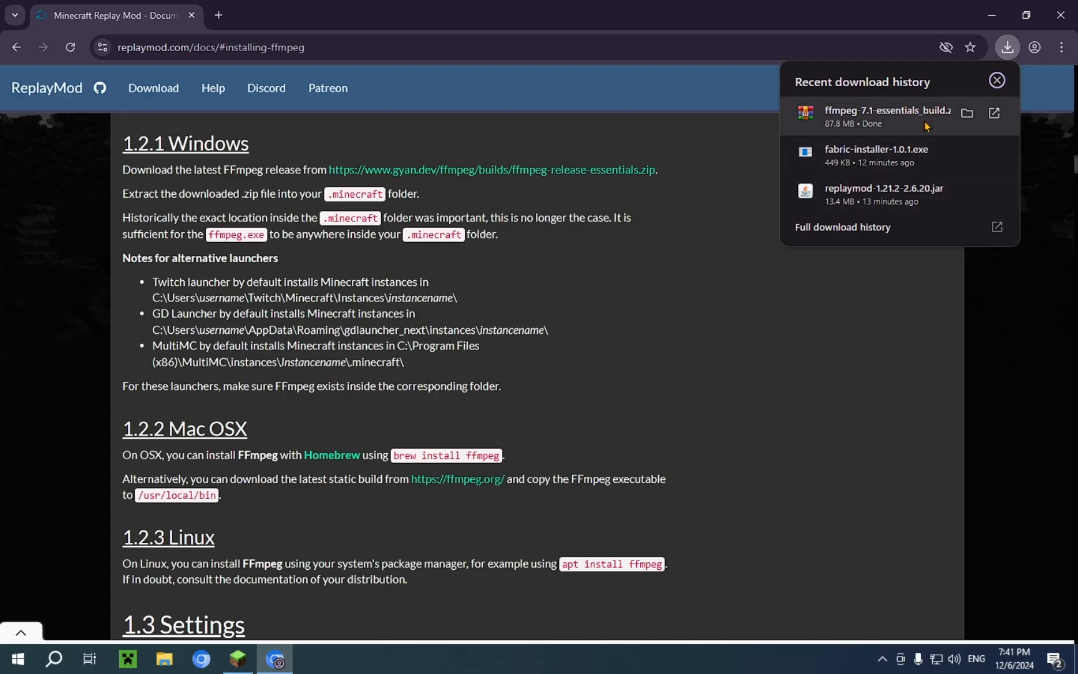
mouse_move(935, 128)
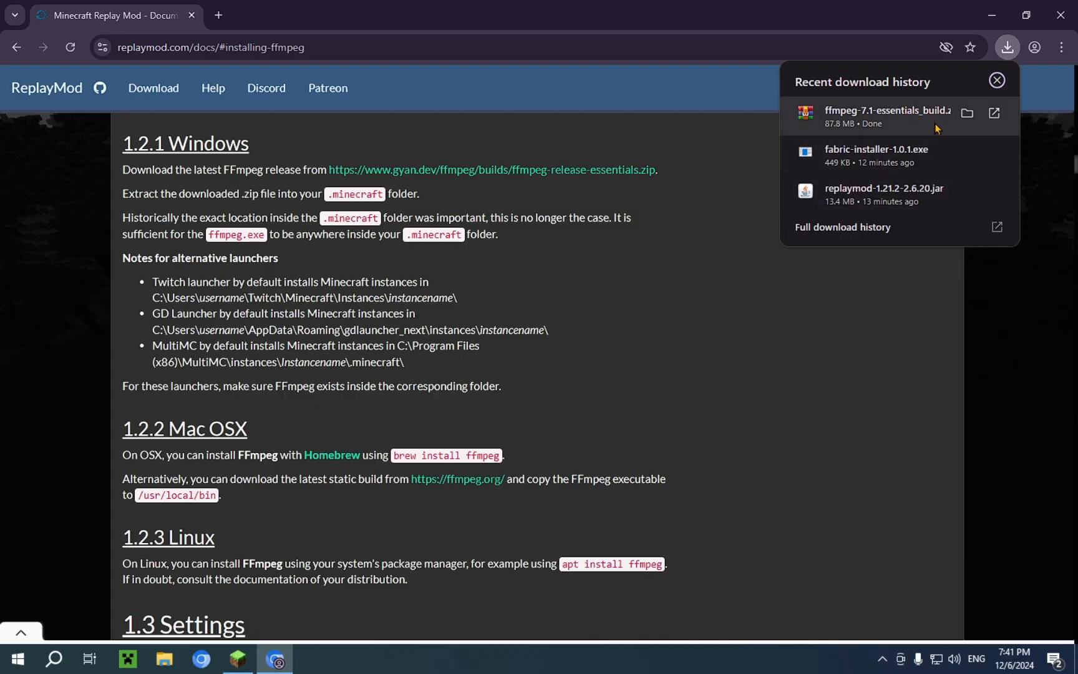
left_click(966, 112)
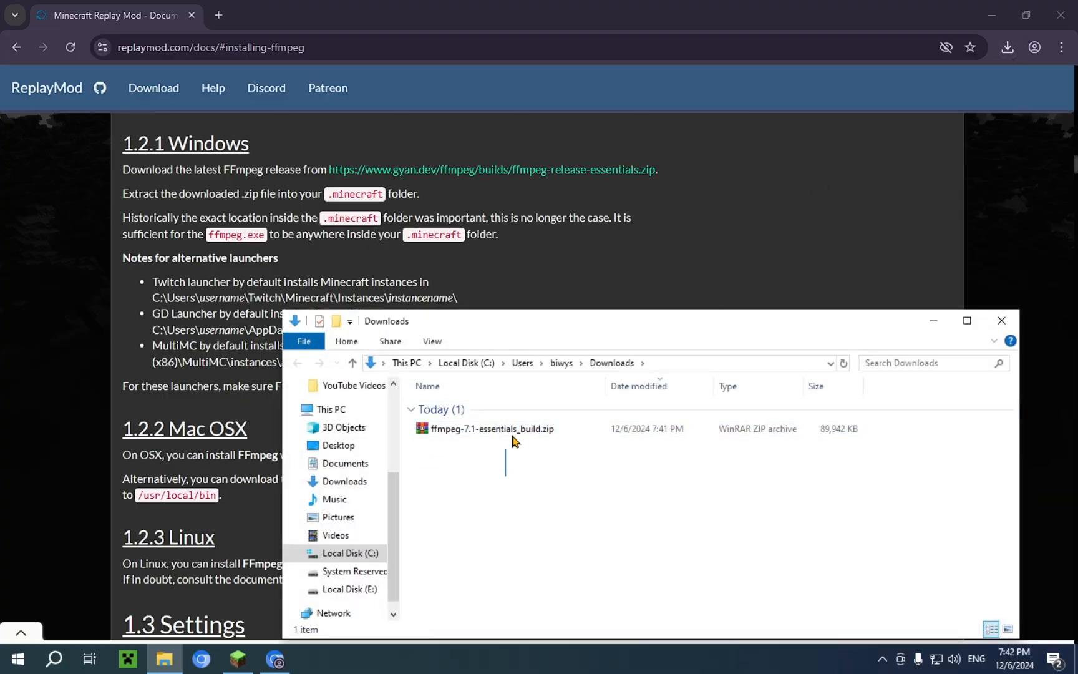
- Cut ffmpeg-7.1-essentials_build.zip from Downloads and open the AppData Roaming folder via %APPDATA%
left_click(490, 428)
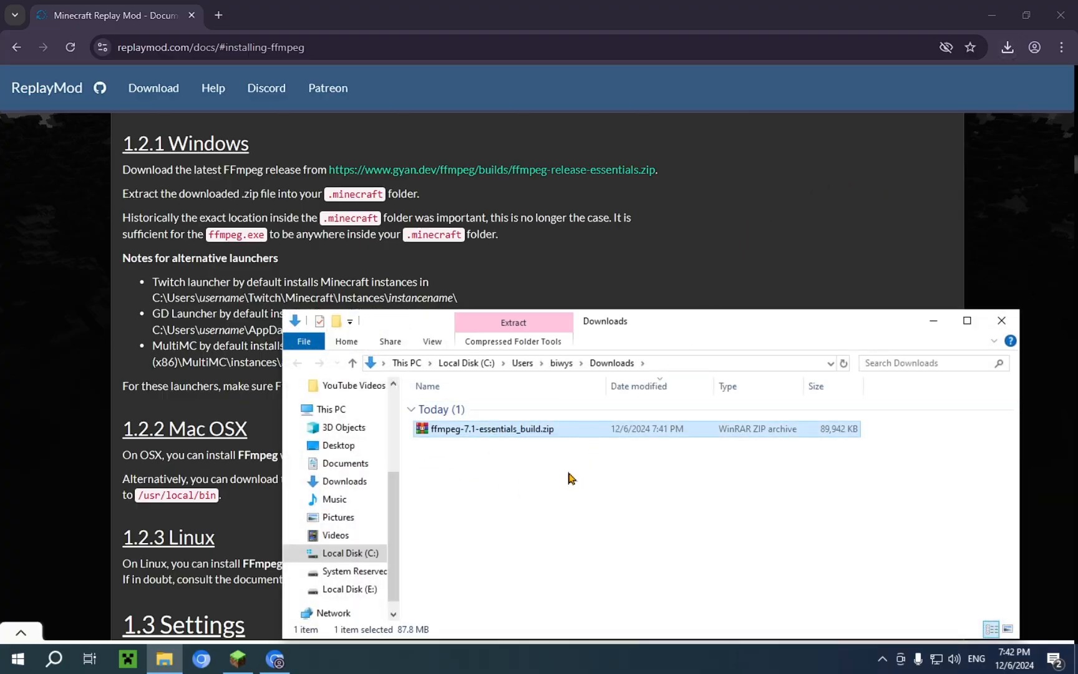
mouse_move(555, 477)
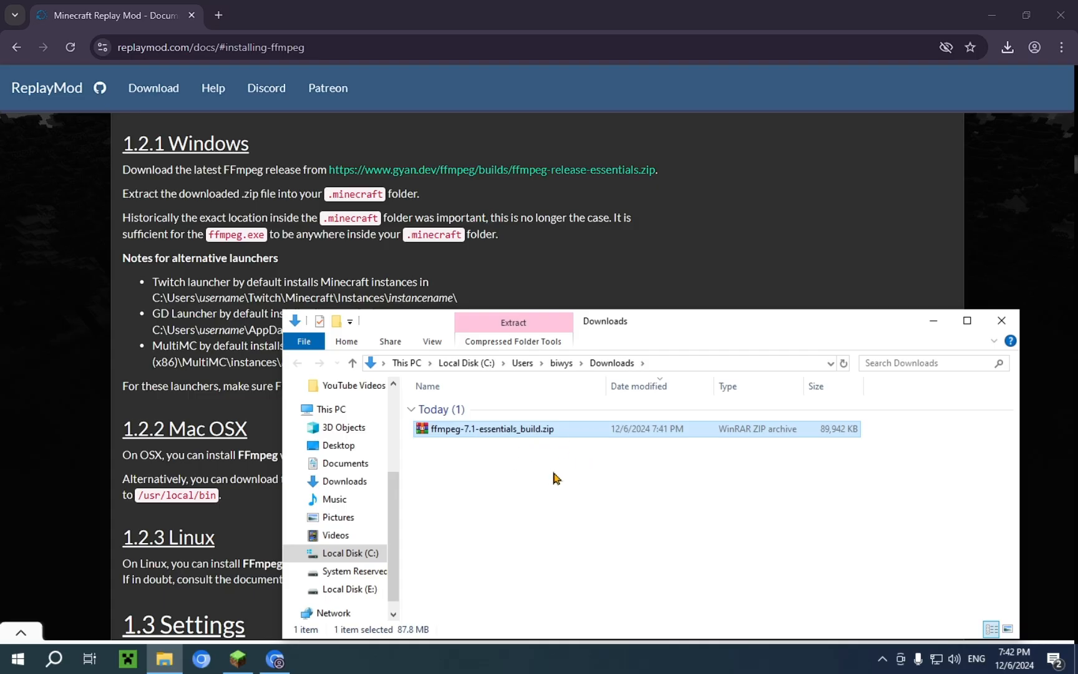
mouse_move(529, 469)
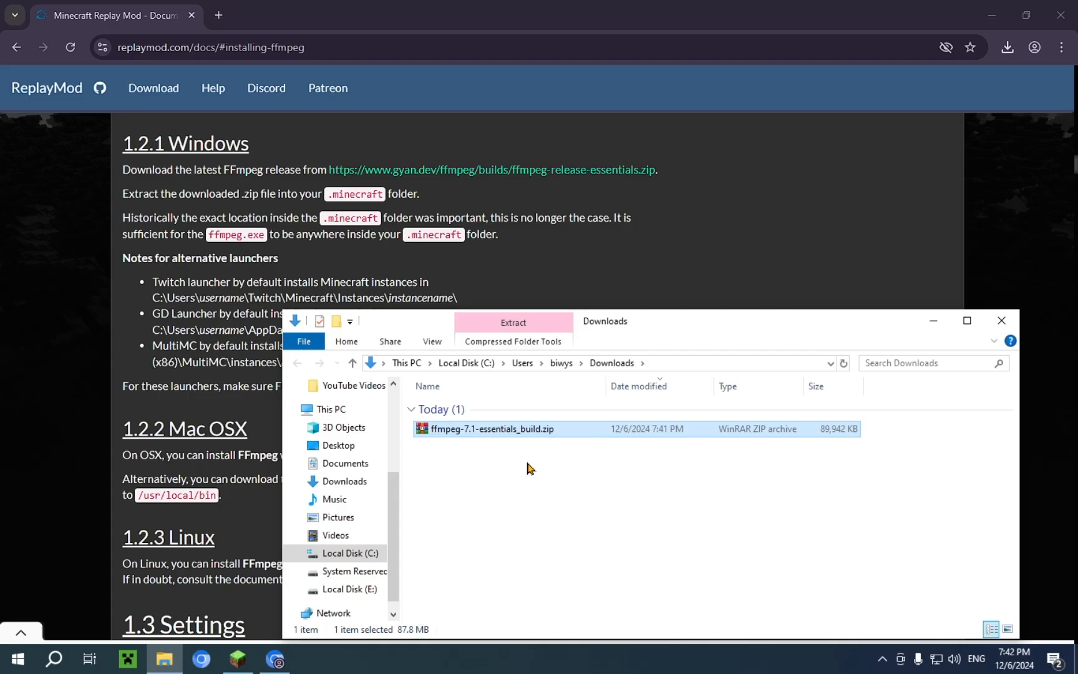
mouse_move(546, 342)
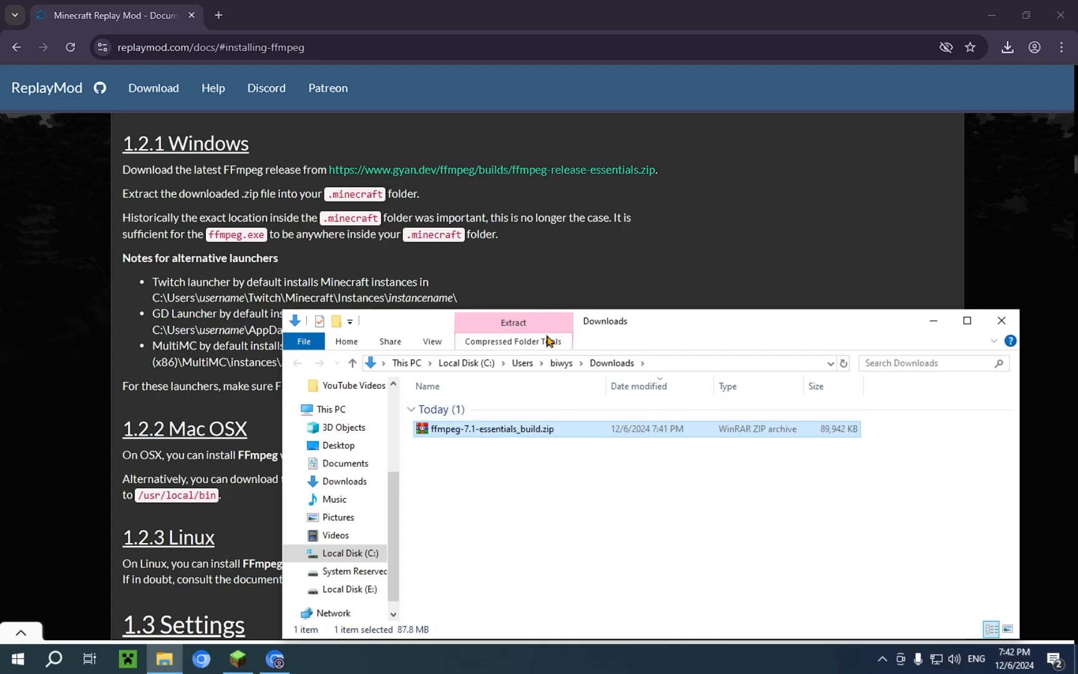
mouse_move(642, 473)
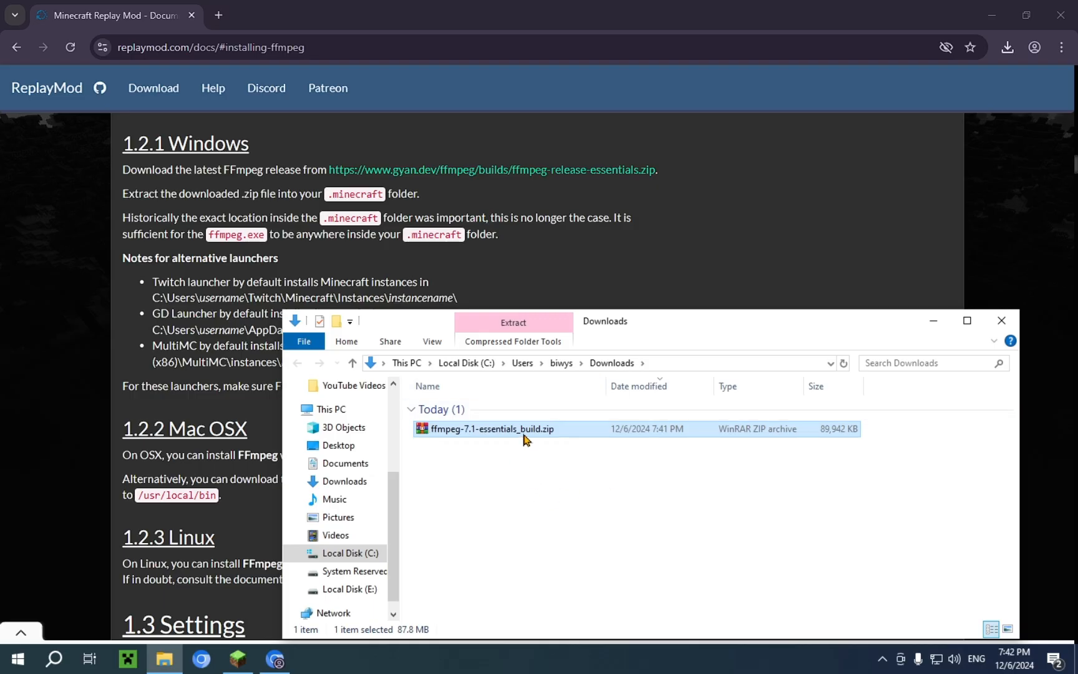
mouse_move(479, 436)
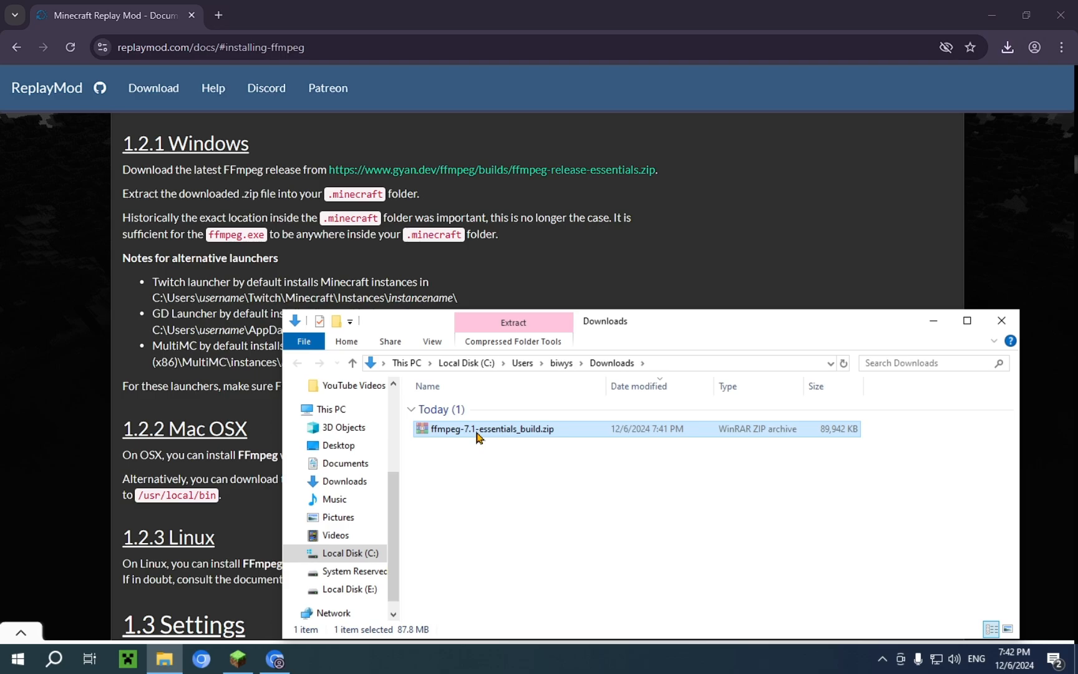
right_click(489, 428)
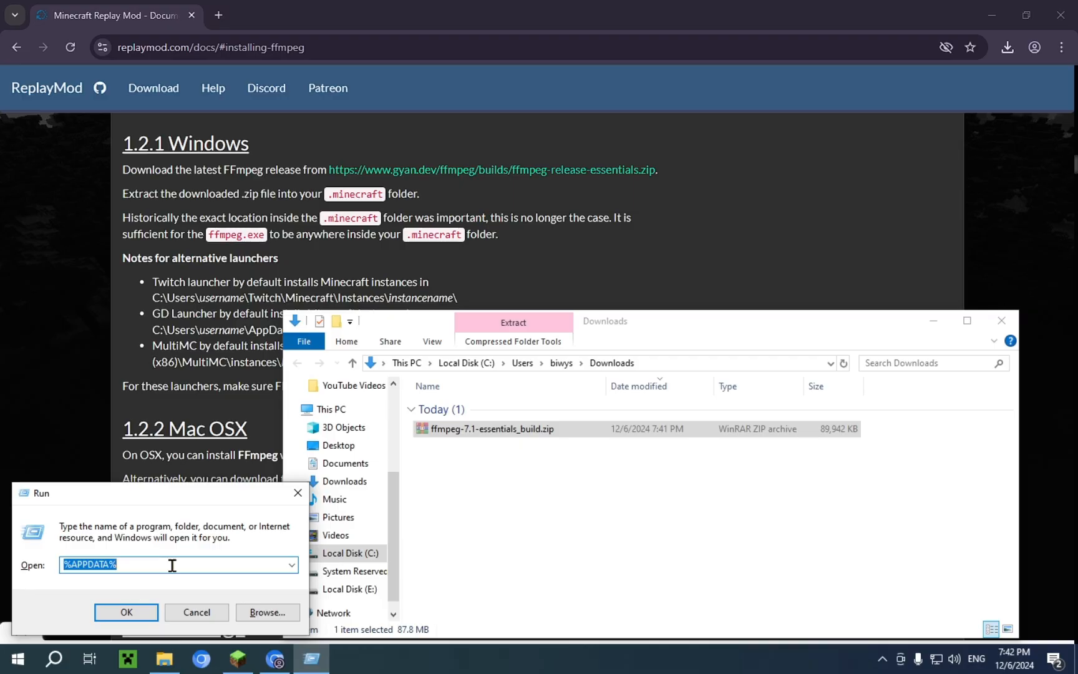
left_click(125, 611)
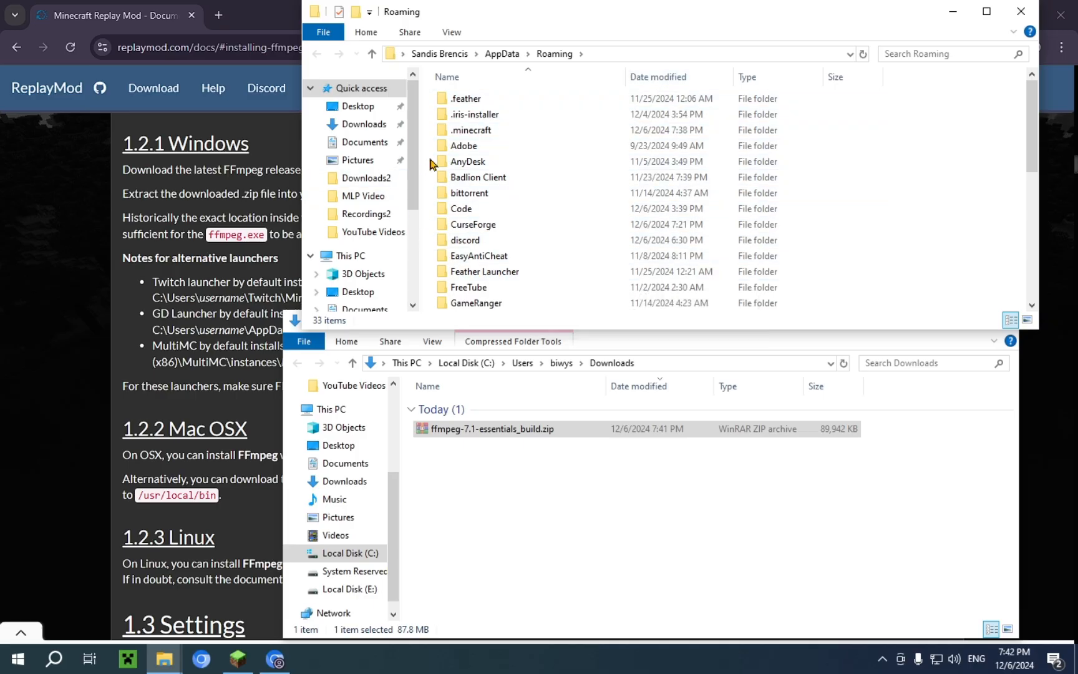
- Paste the ffmpeg zip into .minecraft and extract it into its ffmpeg-7.1-essentials_build folder
double_click(470, 129)
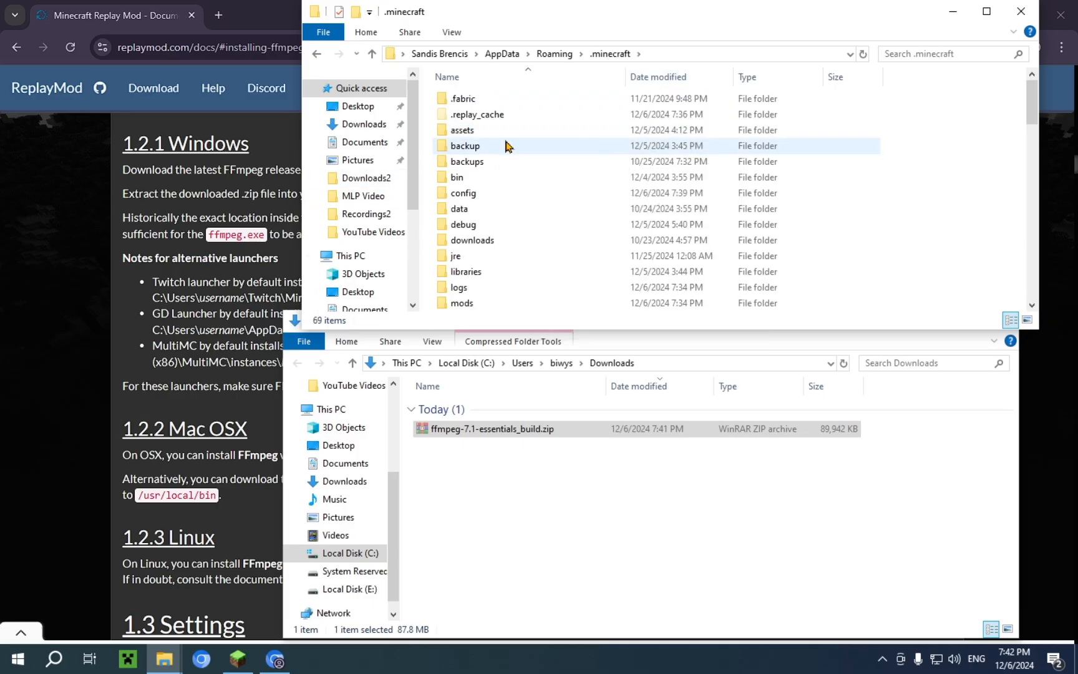
left_click(468, 161)
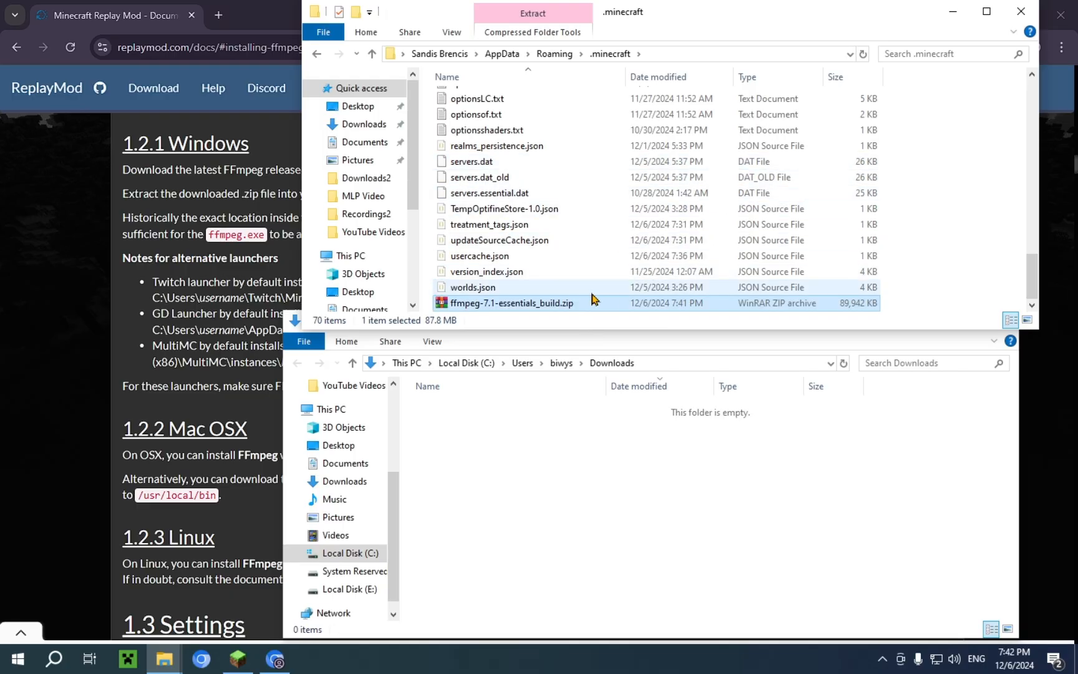
right_click(510, 302)
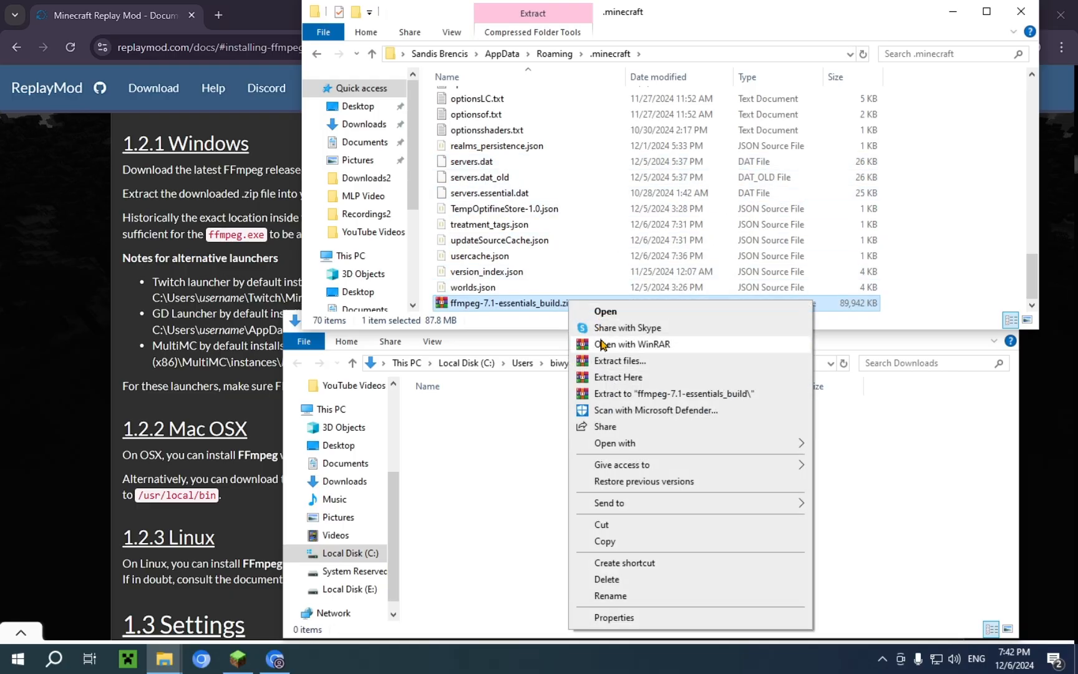
left_click(619, 361)
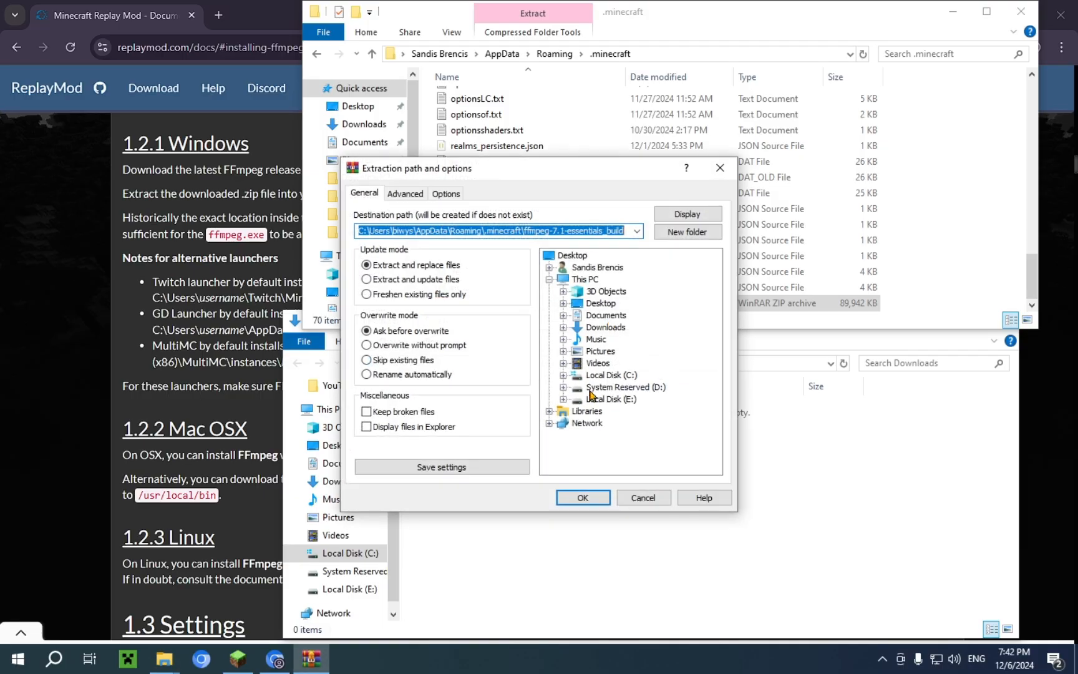
left_click(581, 496)
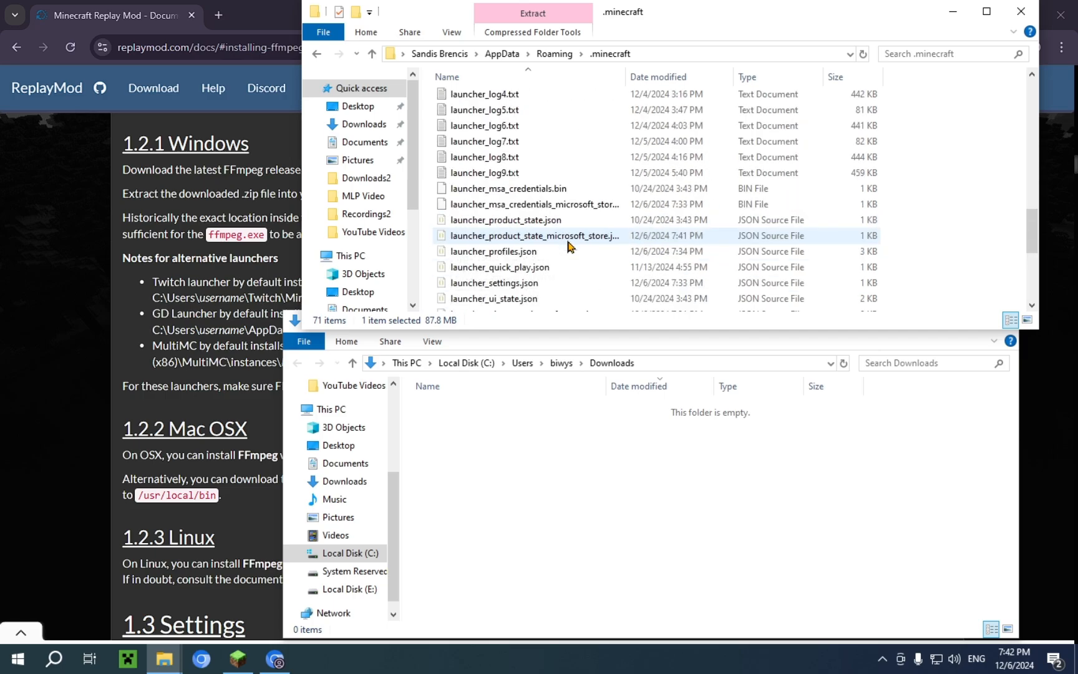
- Delete the leftover ffmpeg-7.1-essentials_build.zip archive from .minecraft
scroll("up", 3)
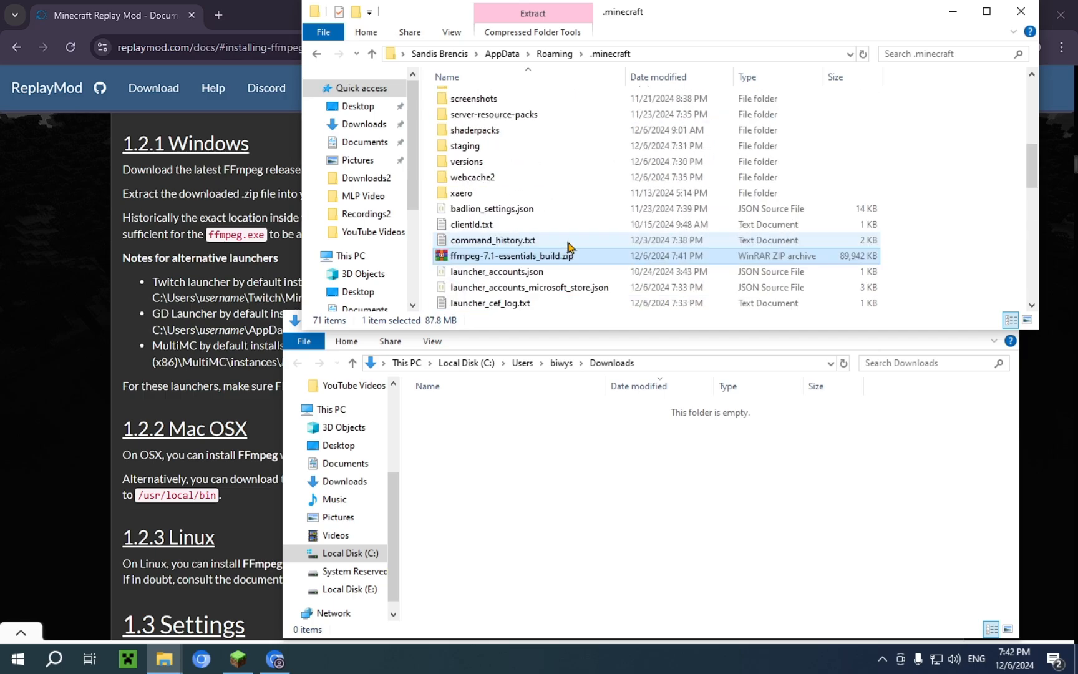
scroll("up", 3)
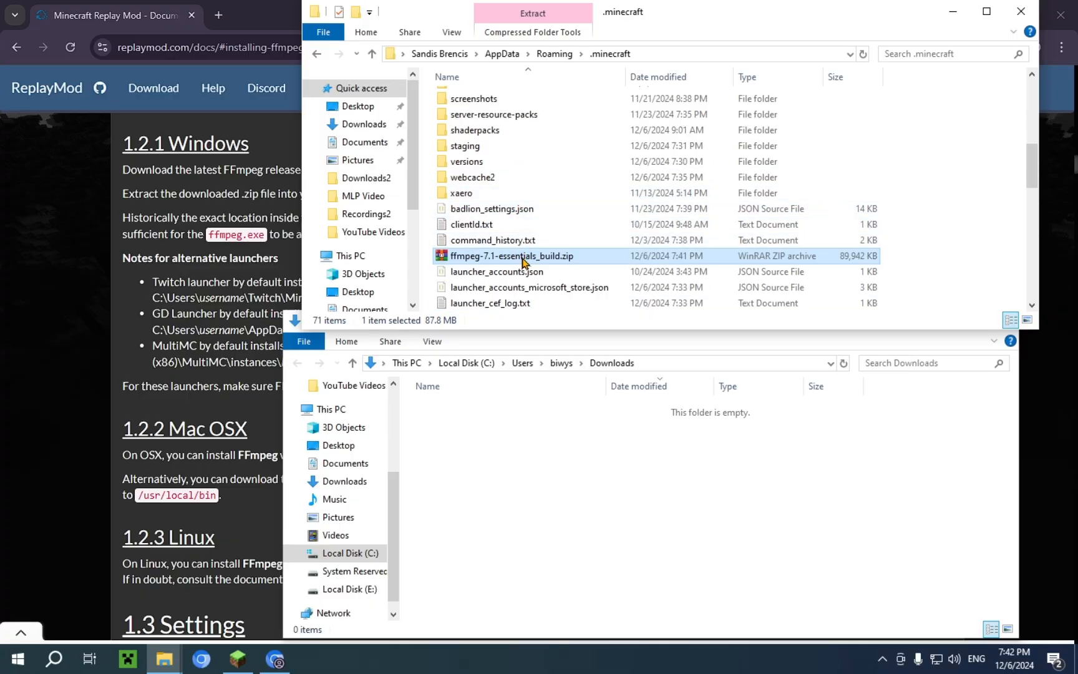
right_click(510, 254)
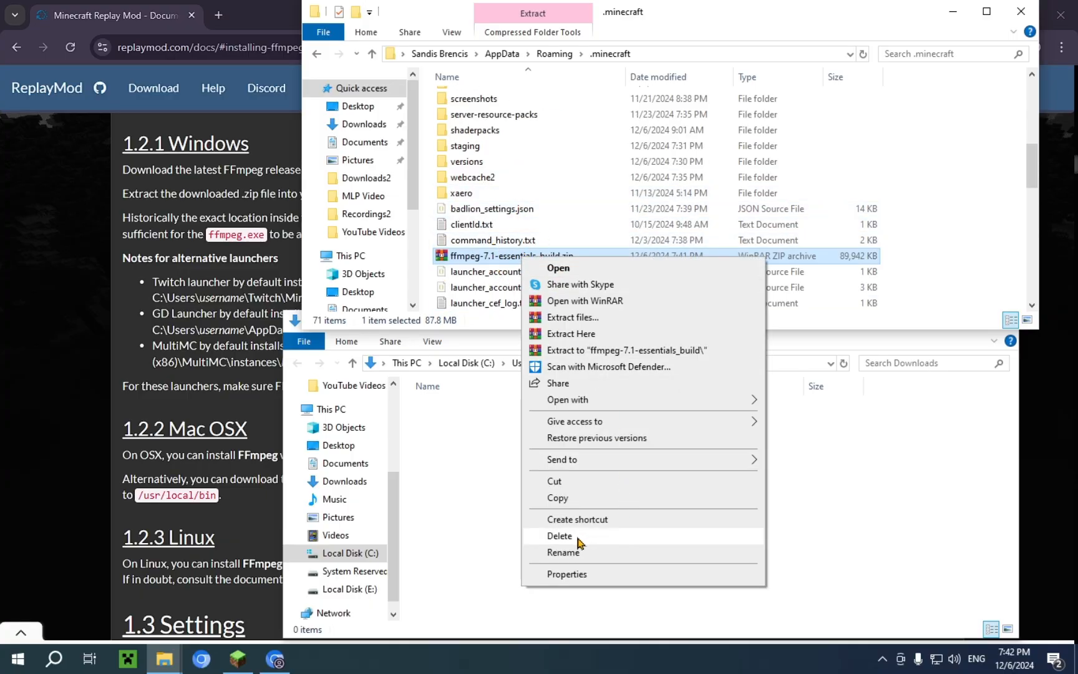
left_click(560, 536)
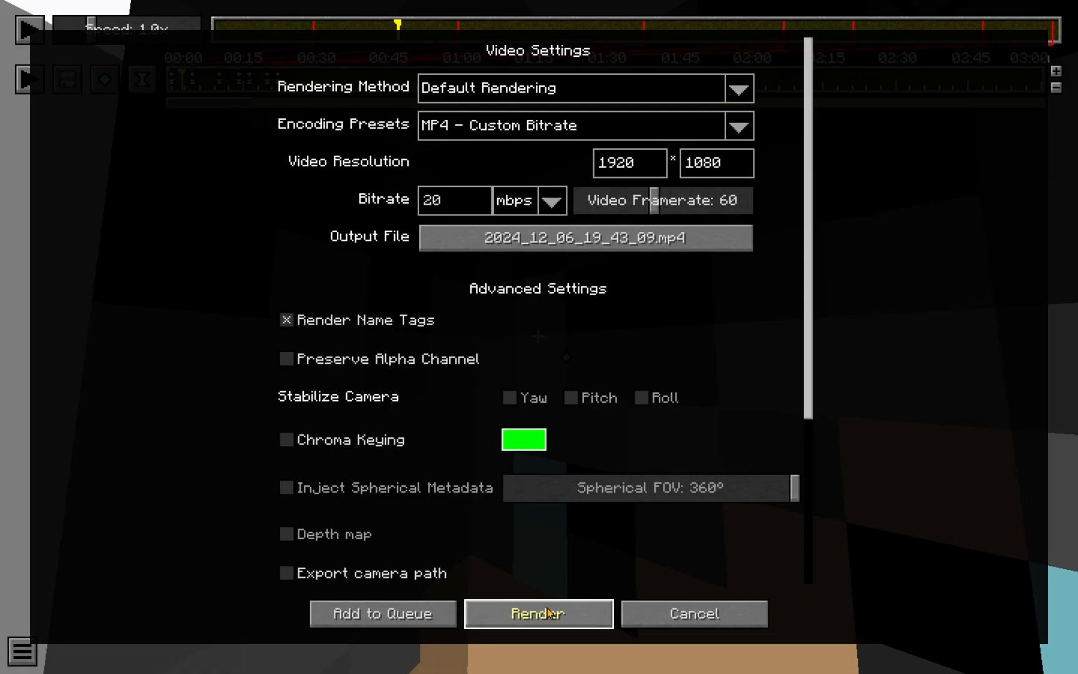
- Render the replay to a 1920×1080 MP4, toggling the live preview on and off while it runs
left_click(538, 612)
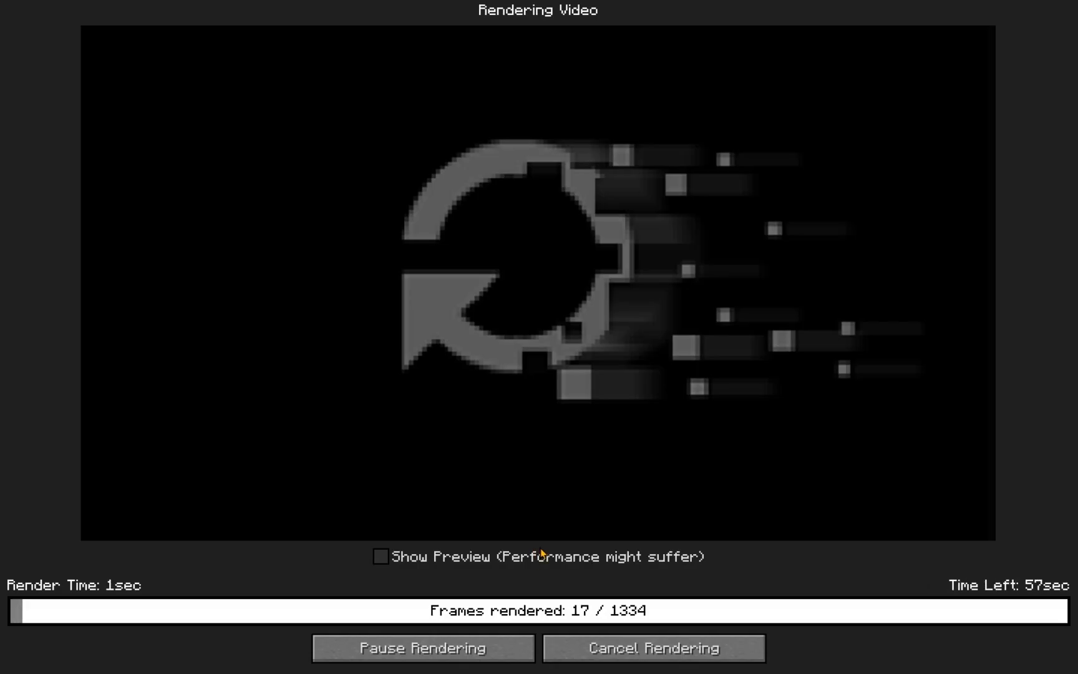
left_click(379, 556)
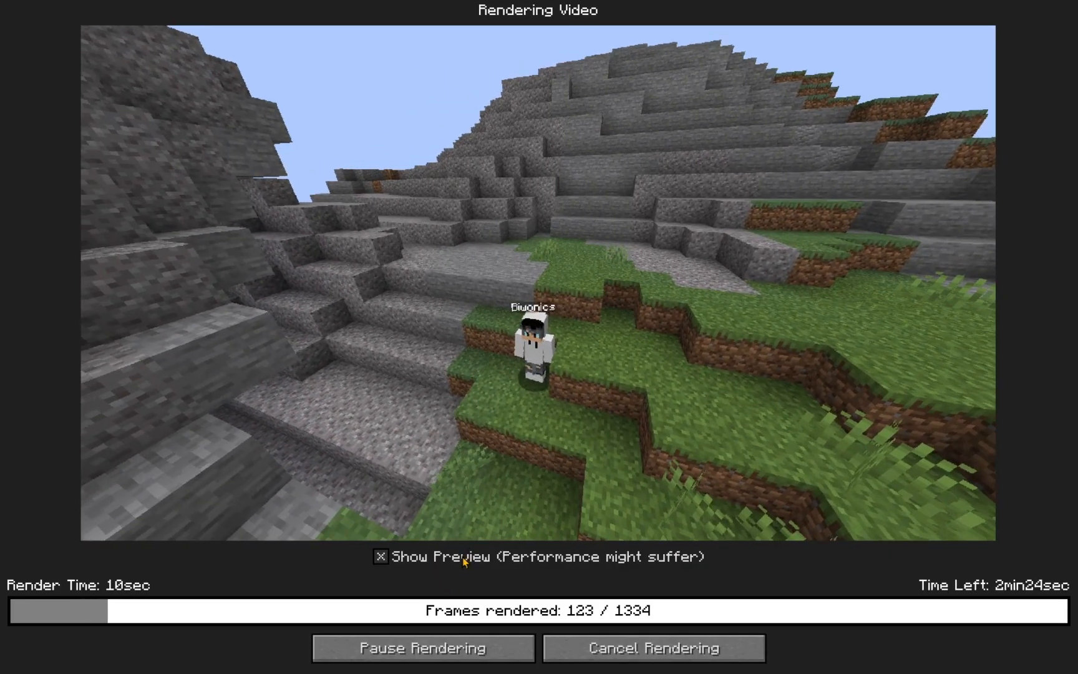
left_click(380, 556)
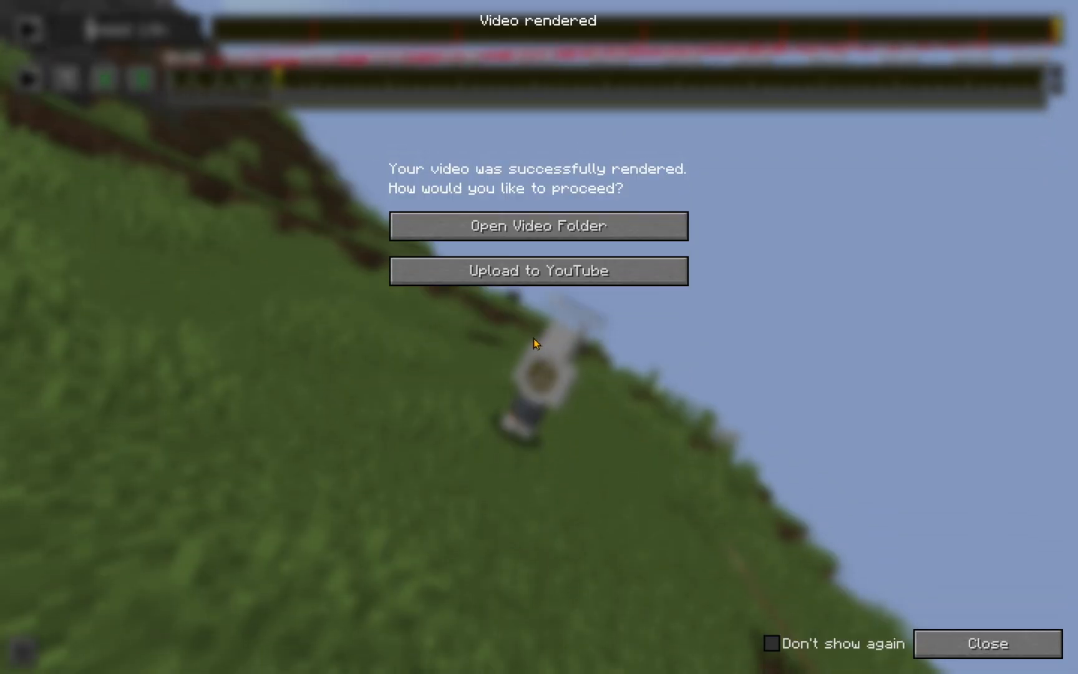
mouse_move(429, 212)
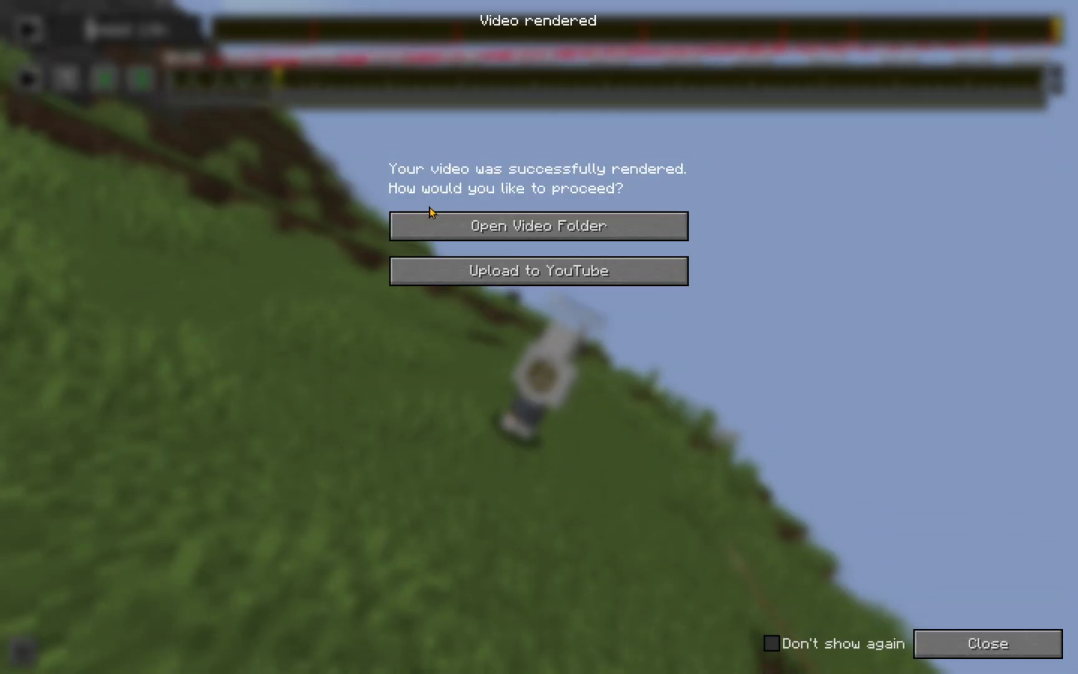
mouse_move(366, 146)
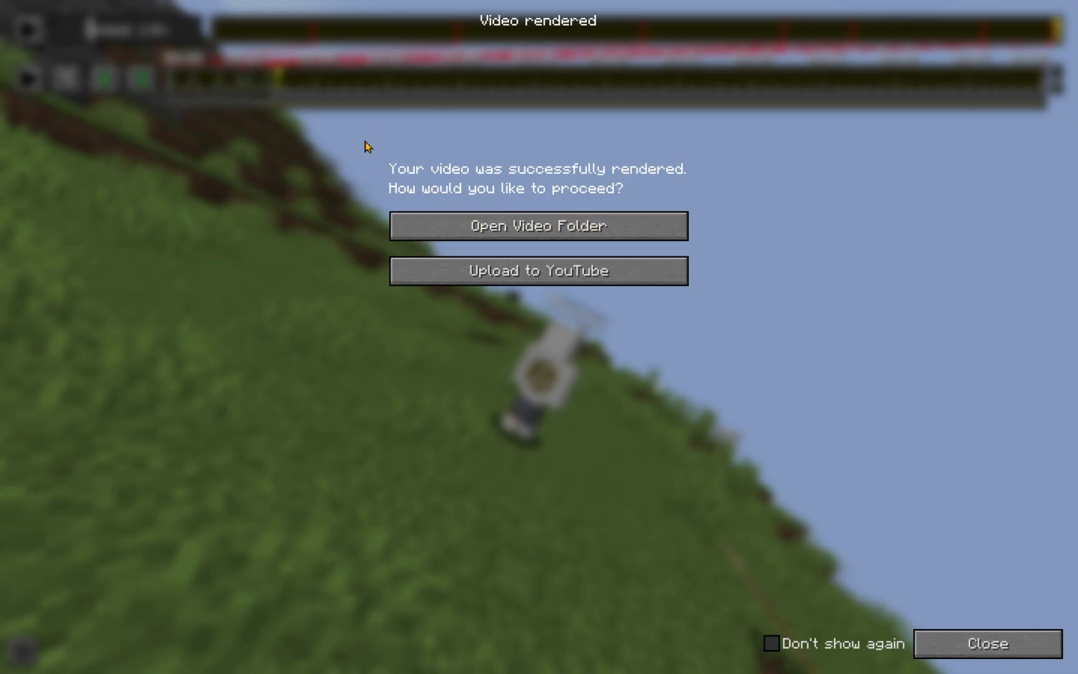
mouse_move(382, 192)
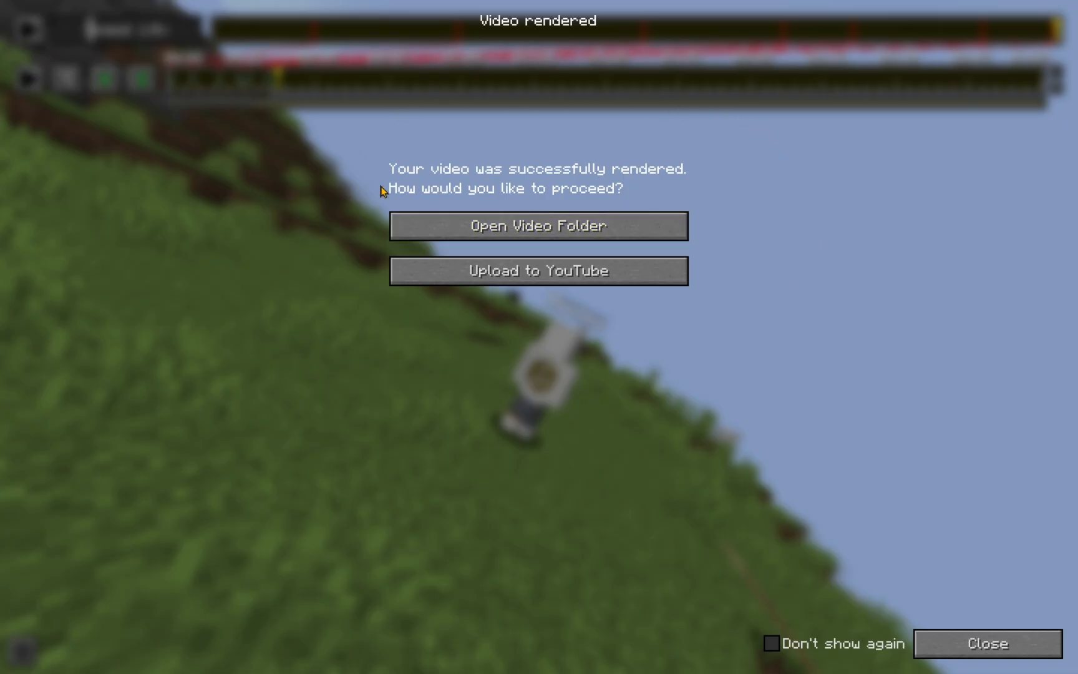
- Open the .minecraft\replay_videos folder holding the rendered 2024_12_06_19_43_09.mp4
left_click(538, 225)
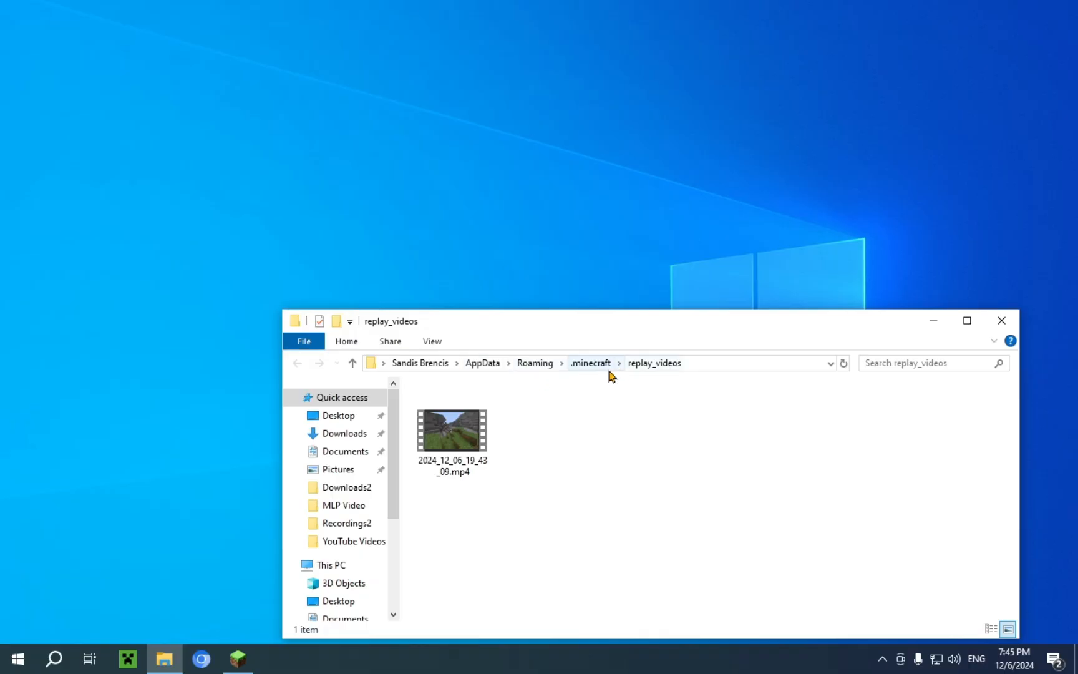
mouse_move(652, 363)
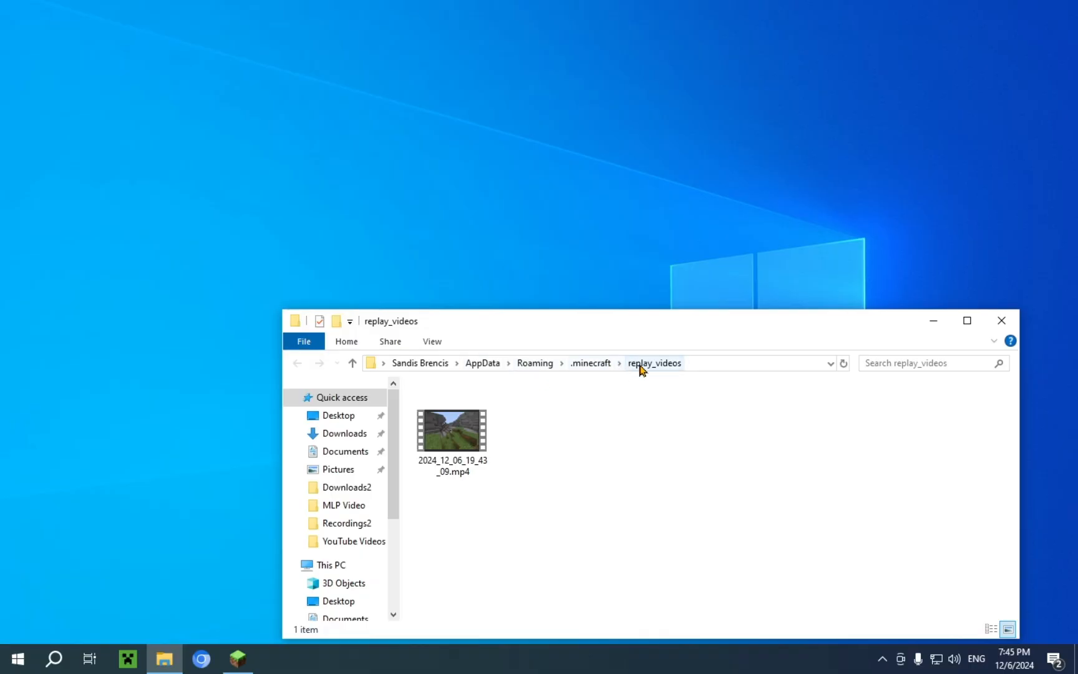
mouse_move(659, 373)
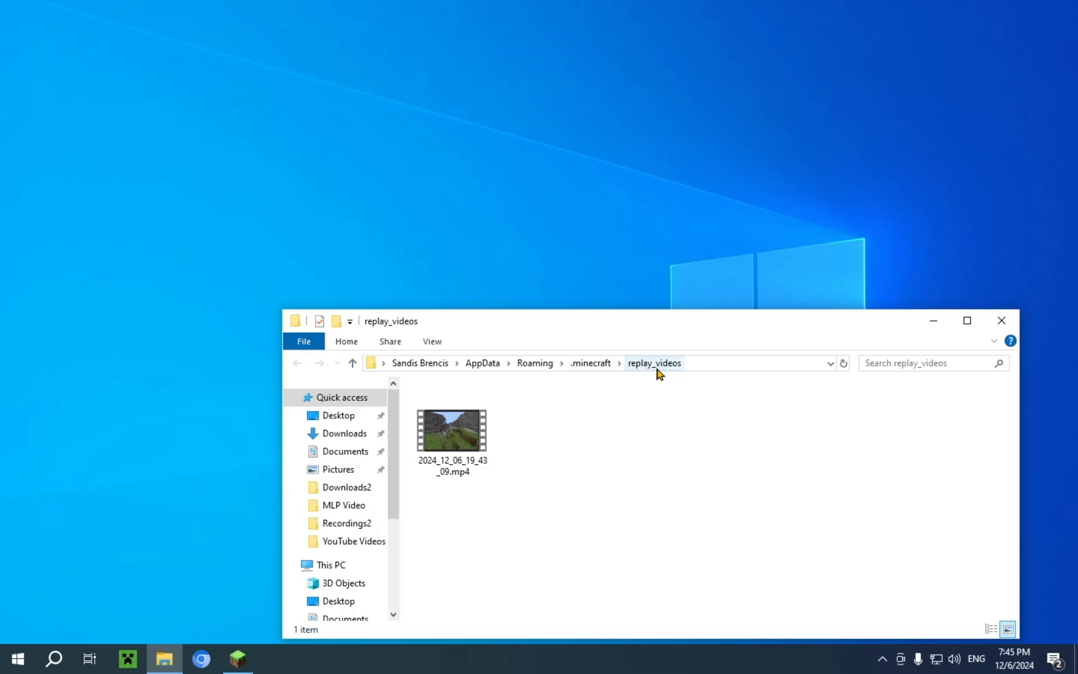
- Play 2024_12_06_19_43_09.mp4 from replay_videos in Media Player
left_click(452, 429)
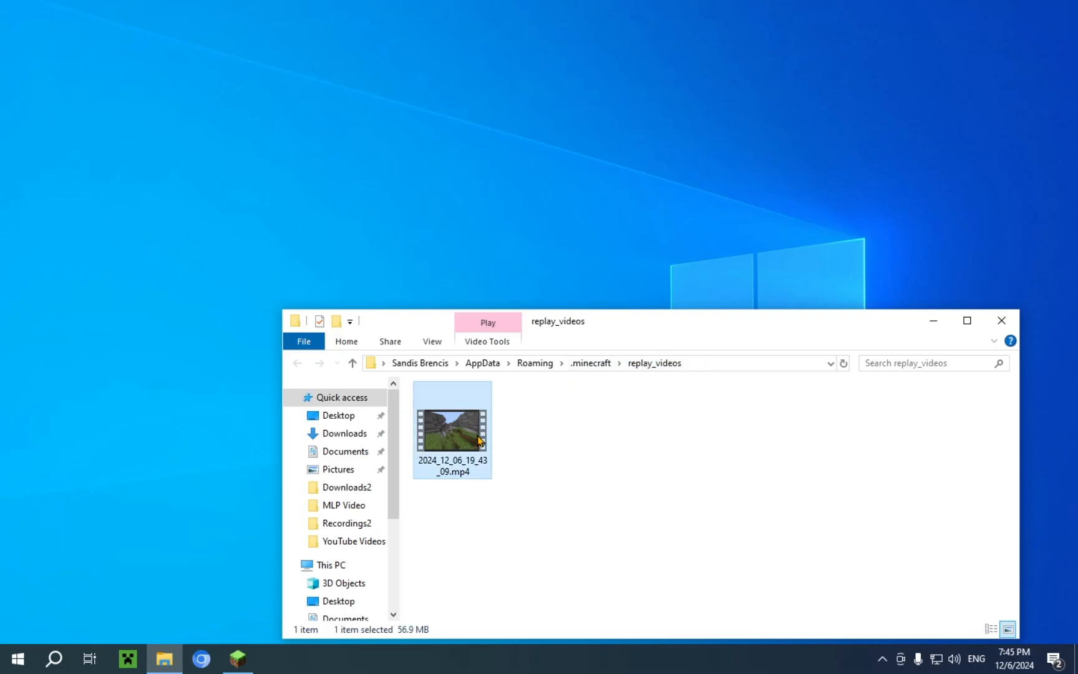
double_click(452, 427)
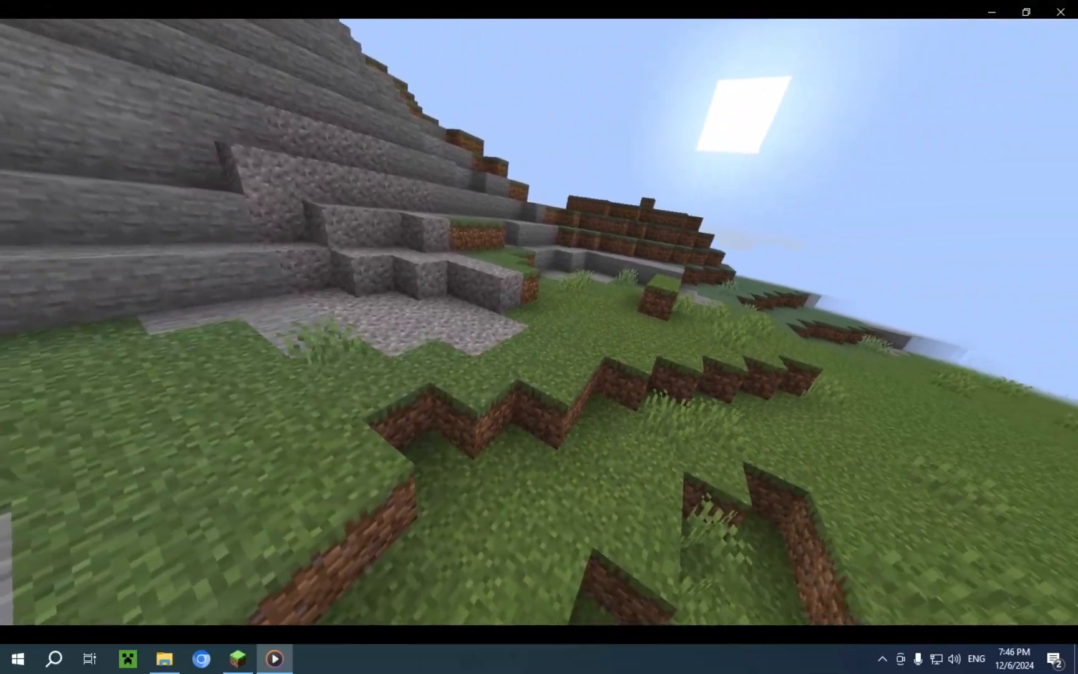
mouse_move(539, 337)
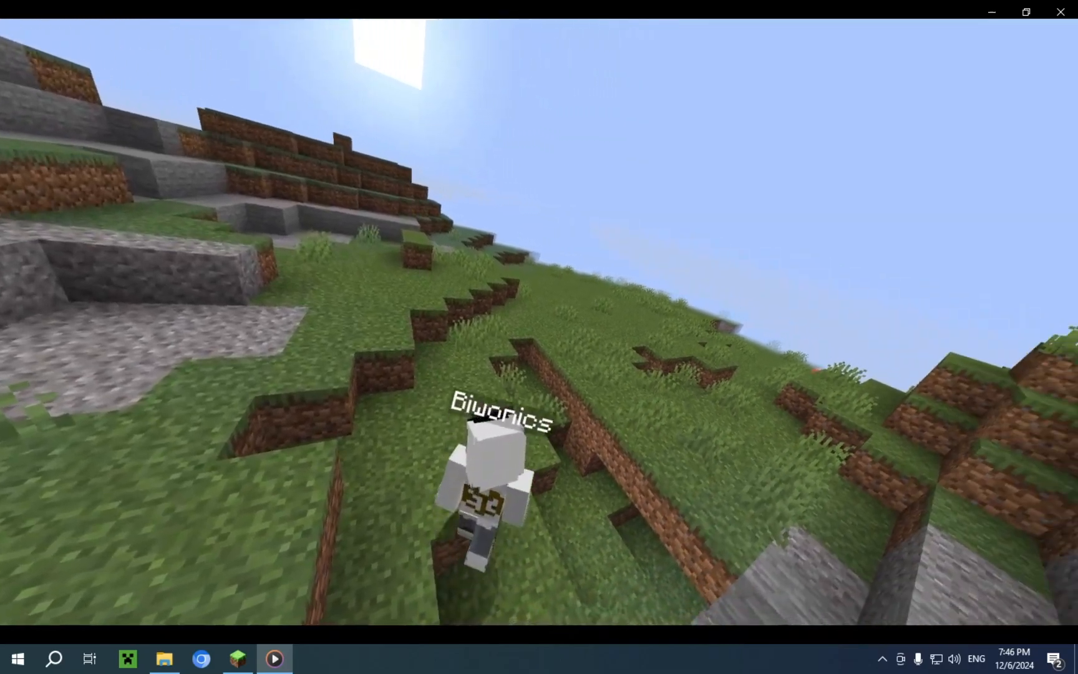
mouse_move(539, 336)
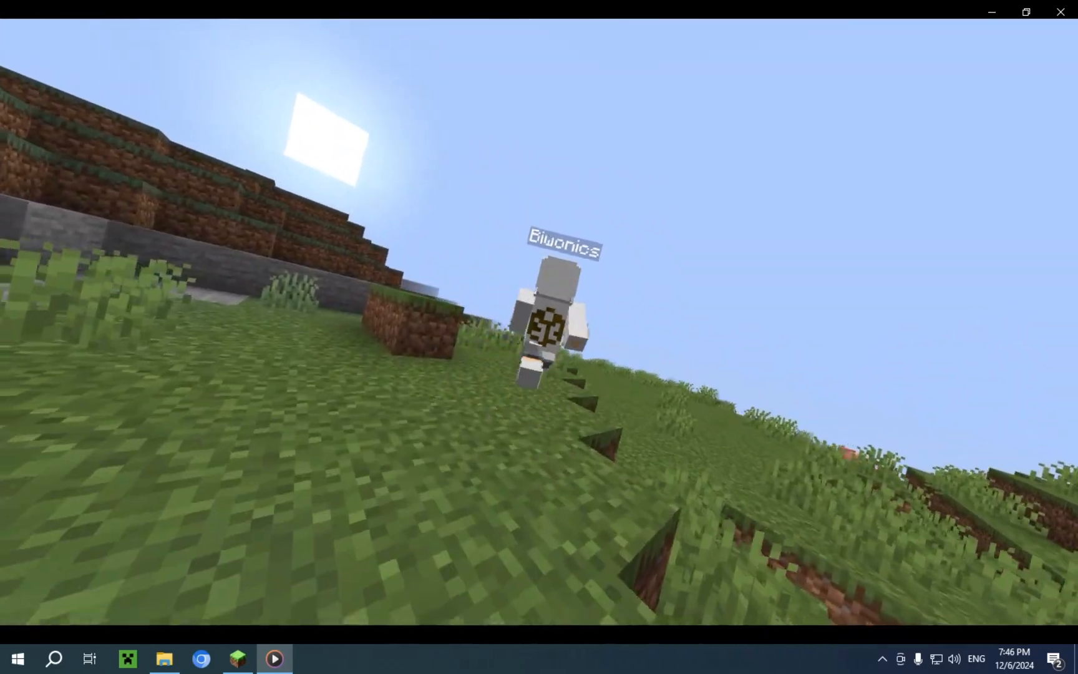
mouse_move(539, 337)
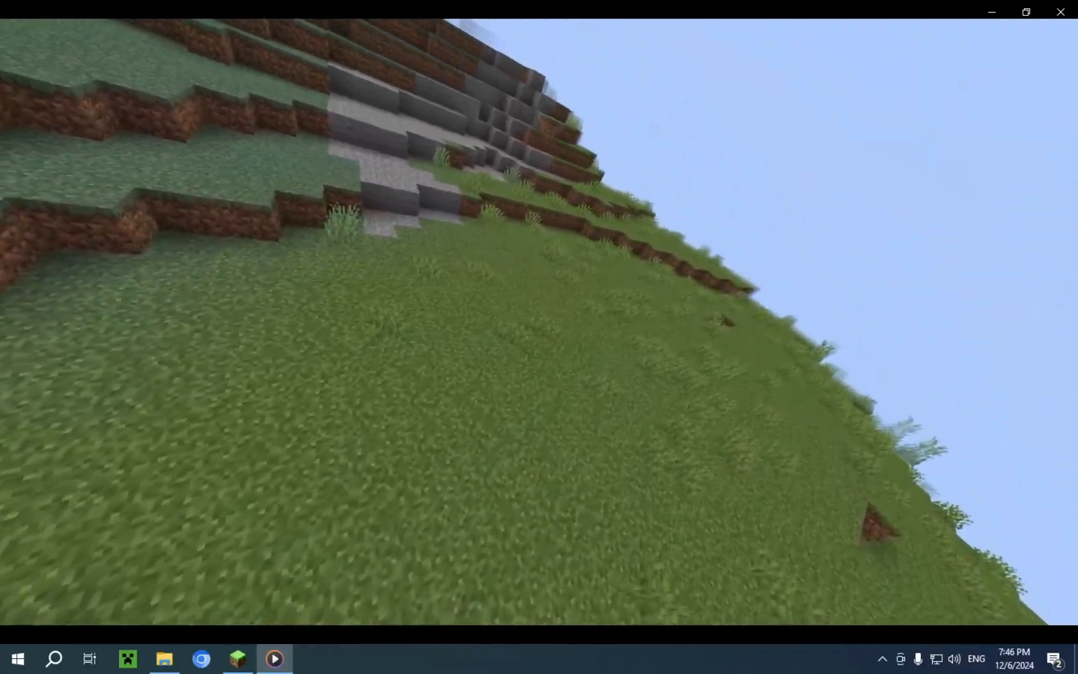
mouse_move(539, 337)
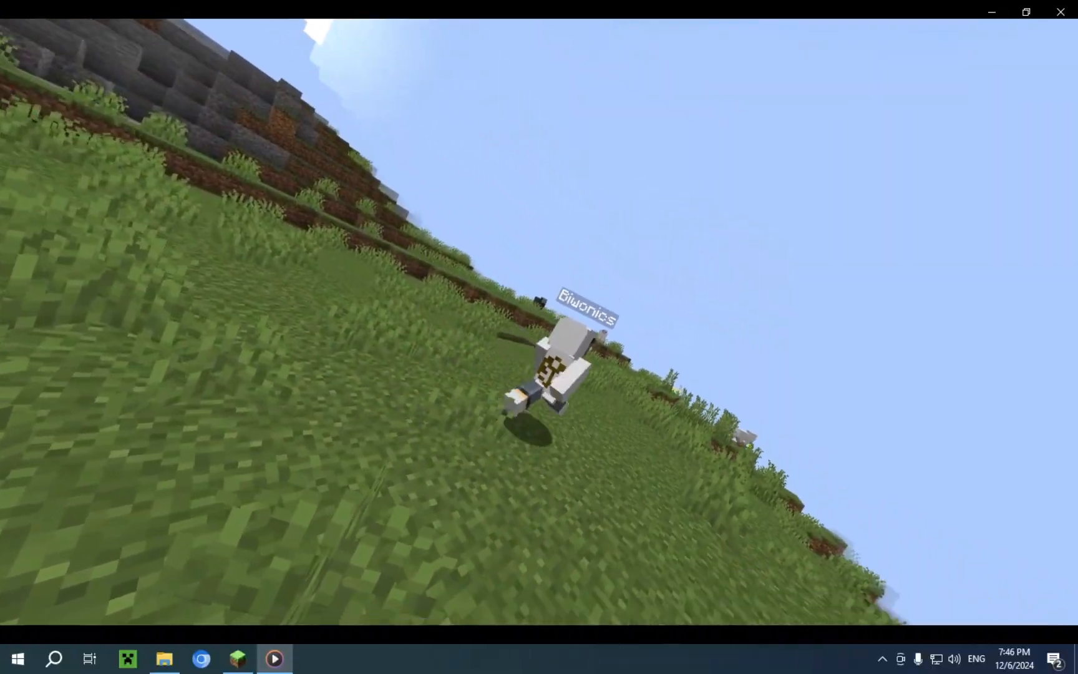
- Watch the 22-second walk video to its end and bring up Media Player's playback controls
left_click(273, 659)
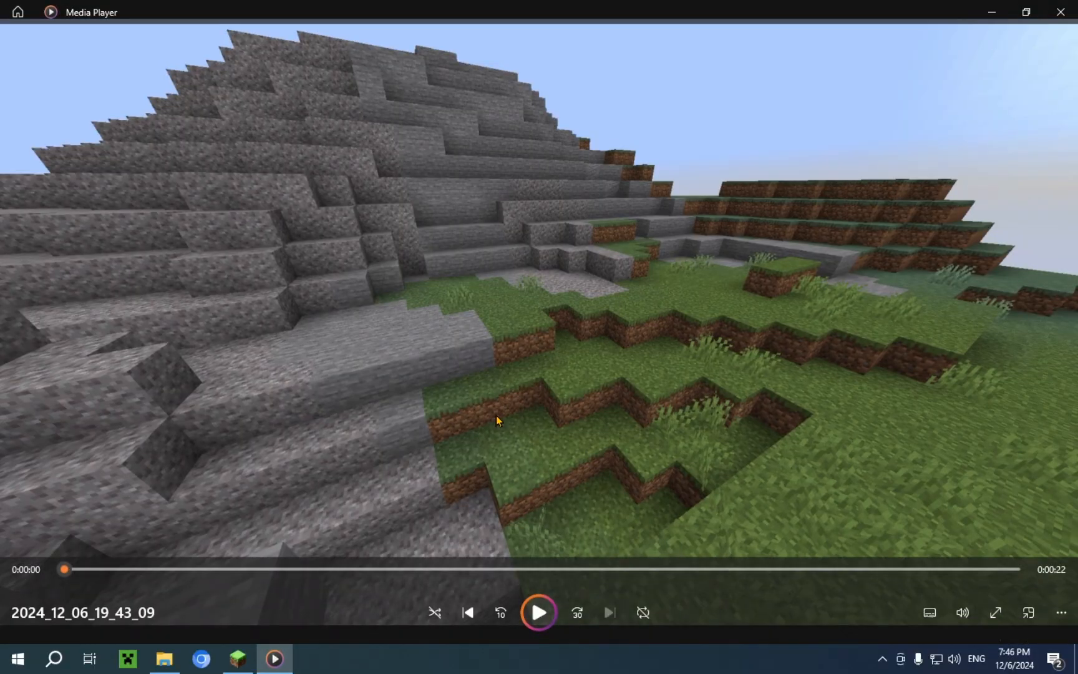